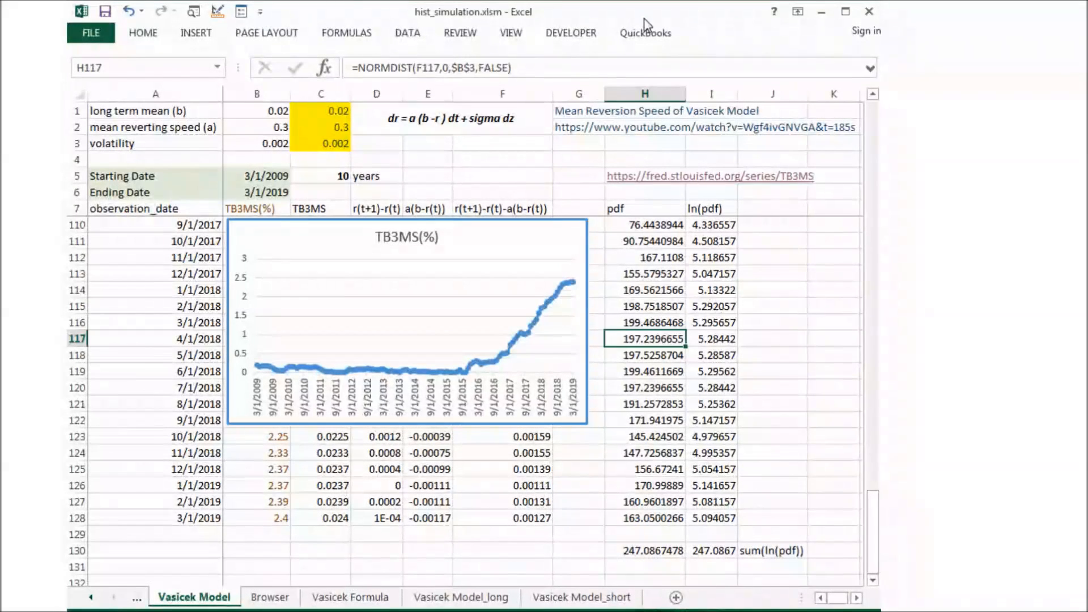
{"action": "mouse_move", "coordinate": [535, 127]}
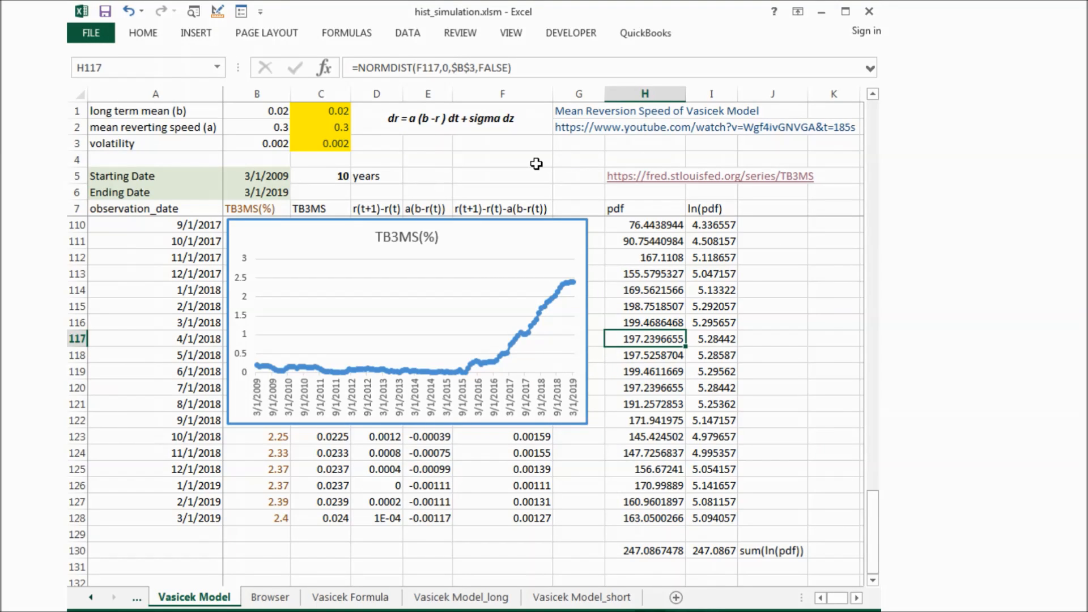
{"action": "mouse_move", "coordinate": [642, 331]}
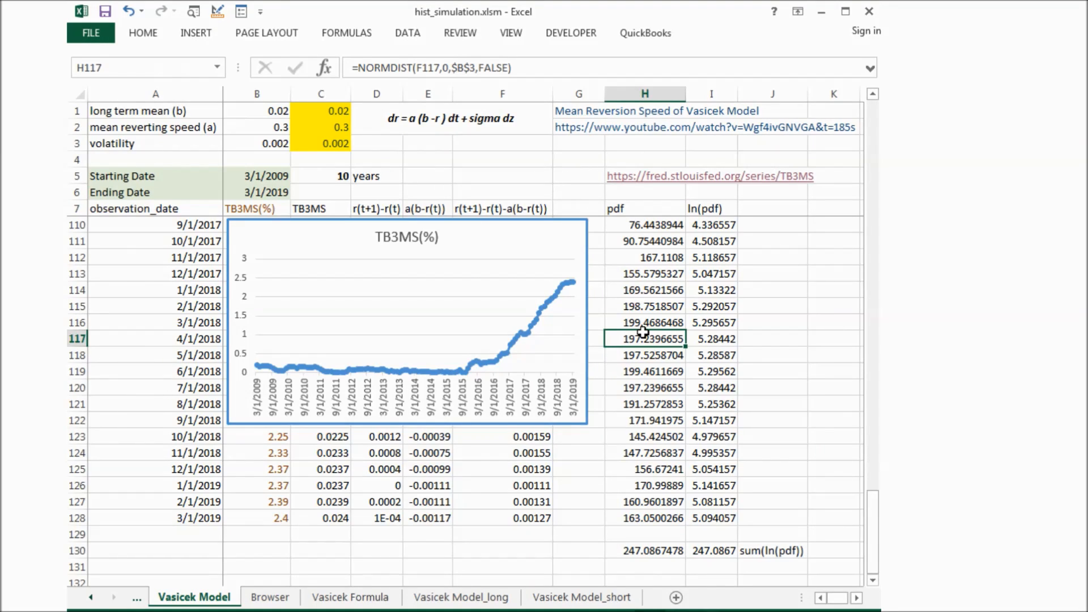
{"action": "mouse_move", "coordinate": [568, 464]}
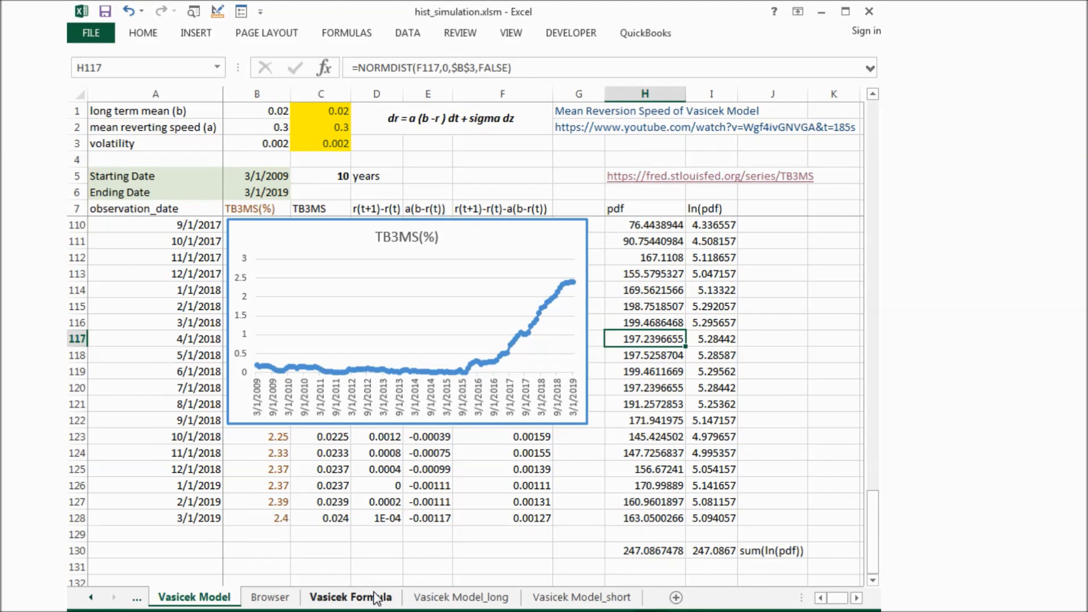
- Switch to the Browser sheet showing the Wikipedia article on the Vasicek model
{"action": "left_click", "coordinate": [460, 596]}
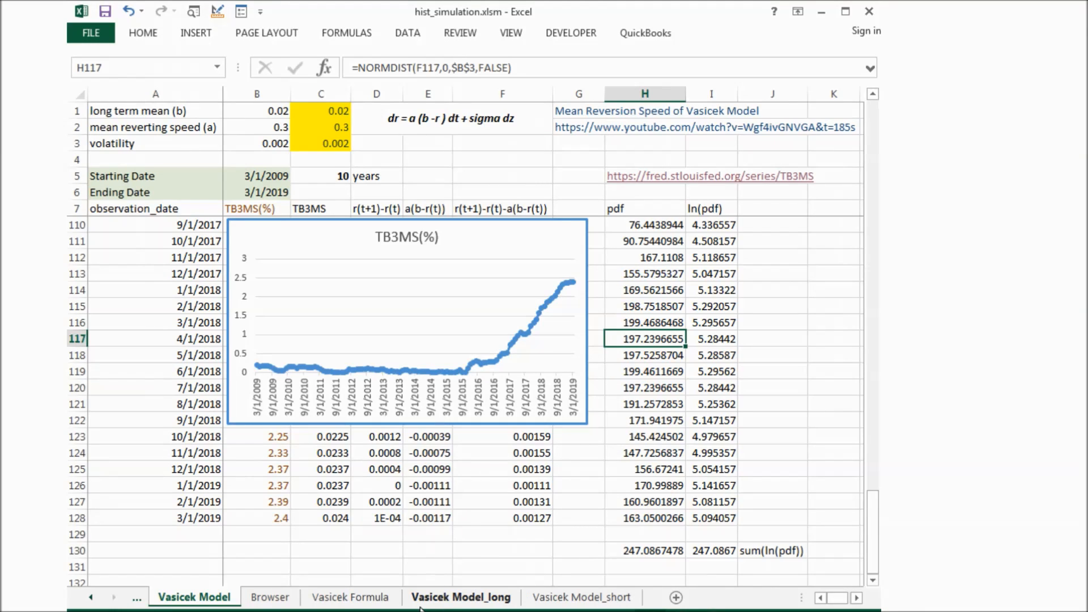
{"action": "left_click", "coordinate": [269, 597]}
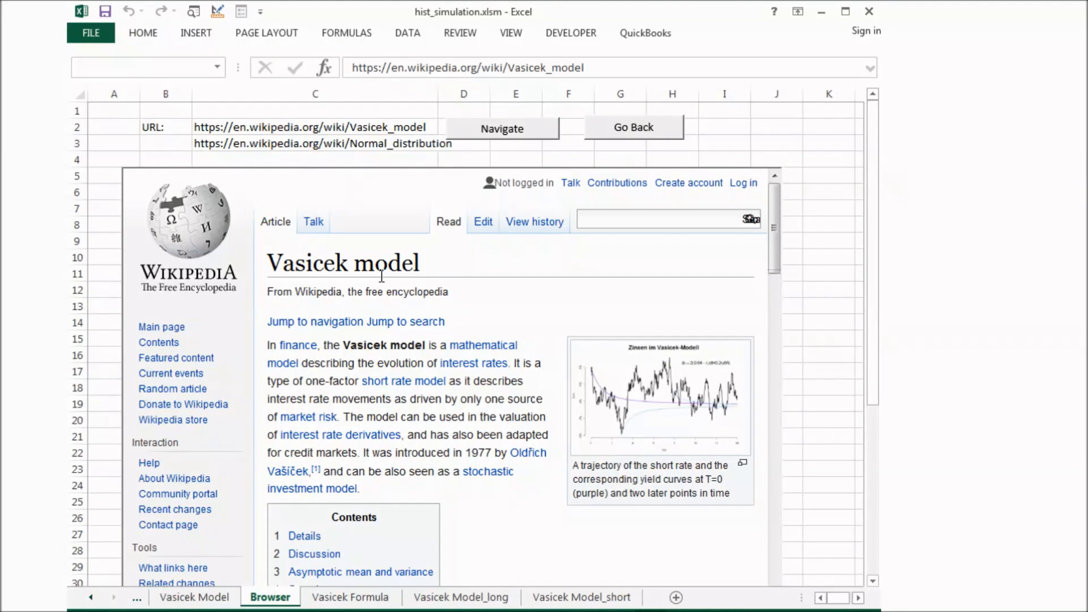
{"action": "mouse_move", "coordinate": [371, 367]}
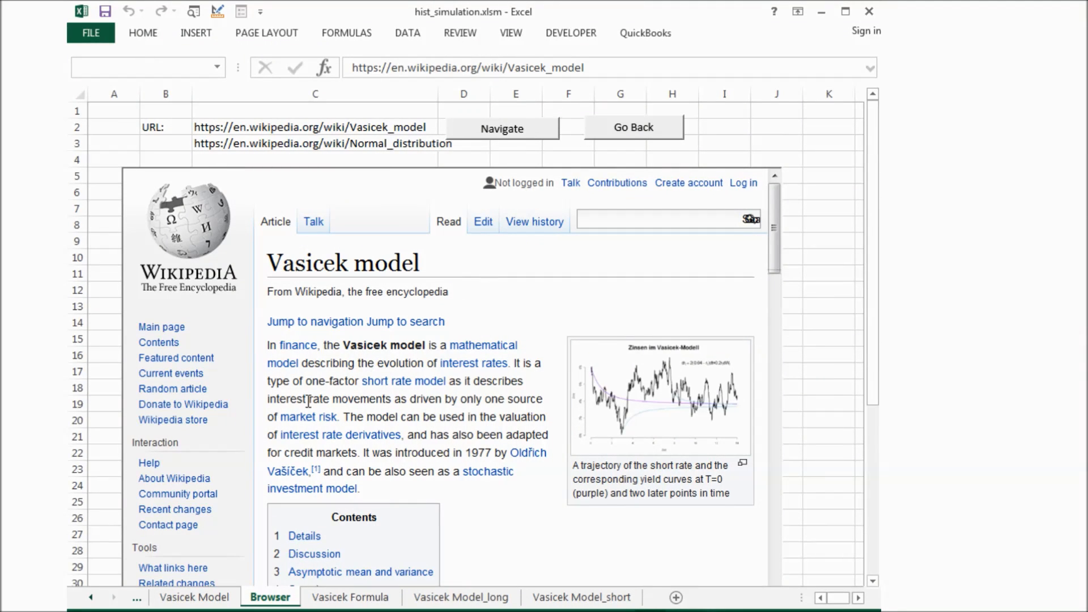
{"action": "mouse_move", "coordinate": [345, 396]}
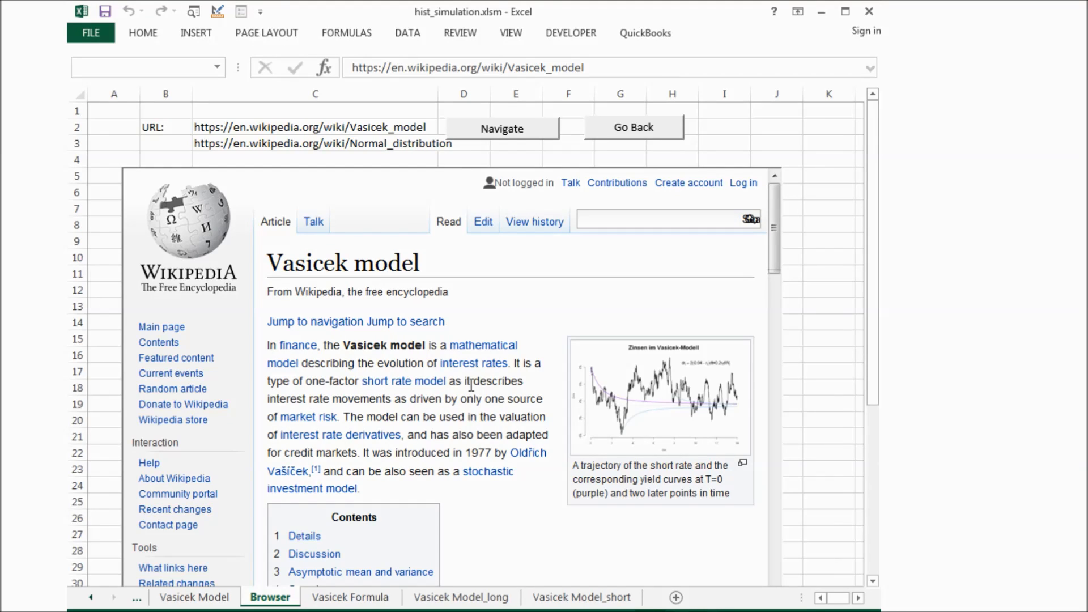
{"action": "mouse_move", "coordinate": [271, 411]}
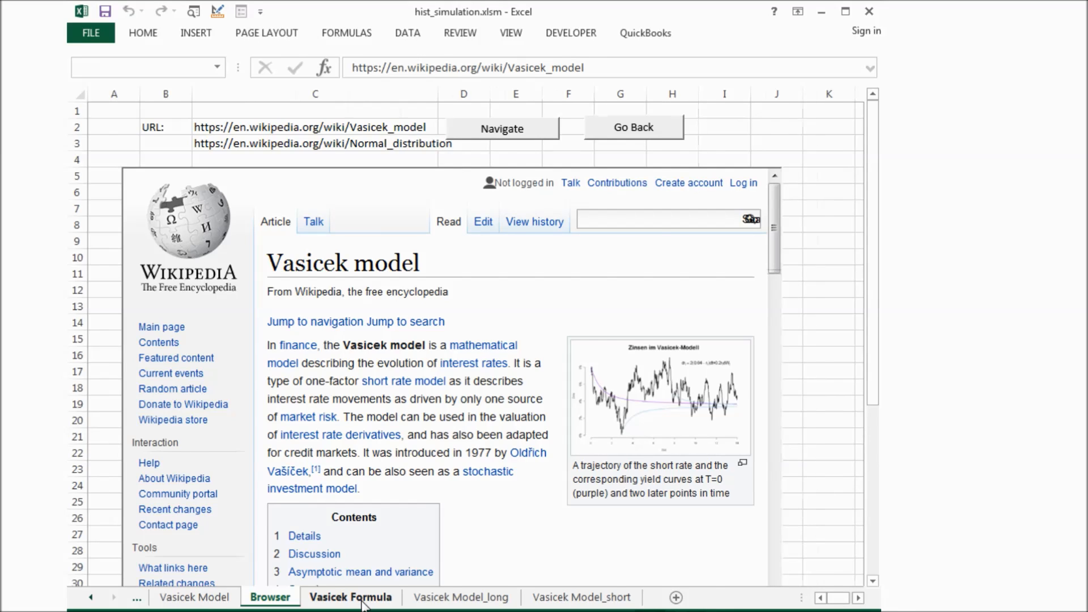
- Open the Vasicek Formula sheet with Investopedia's equation and parameter definitions
{"action": "left_click", "coordinate": [350, 597]}
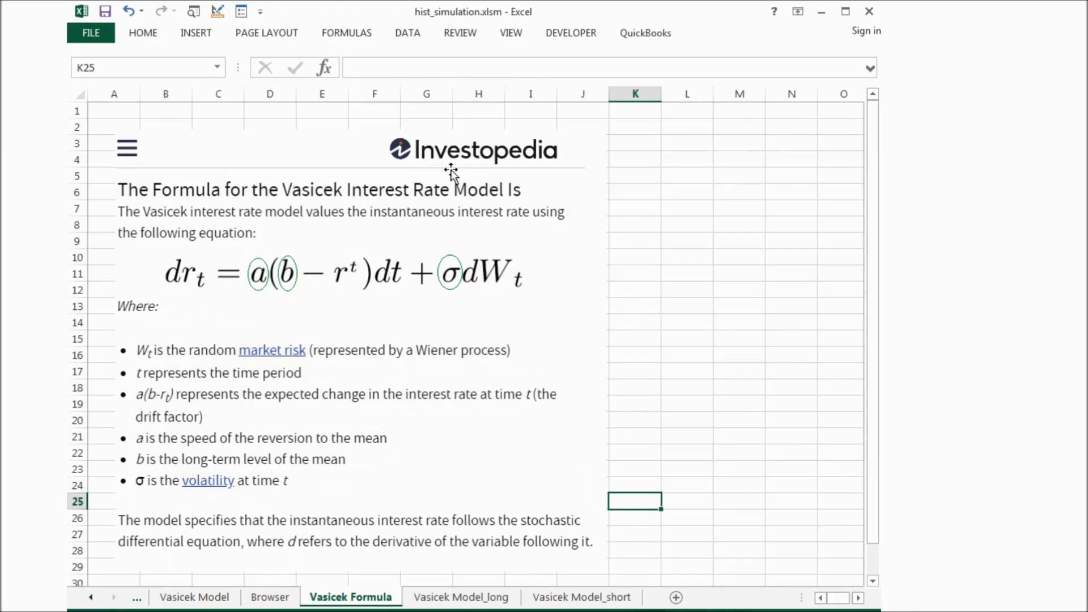
{"action": "mouse_move", "coordinate": [433, 173]}
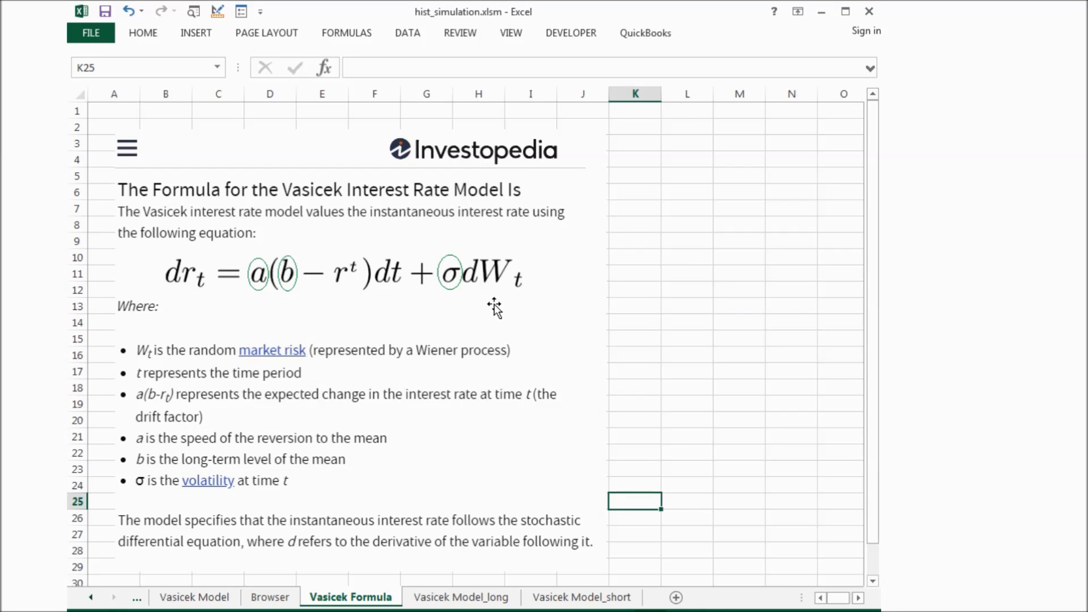
{"action": "mouse_move", "coordinate": [411, 343]}
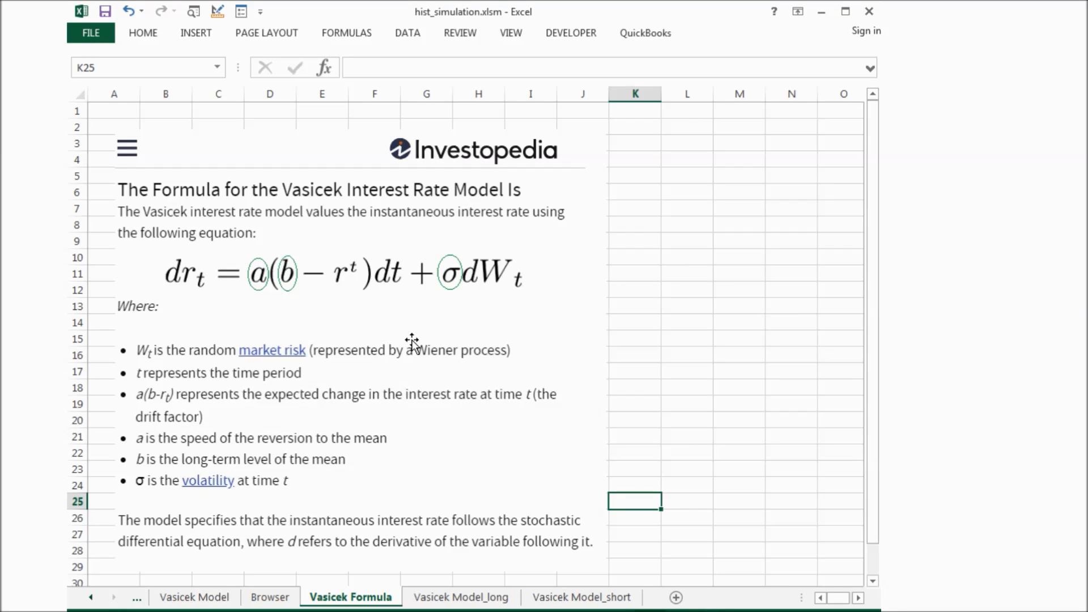
{"action": "mouse_move", "coordinate": [223, 259]}
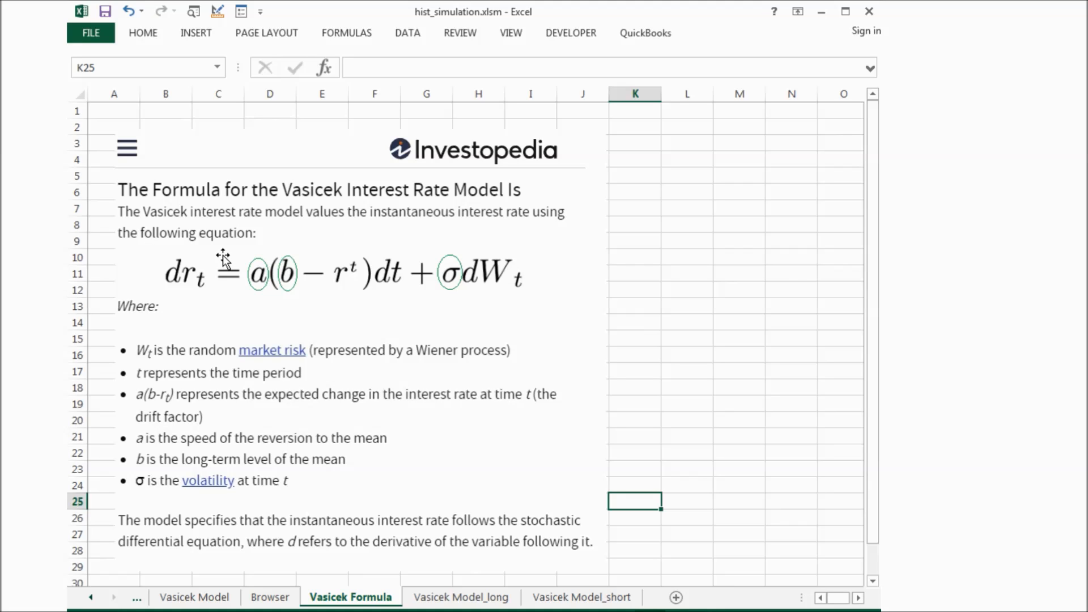
{"action": "mouse_move", "coordinate": [219, 373]}
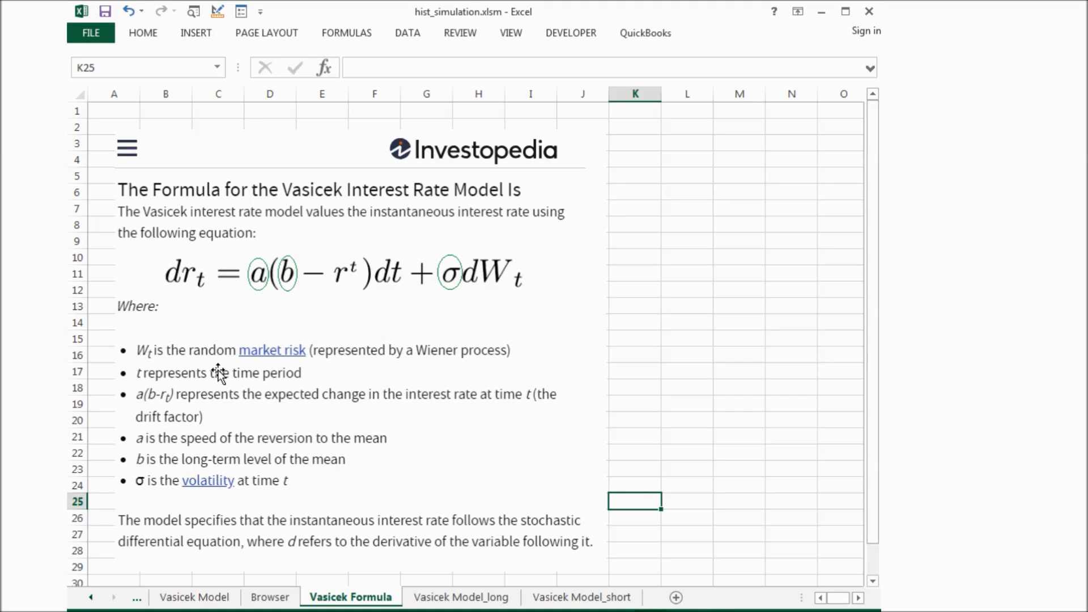
{"action": "mouse_move", "coordinate": [526, 558]}
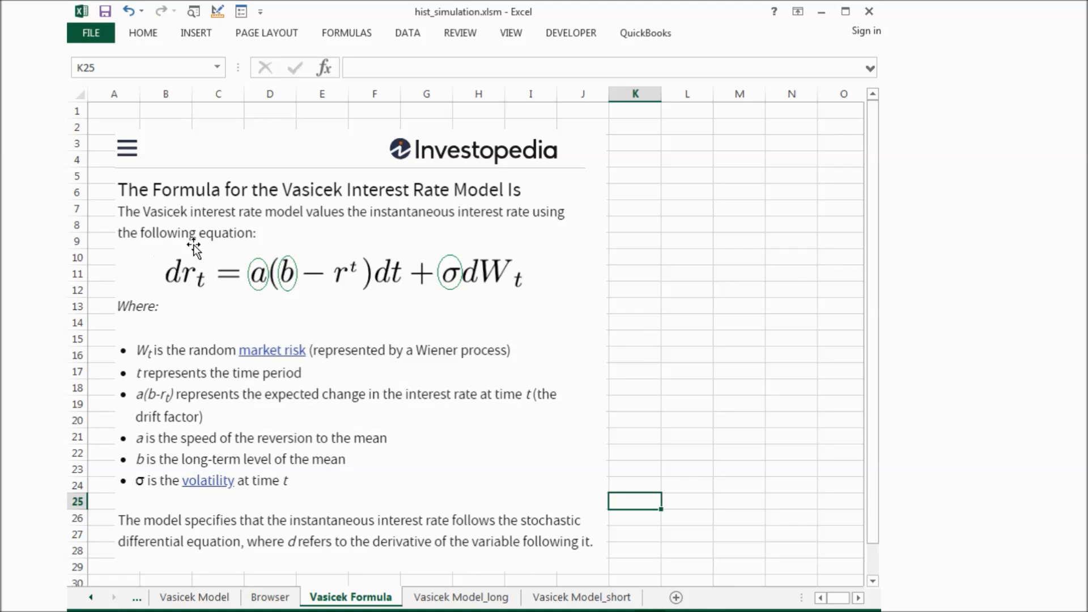
{"action": "mouse_move", "coordinate": [156, 271]}
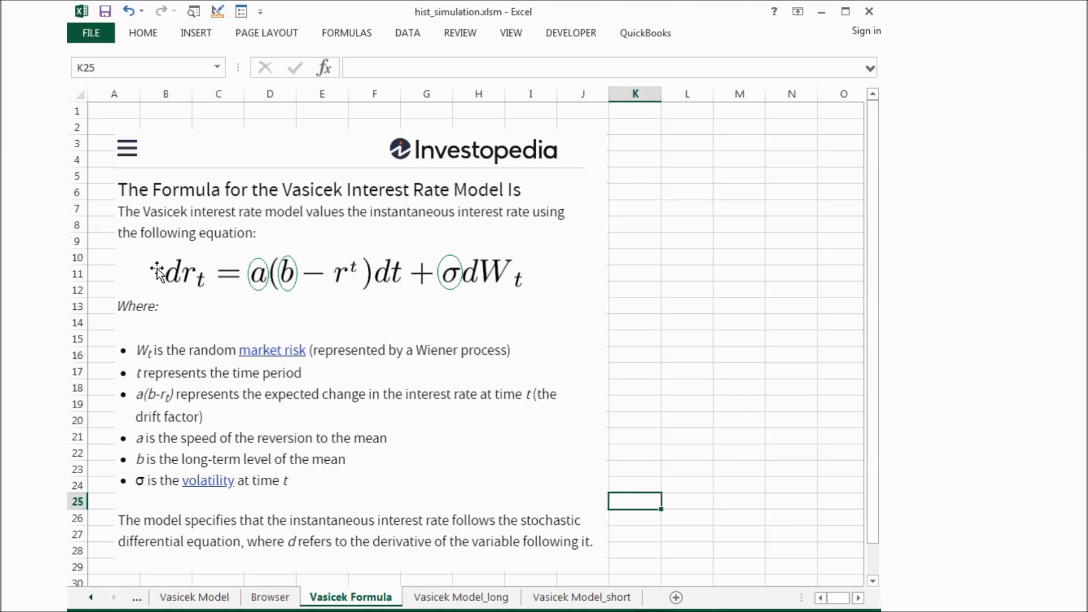
{"action": "mouse_move", "coordinate": [158, 271]}
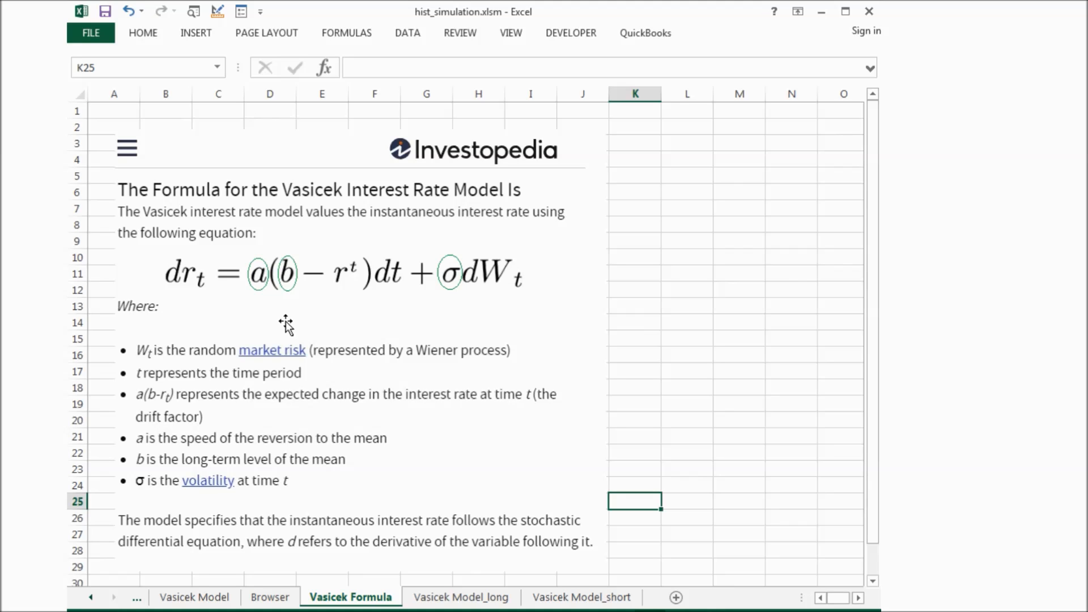
{"action": "mouse_move", "coordinate": [313, 231]}
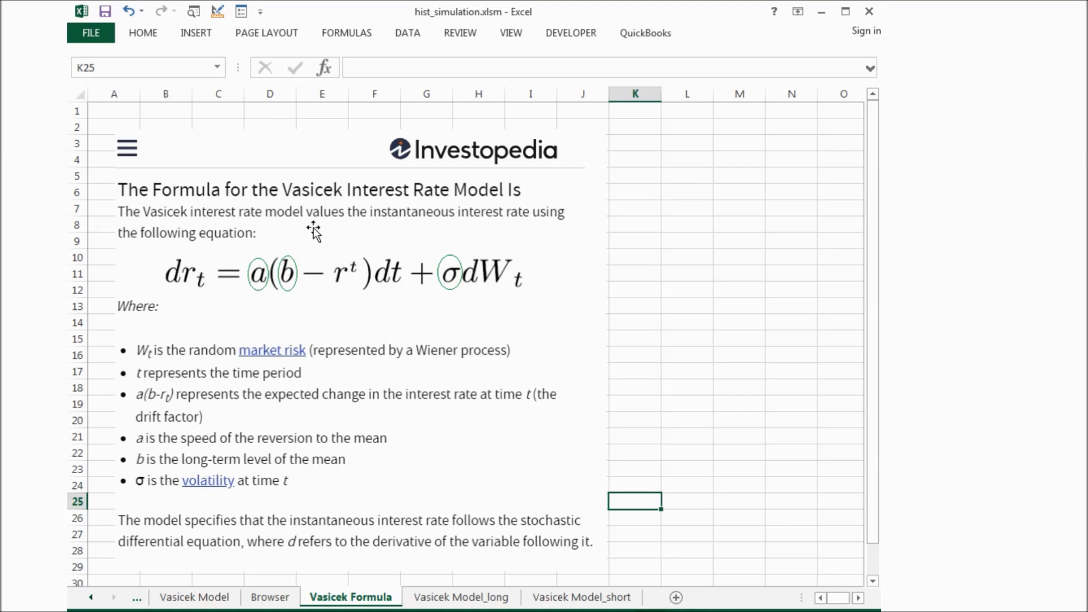
{"action": "mouse_move", "coordinate": [327, 321]}
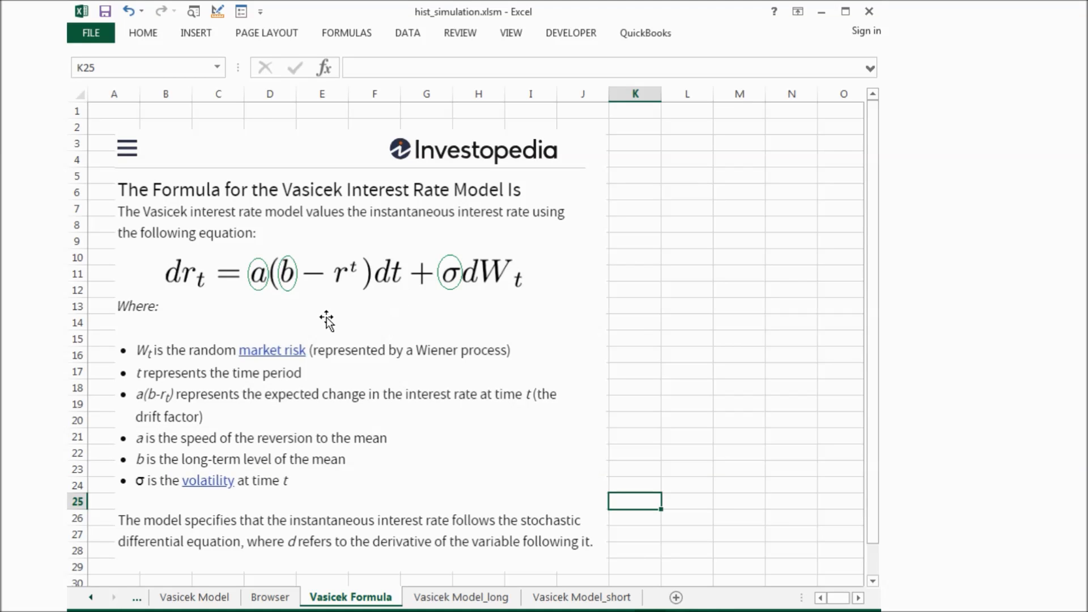
{"action": "mouse_move", "coordinate": [257, 428]}
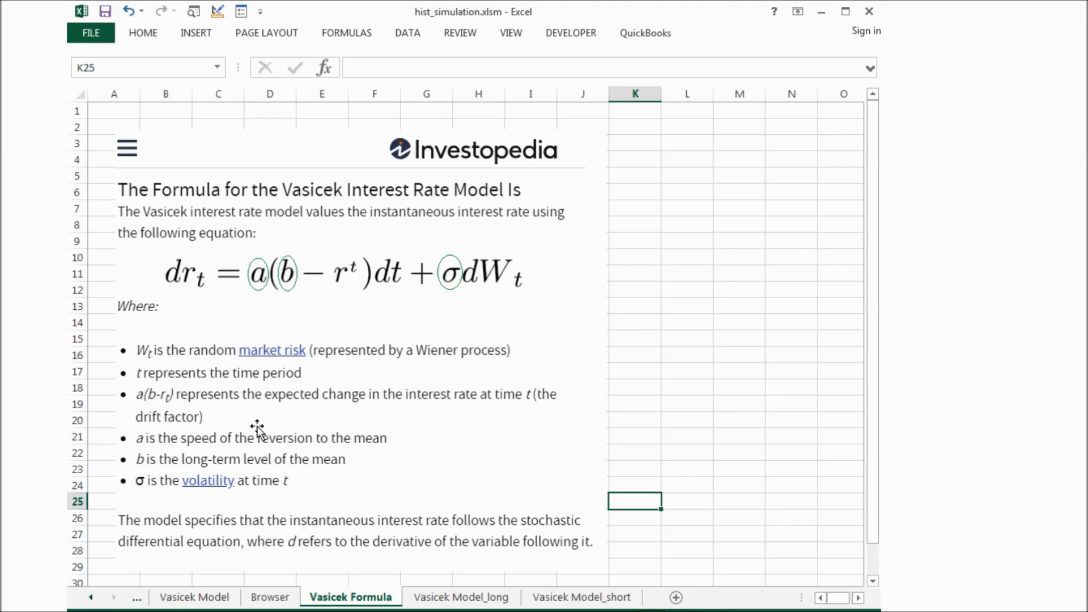
{"action": "mouse_move", "coordinate": [295, 291]}
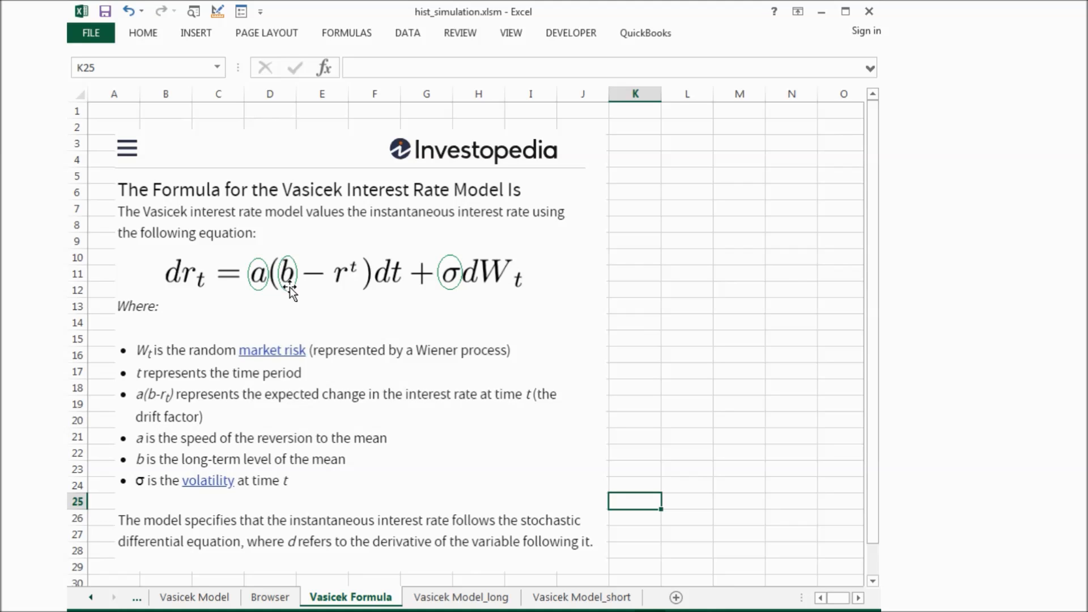
{"action": "mouse_move", "coordinate": [241, 310]}
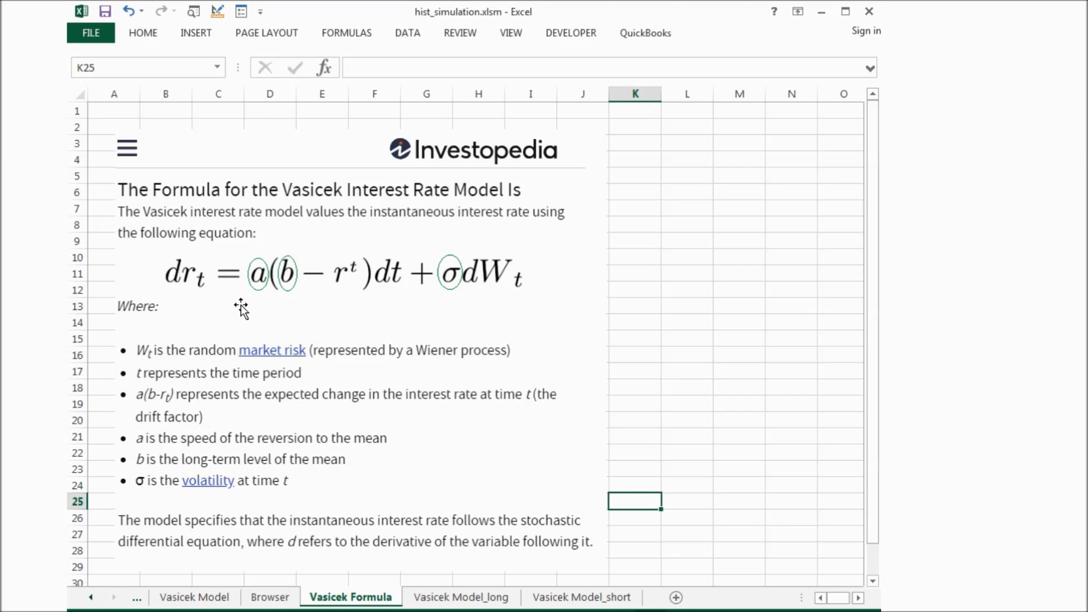
{"action": "mouse_move", "coordinate": [378, 449]}
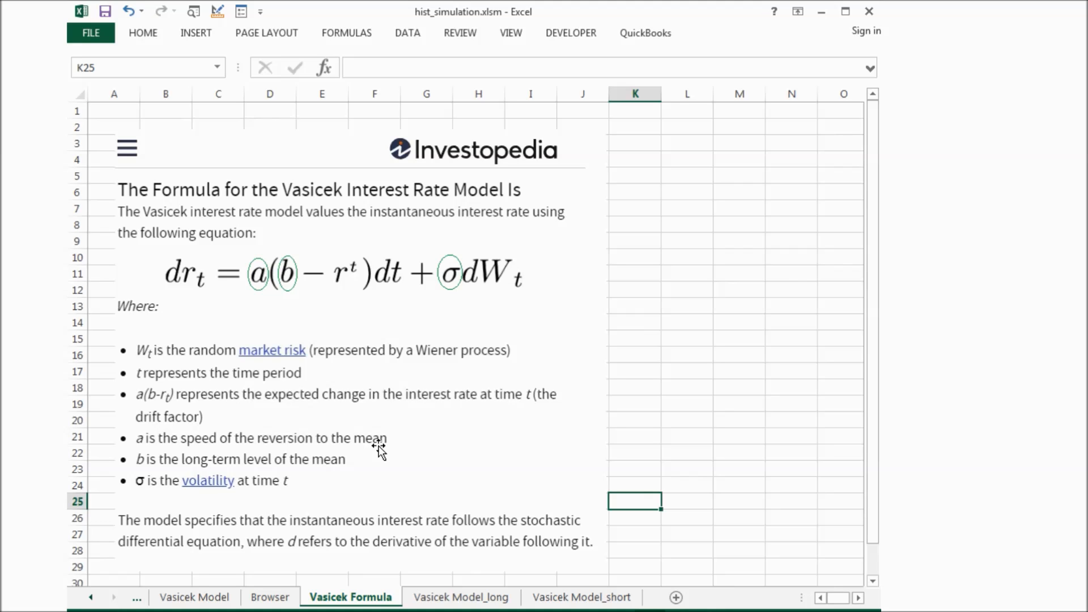
{"action": "mouse_move", "coordinate": [280, 311]}
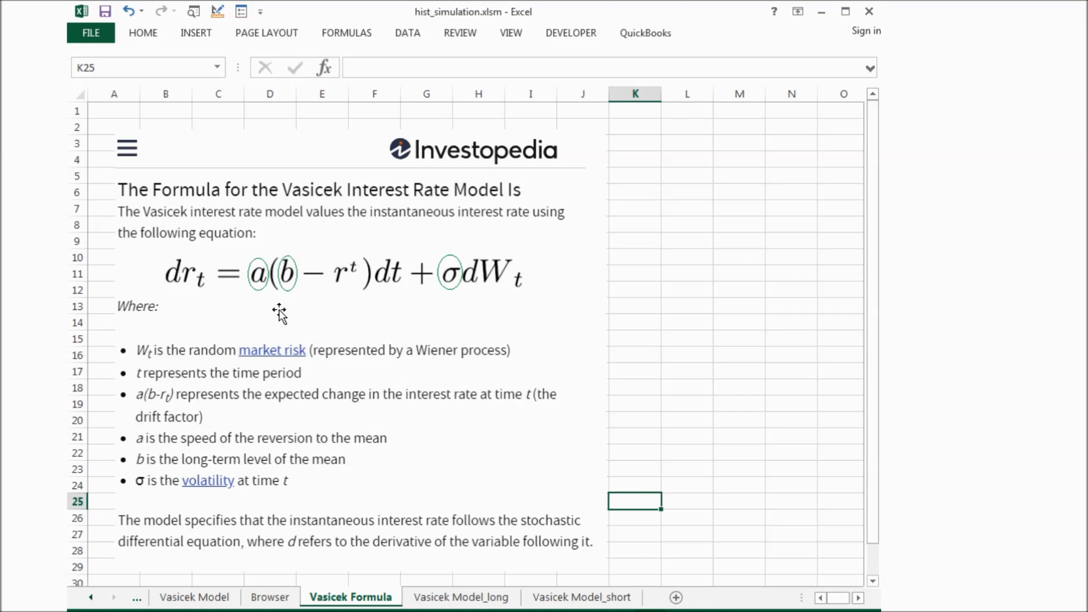
{"action": "mouse_move", "coordinate": [284, 299]}
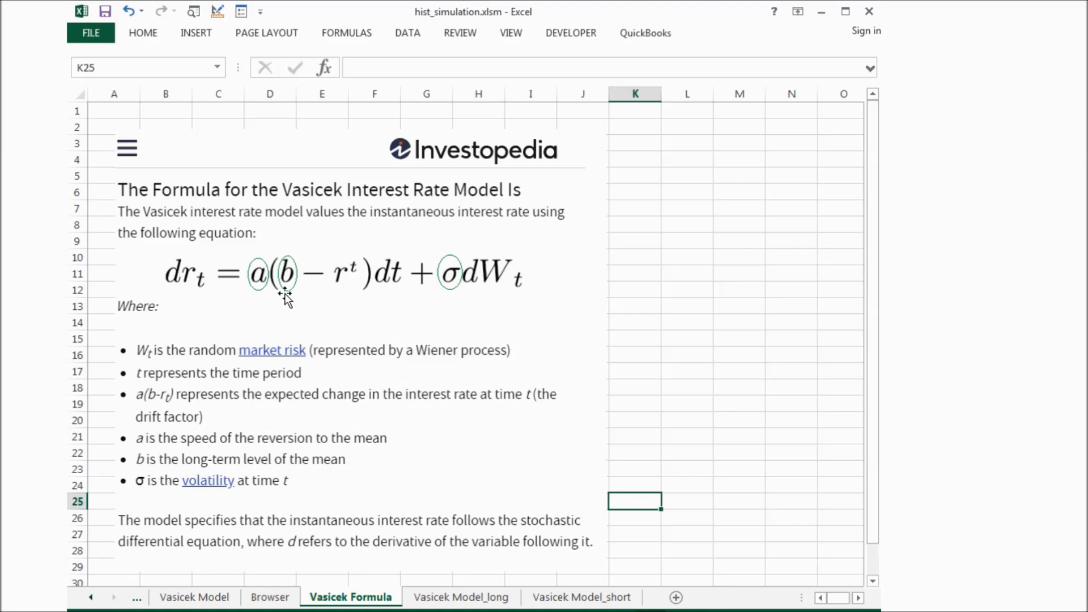
{"action": "mouse_move", "coordinate": [277, 309]}
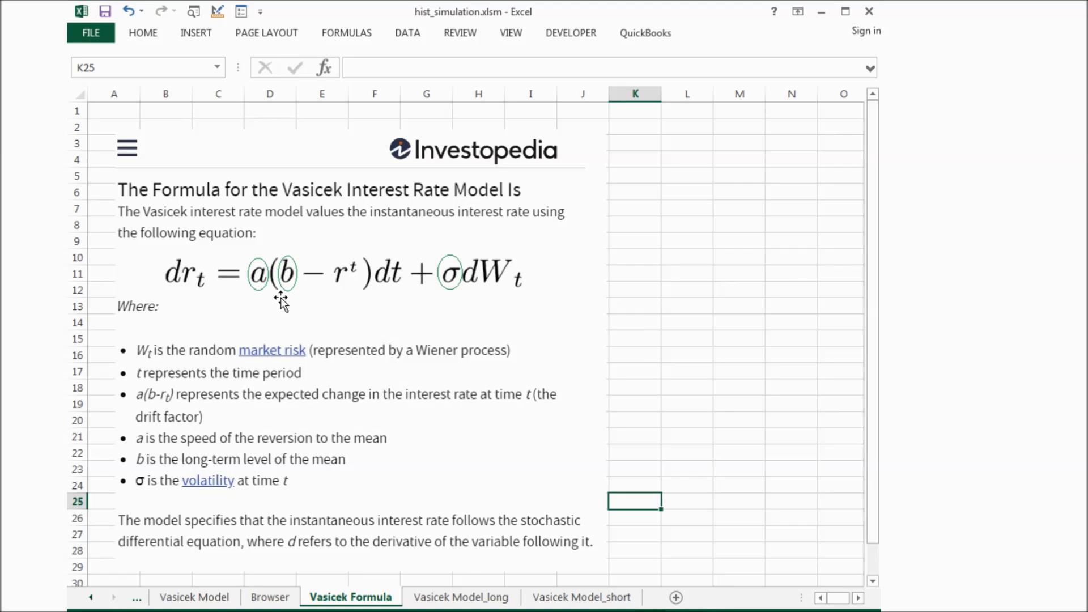
{"action": "mouse_move", "coordinate": [526, 311]}
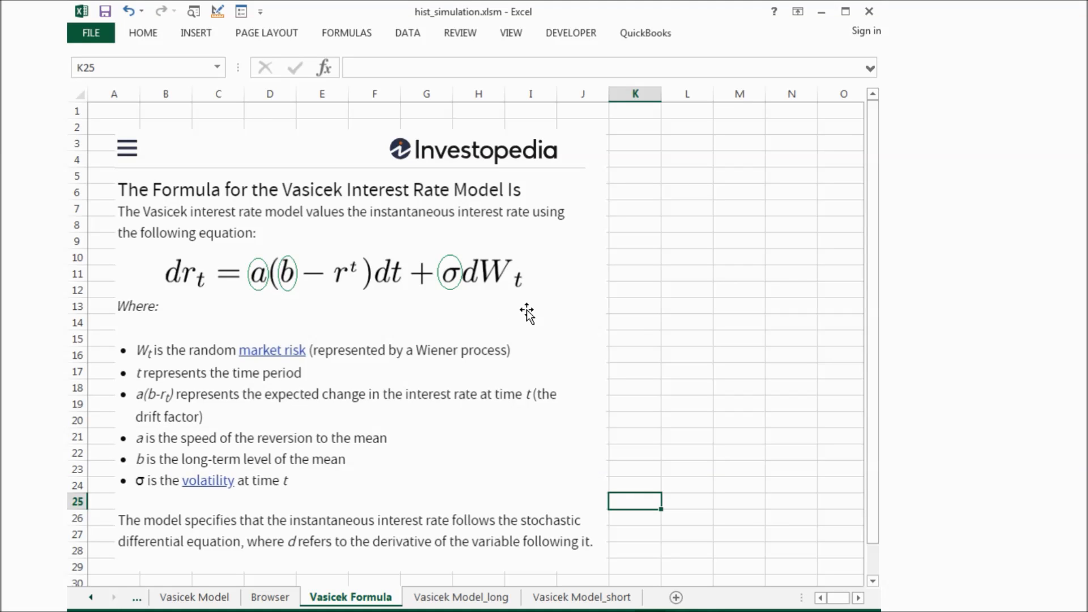
{"action": "mouse_move", "coordinate": [160, 373]}
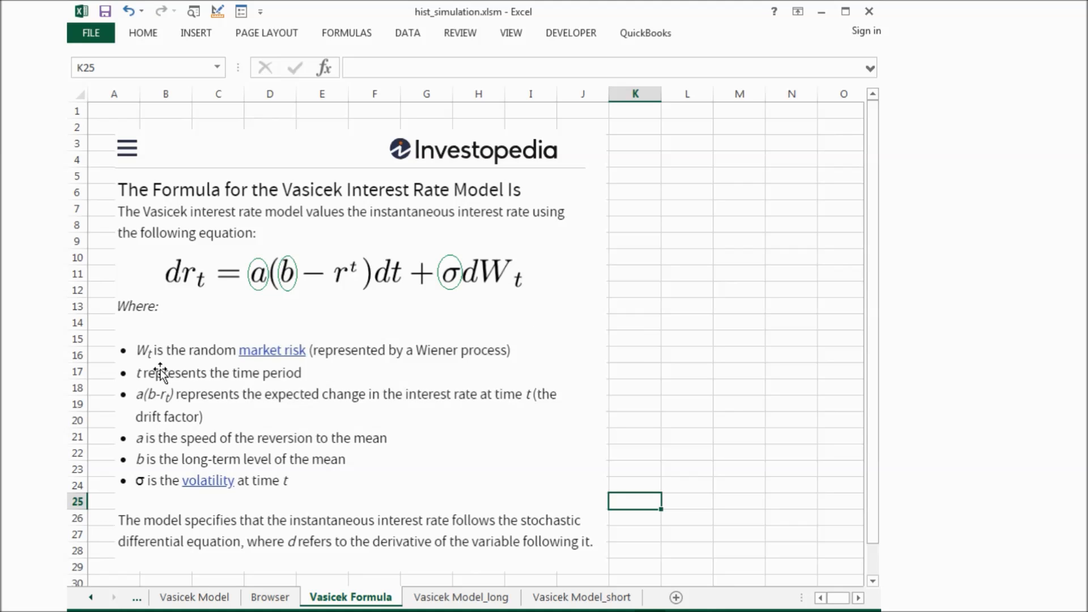
{"action": "mouse_move", "coordinate": [417, 356]}
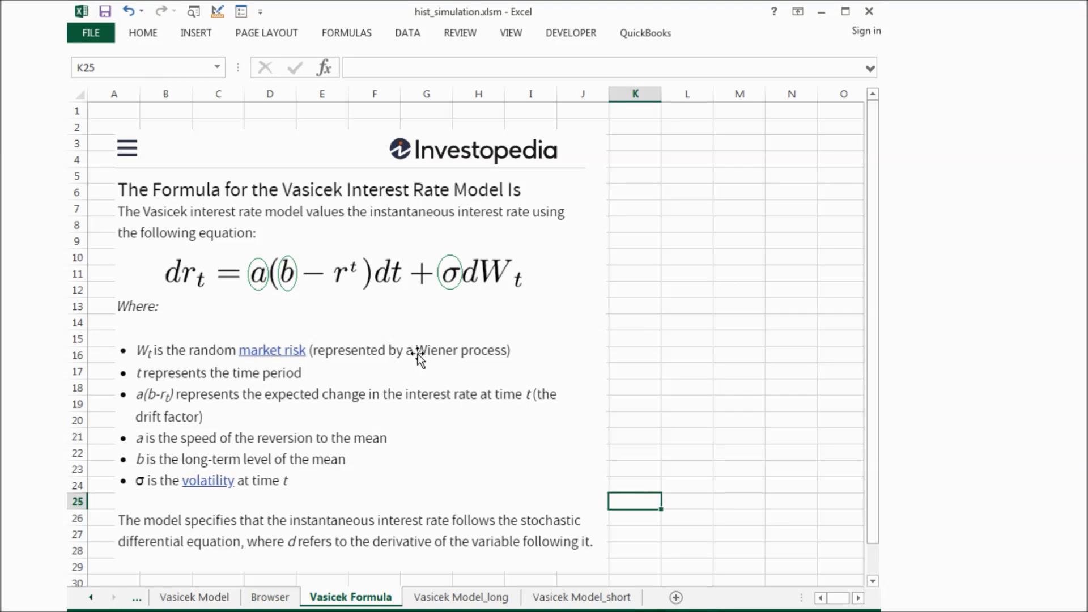
{"action": "mouse_move", "coordinate": [191, 363]}
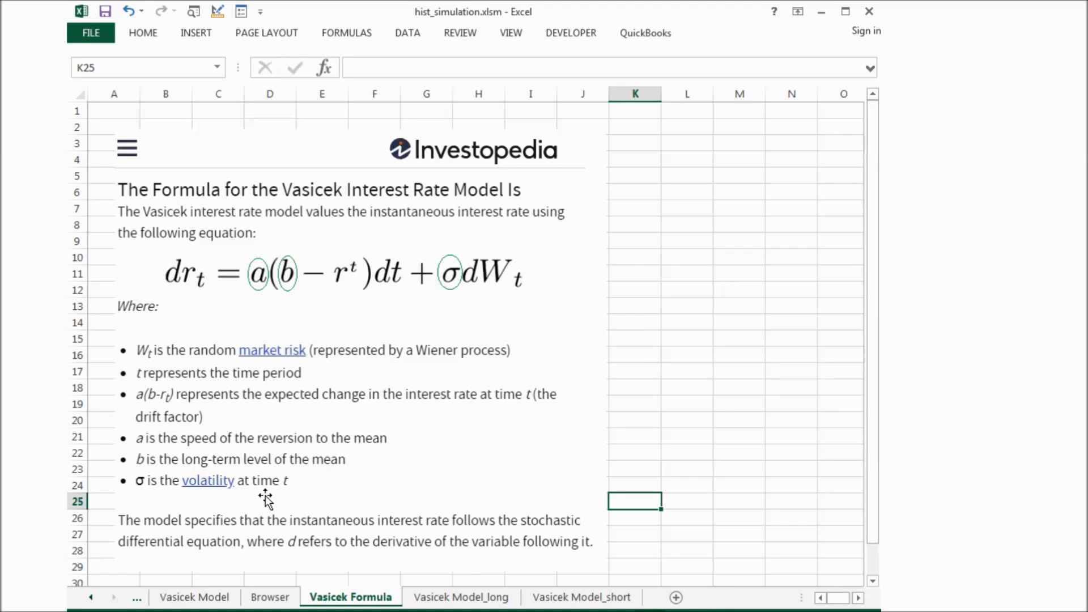
{"action": "mouse_move", "coordinate": [432, 501]}
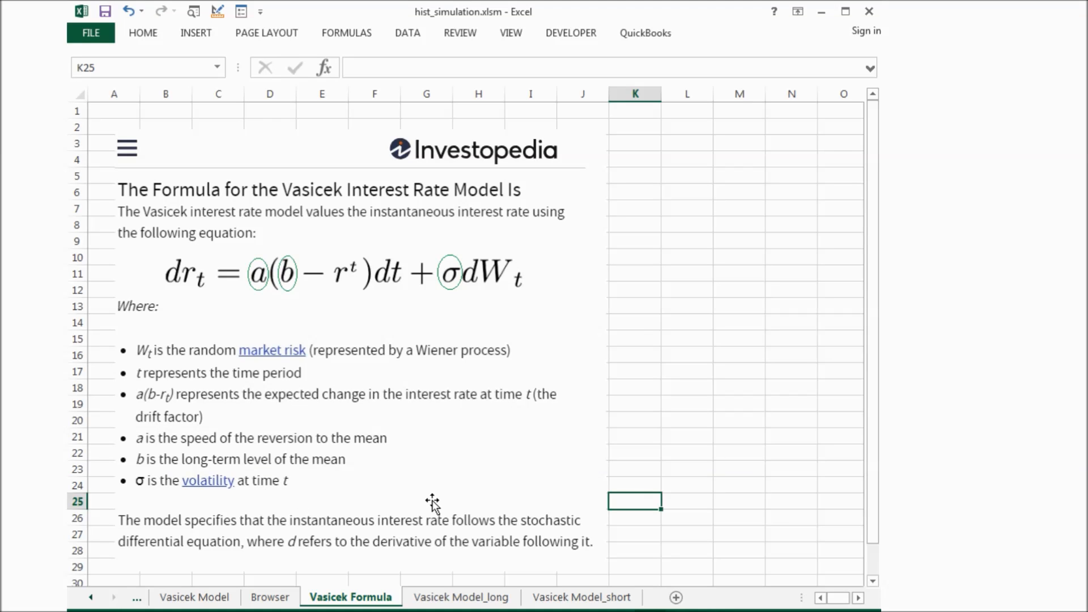
{"action": "mouse_move", "coordinate": [253, 305]}
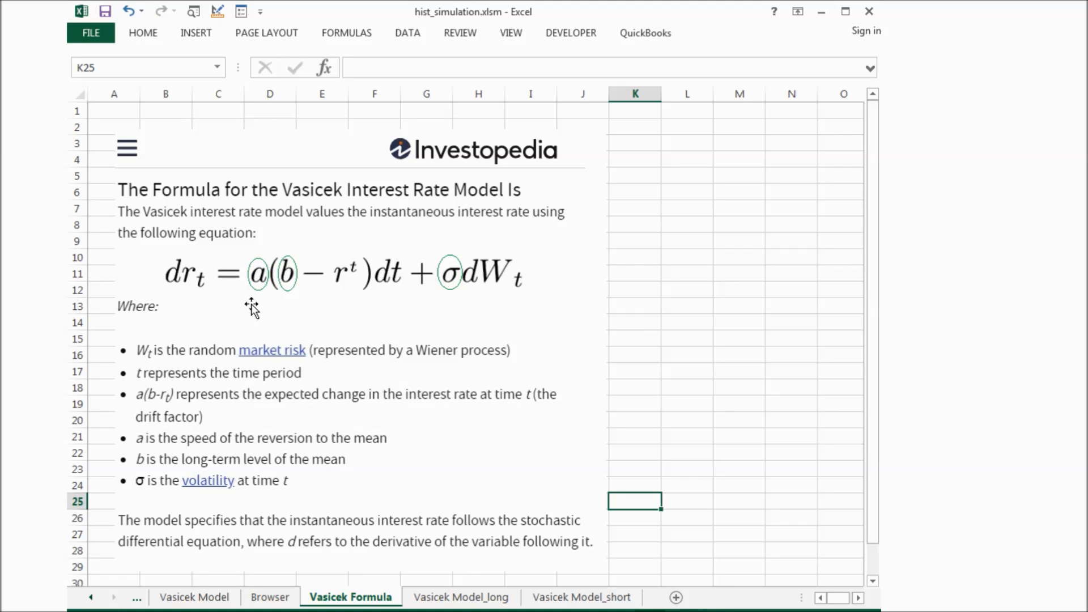
{"action": "mouse_move", "coordinate": [164, 254]}
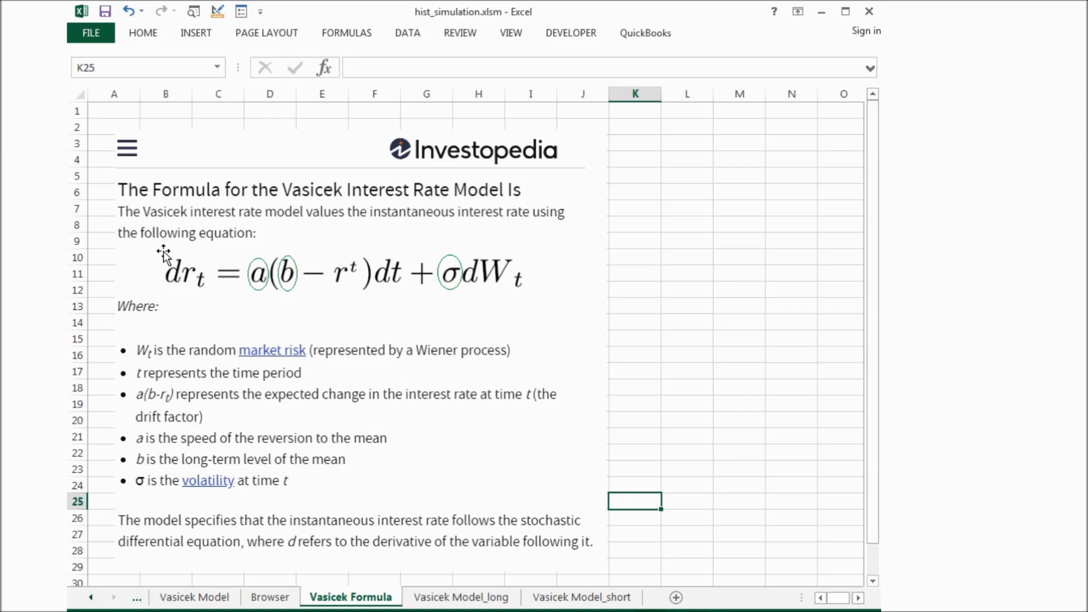
{"action": "mouse_move", "coordinate": [276, 312]}
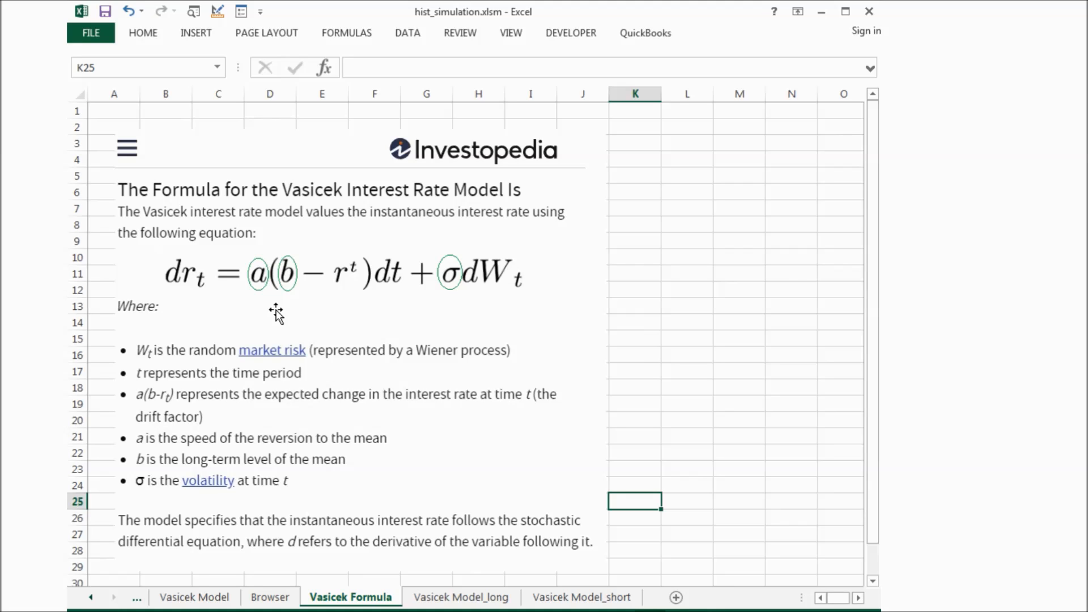
{"action": "mouse_move", "coordinate": [264, 305]}
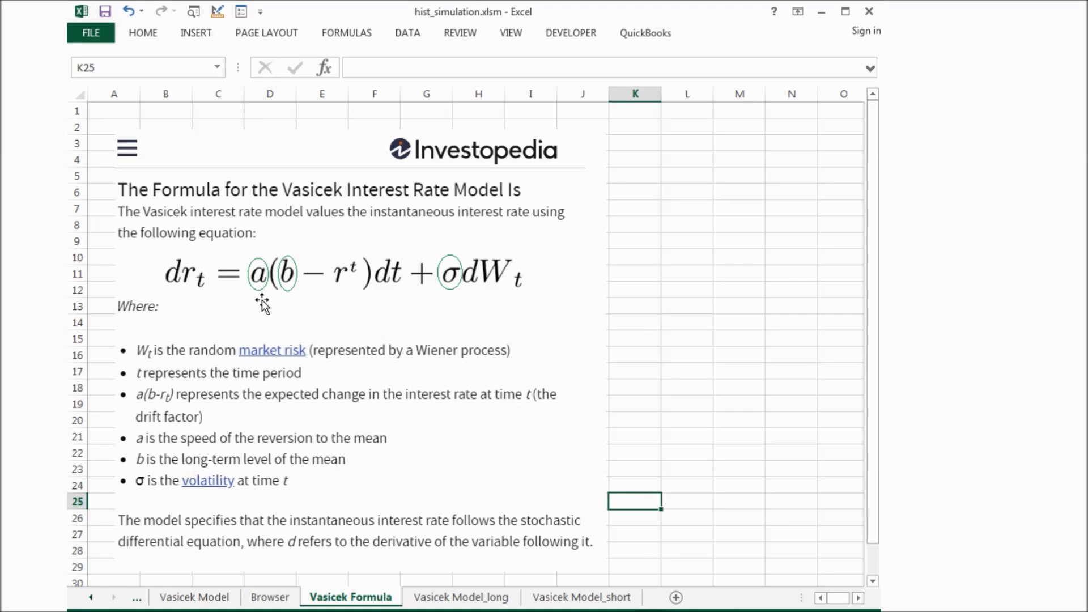
{"action": "mouse_move", "coordinate": [448, 304]}
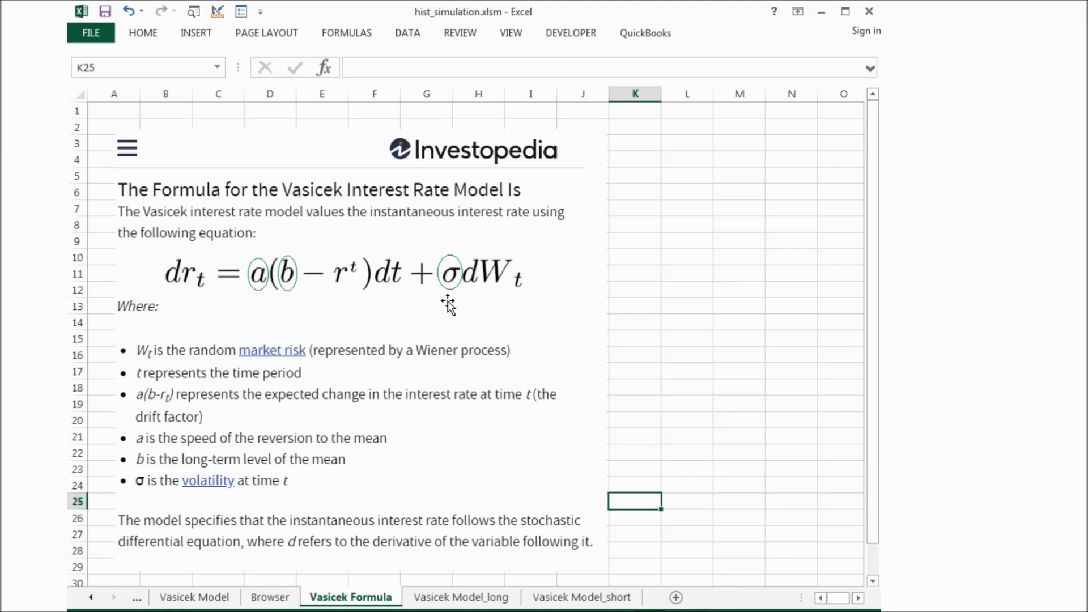
- On the Vasicek Model sheet, inspect row 110's date, D110 rate-change and E110 drift formulas
{"action": "left_click", "coordinate": [194, 596]}
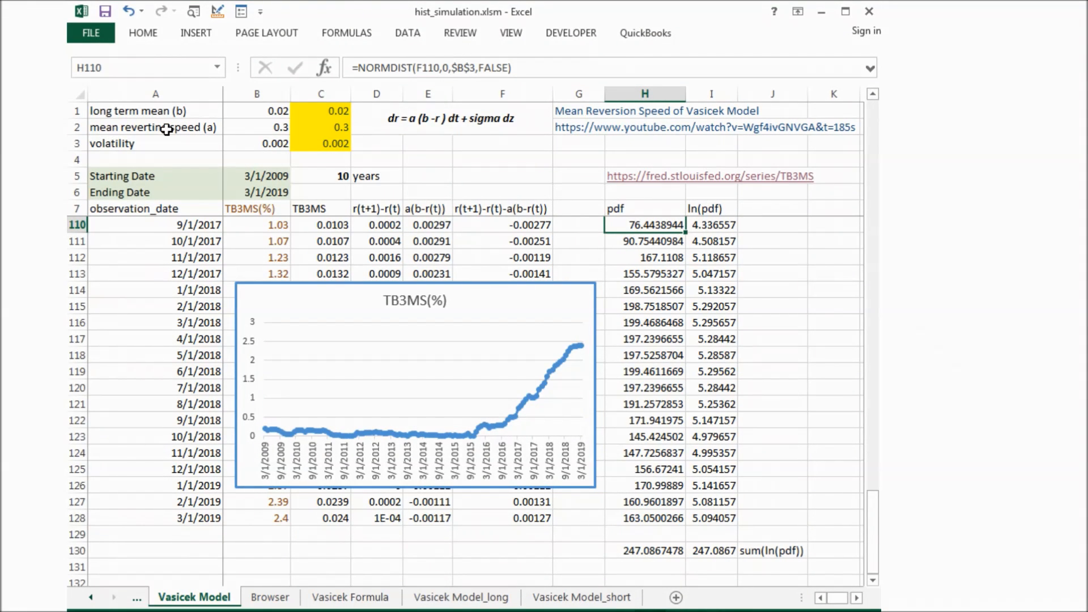
{"action": "mouse_move", "coordinate": [135, 145]}
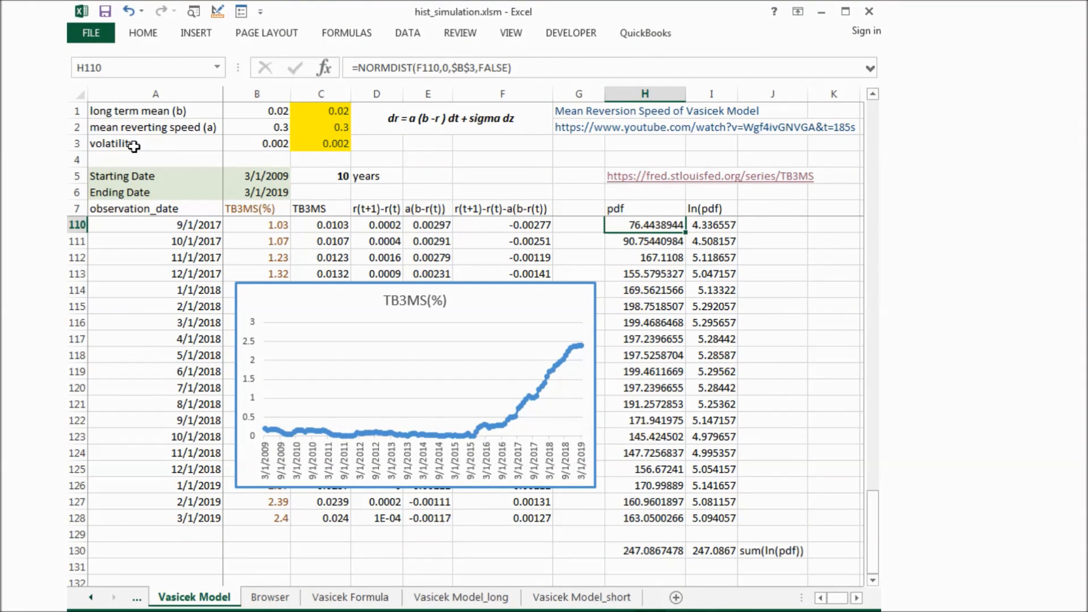
{"action": "mouse_move", "coordinate": [154, 144]}
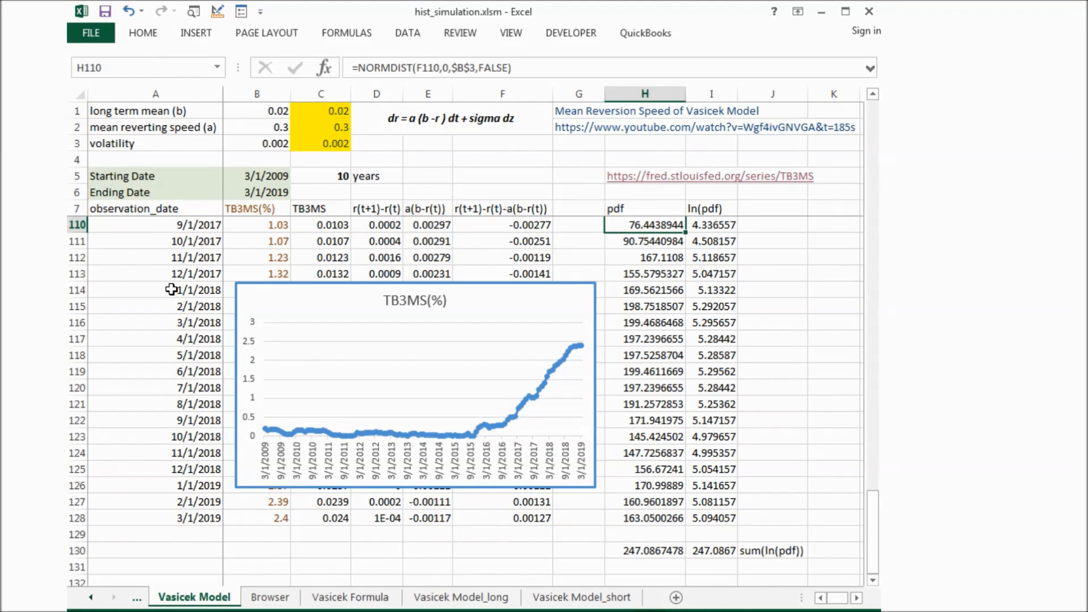
{"action": "mouse_move", "coordinate": [615, 186]}
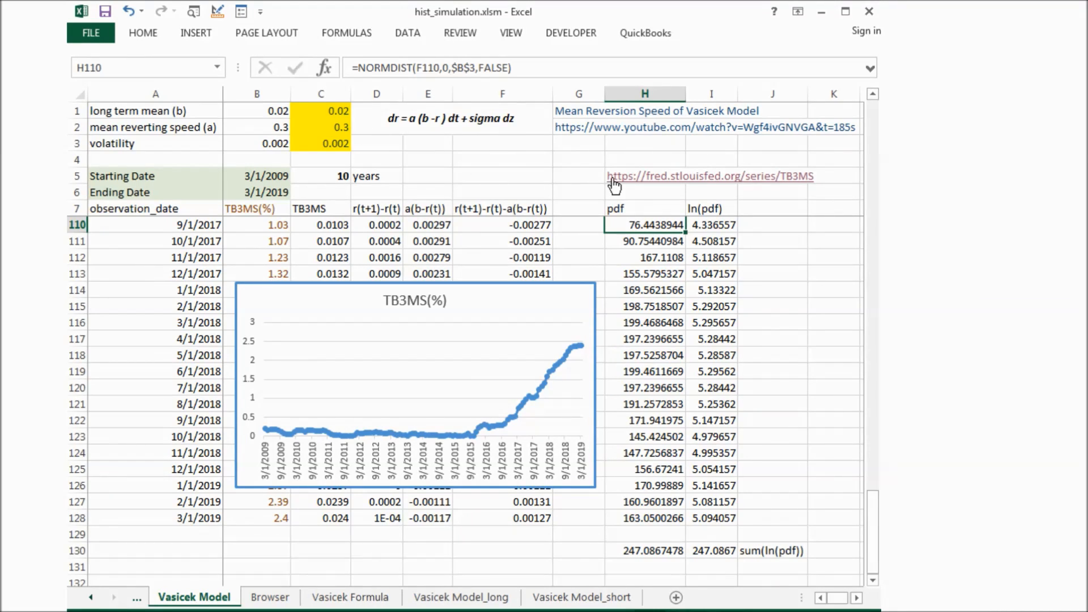
{"action": "mouse_move", "coordinate": [841, 188]}
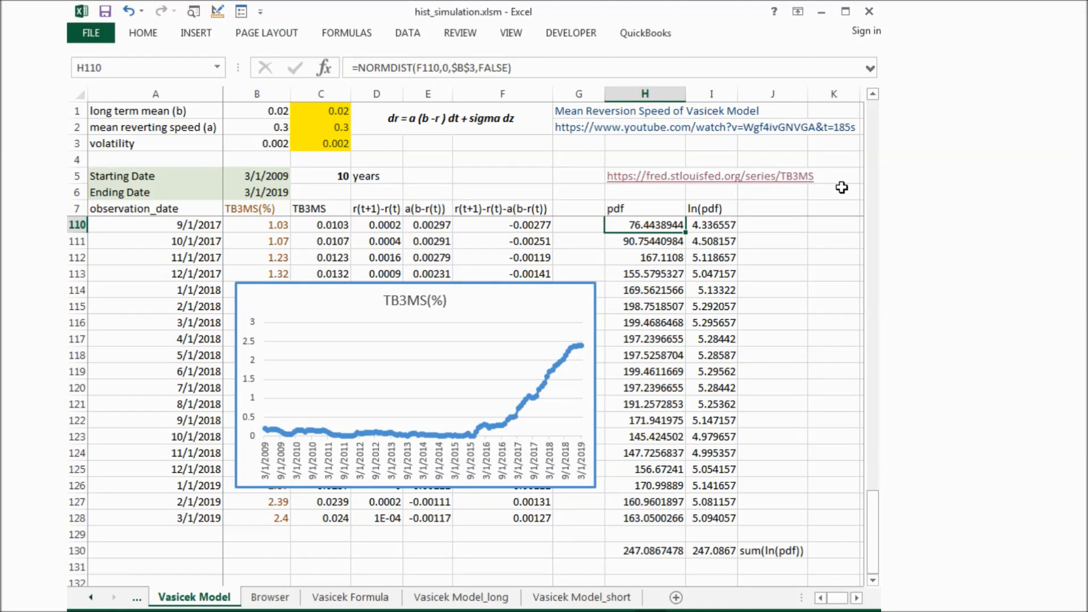
{"action": "mouse_move", "coordinate": [566, 198]}
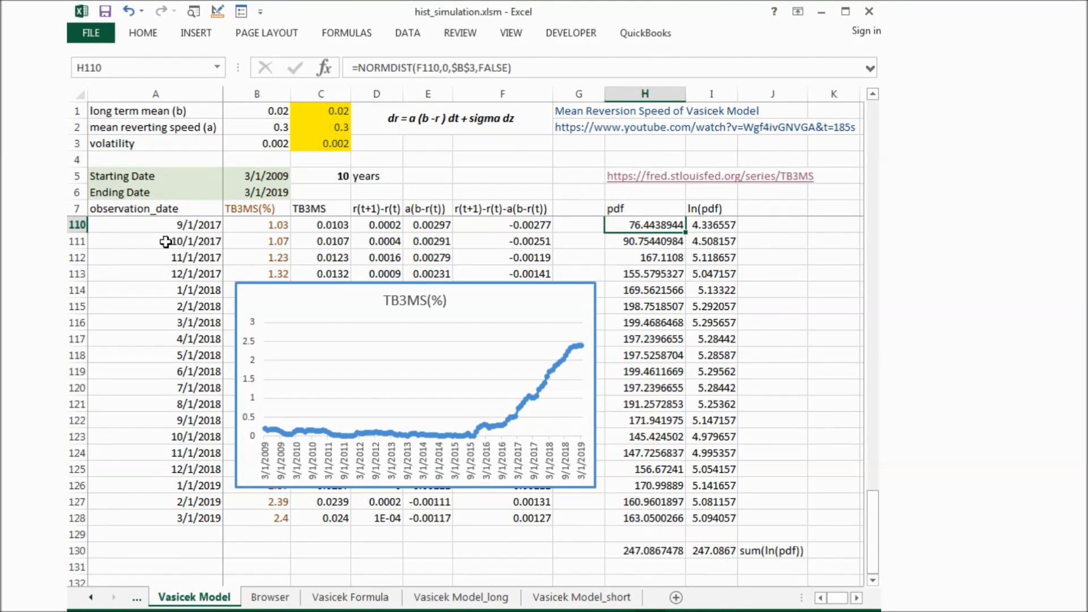
{"action": "mouse_move", "coordinate": [310, 179]}
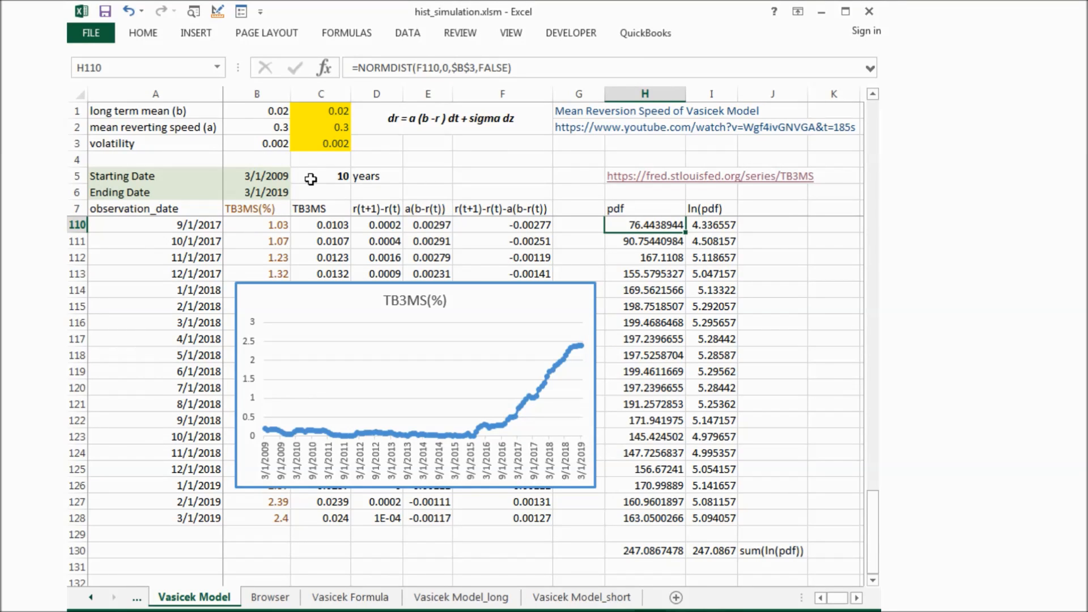
{"action": "left_click", "coordinate": [155, 225]}
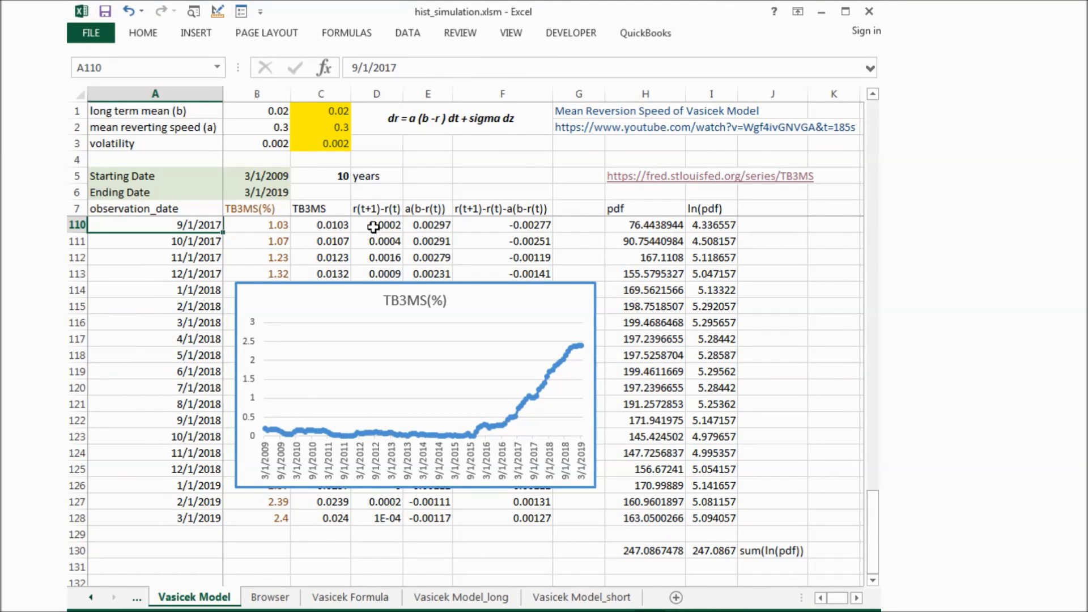
{"action": "left_click", "coordinate": [377, 224]}
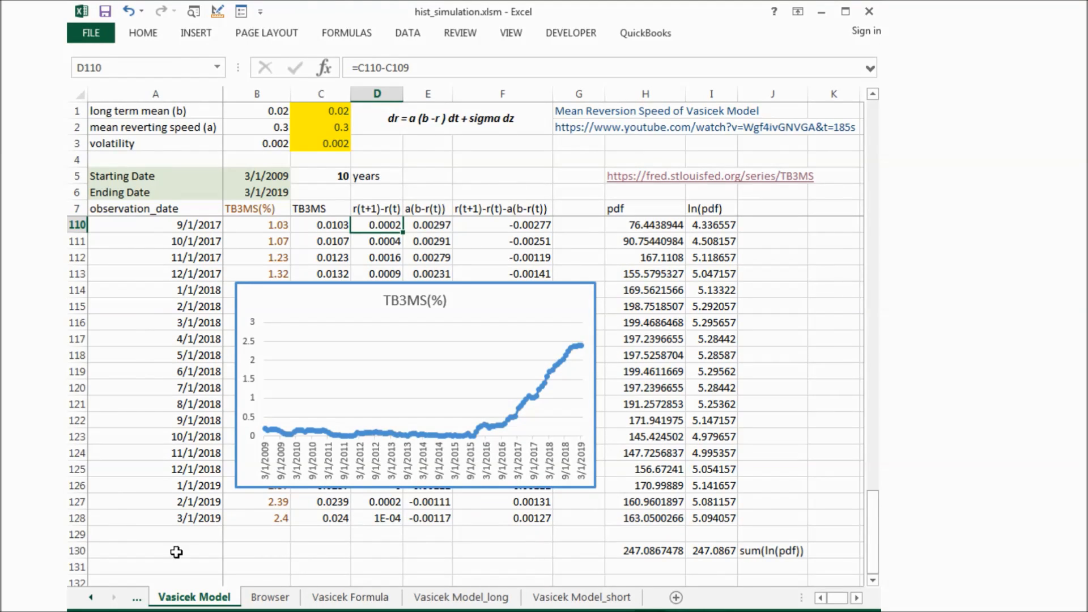
{"action": "mouse_move", "coordinate": [389, 241]}
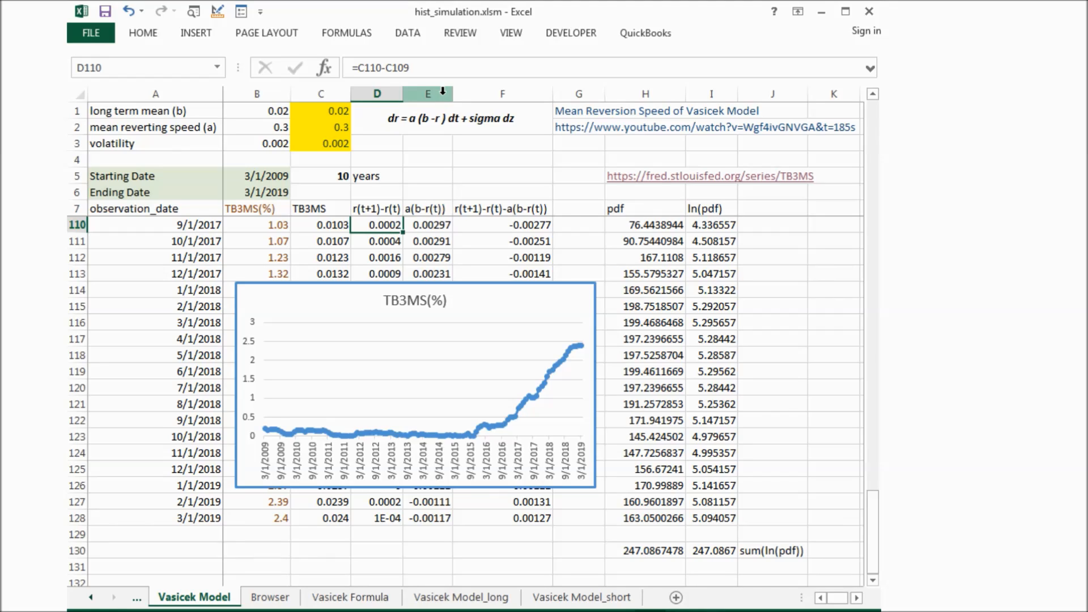
{"action": "left_click", "coordinate": [427, 224]}
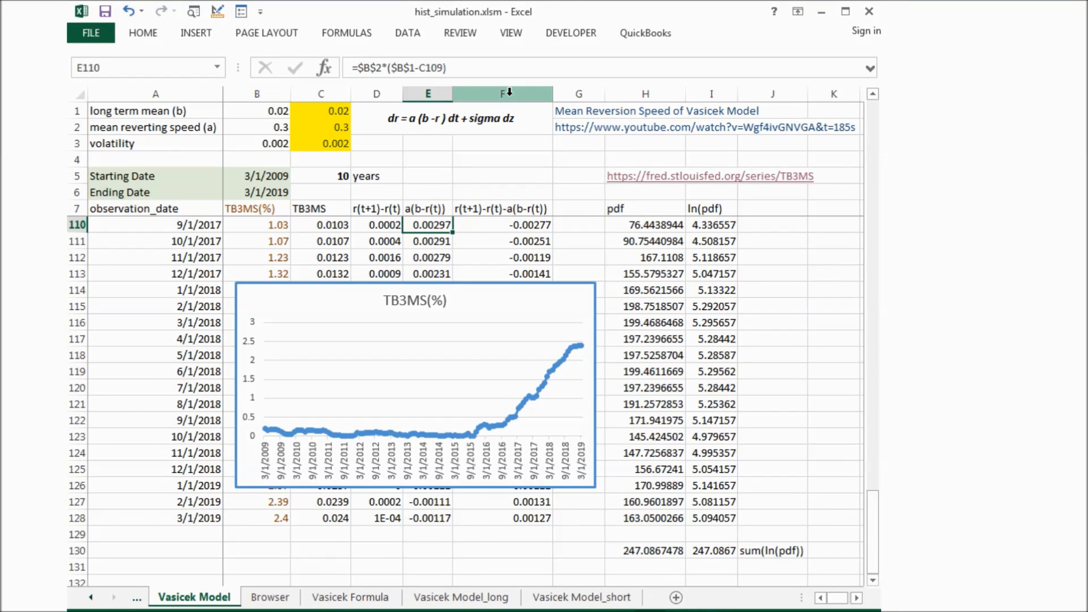
- Review the residual heading and the C110 percent-to-decimal, E110 drift and F110 residual formulas
{"action": "left_click", "coordinate": [501, 208]}
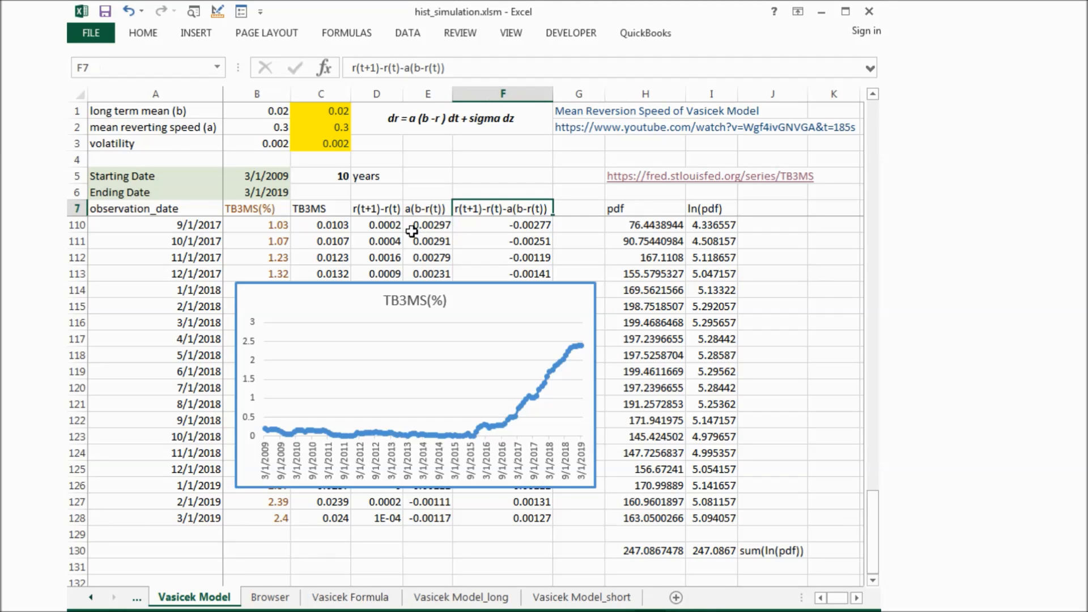
{"action": "mouse_move", "coordinate": [303, 223]}
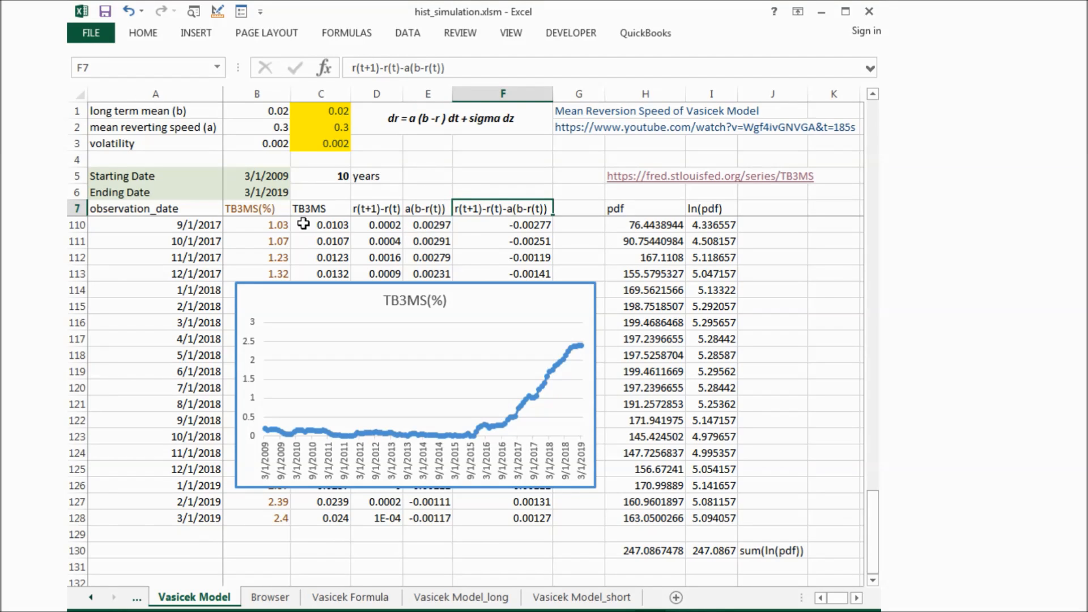
{"action": "left_click", "coordinate": [320, 225]}
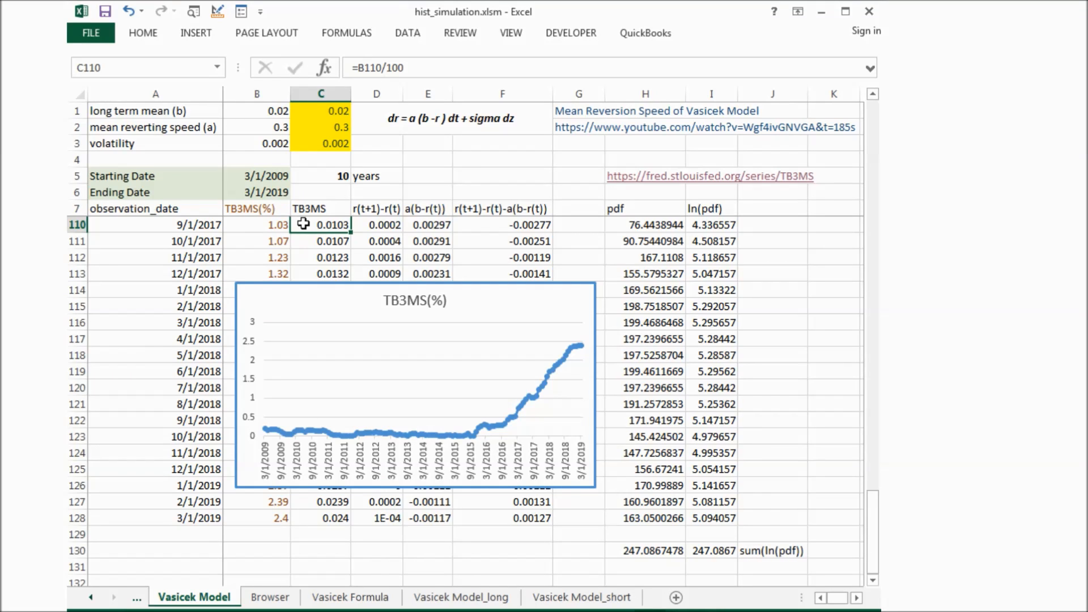
{"action": "left_click", "coordinate": [427, 224]}
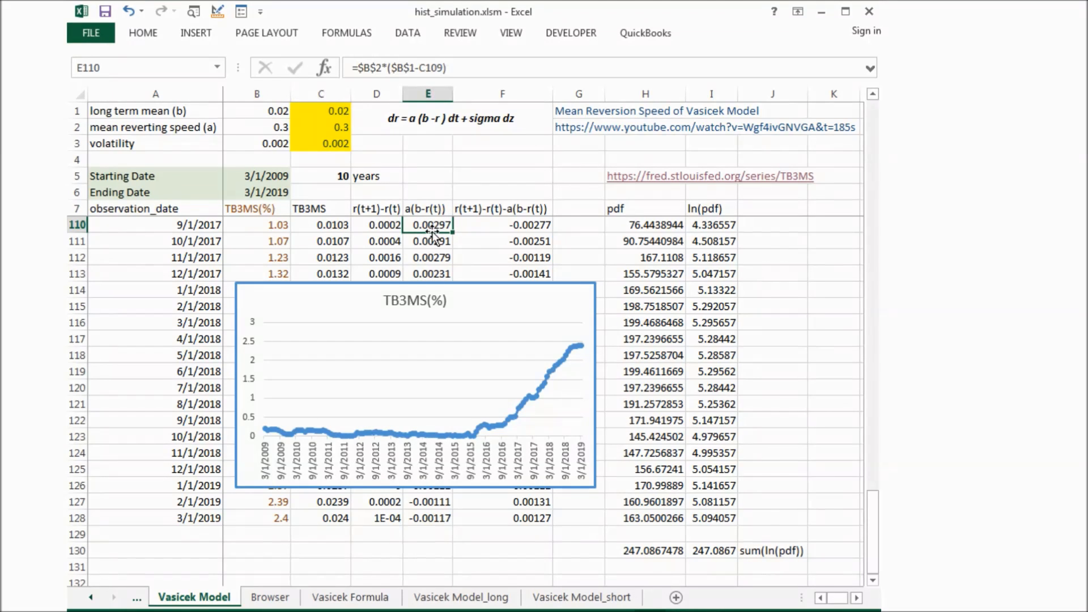
{"action": "left_click", "coordinate": [502, 224]}
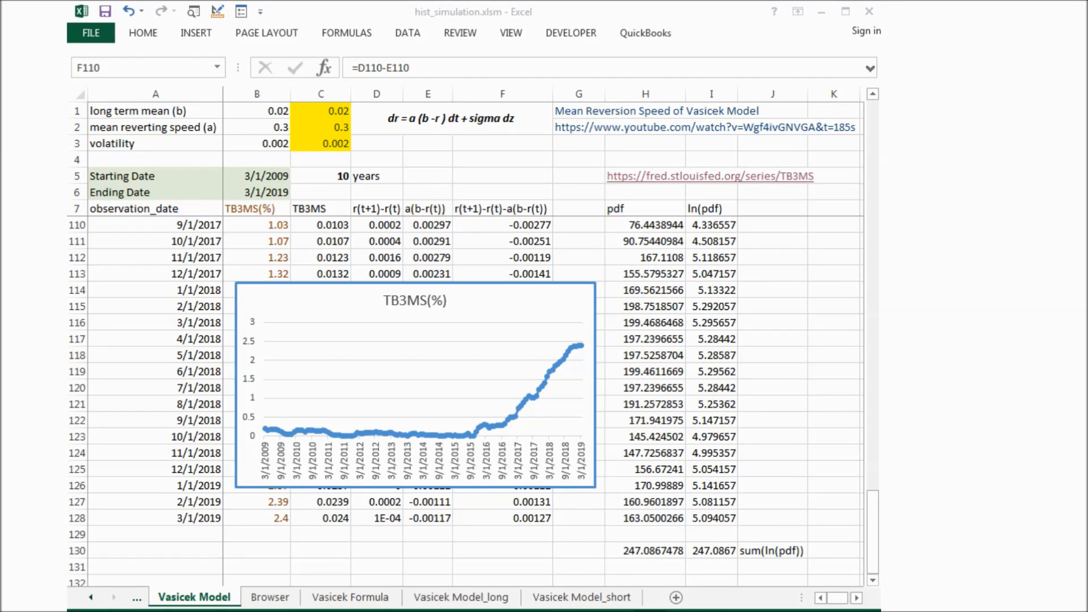
{"action": "left_click", "coordinate": [503, 224]}
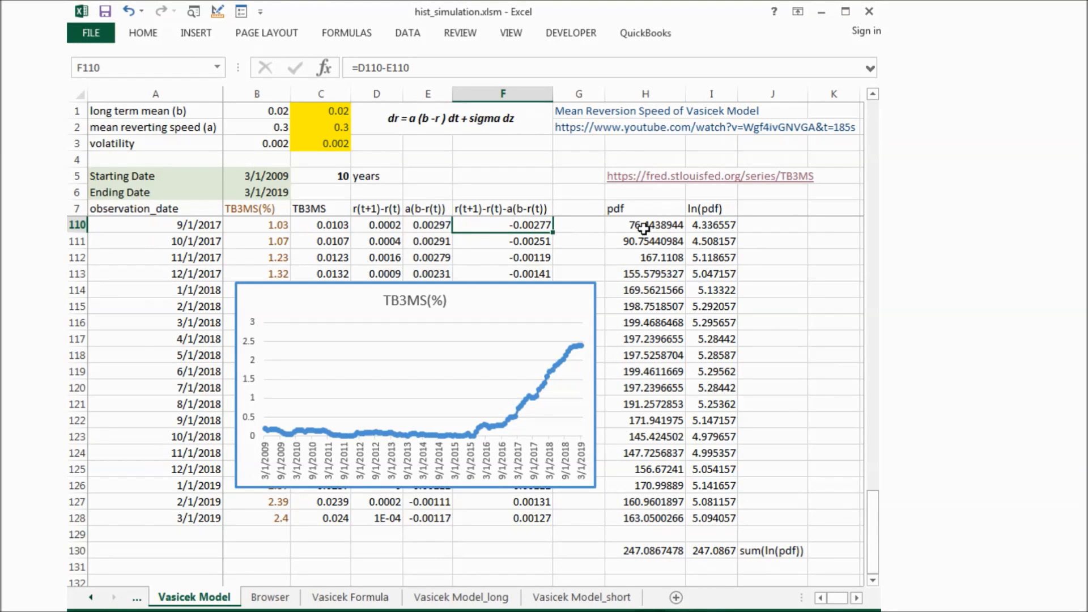
{"action": "left_click", "coordinate": [643, 224]}
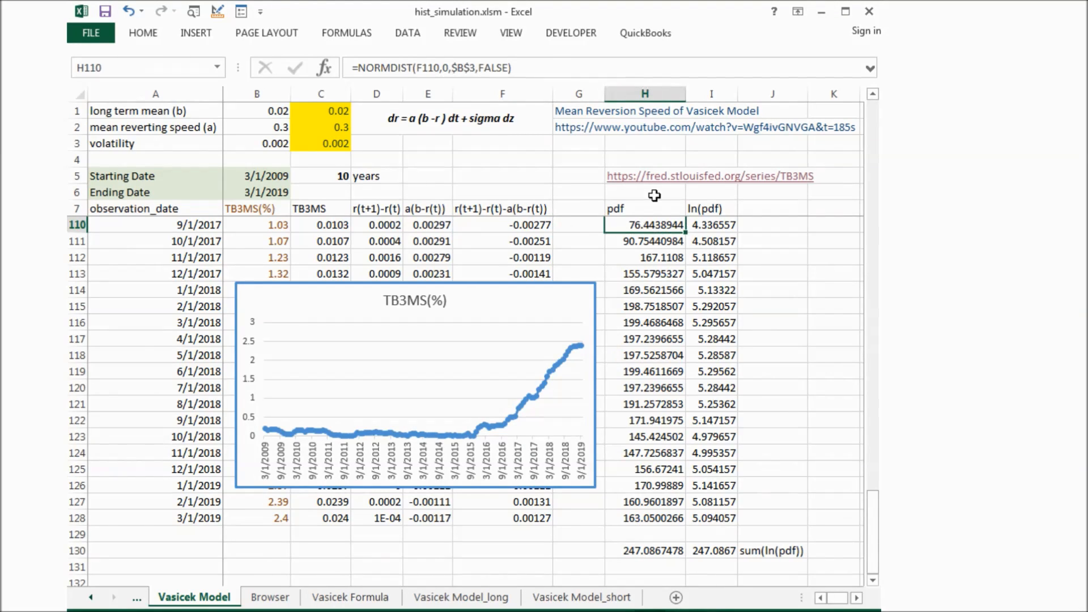
{"action": "mouse_move", "coordinate": [626, 209]}
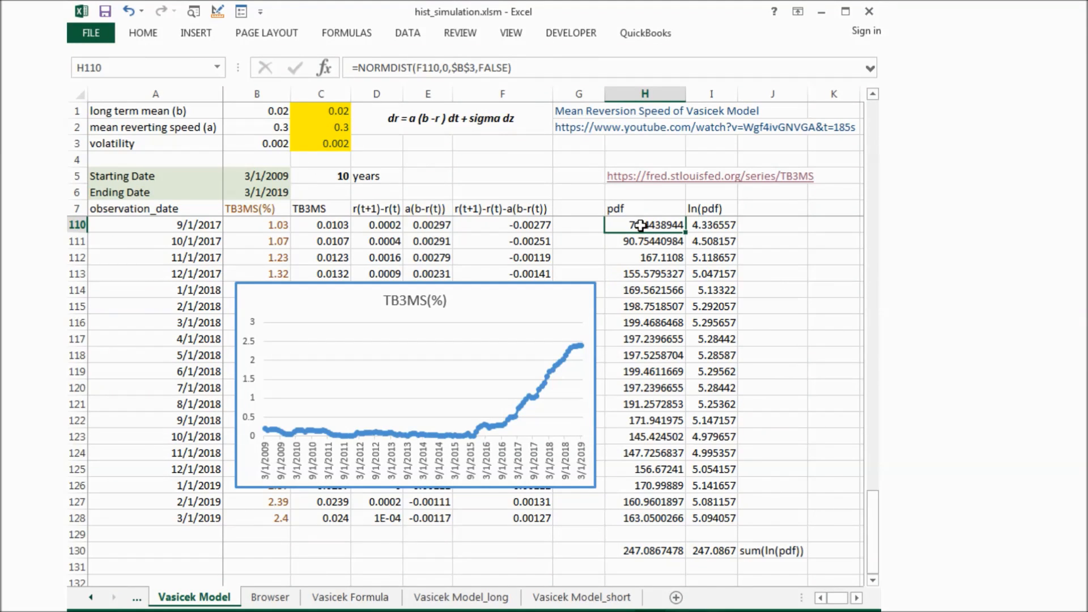
{"action": "mouse_move", "coordinate": [676, 228]}
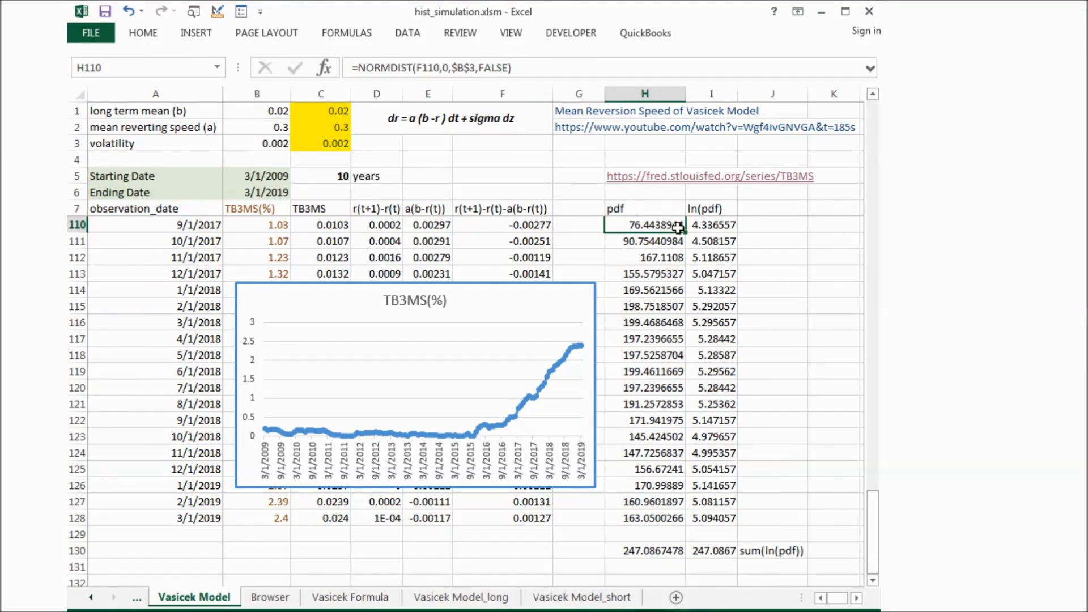
{"action": "mouse_move", "coordinate": [714, 232]}
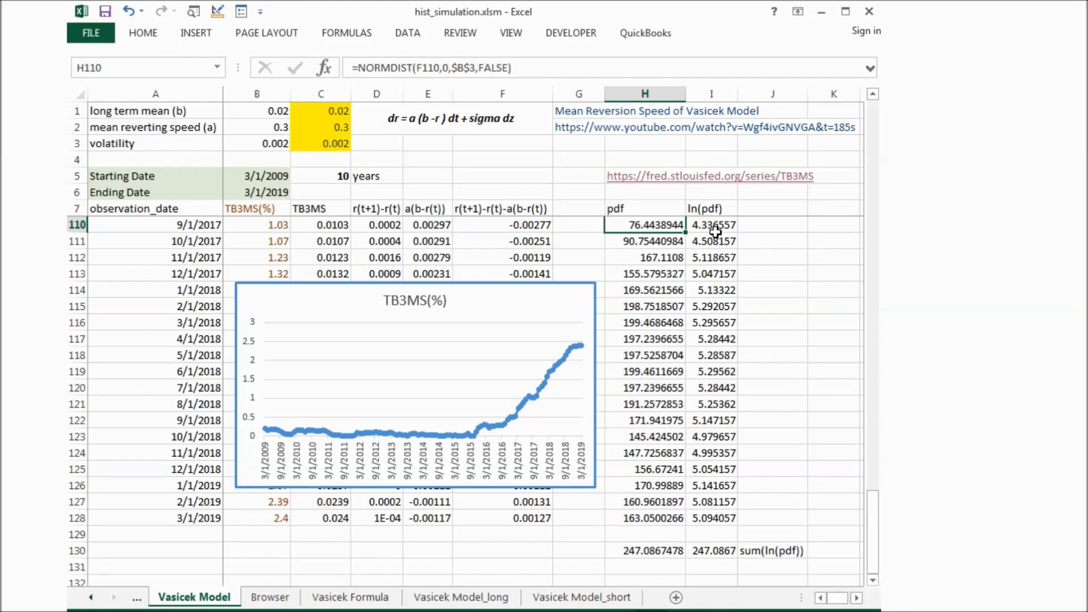
{"action": "left_click", "coordinate": [710, 224]}
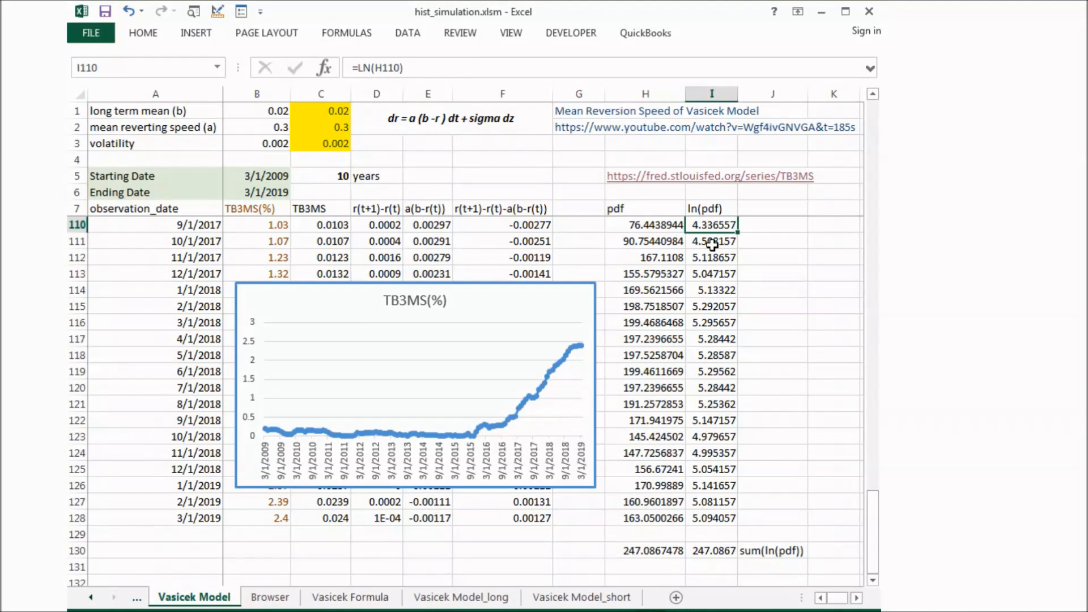
{"action": "mouse_move", "coordinate": [718, 374]}
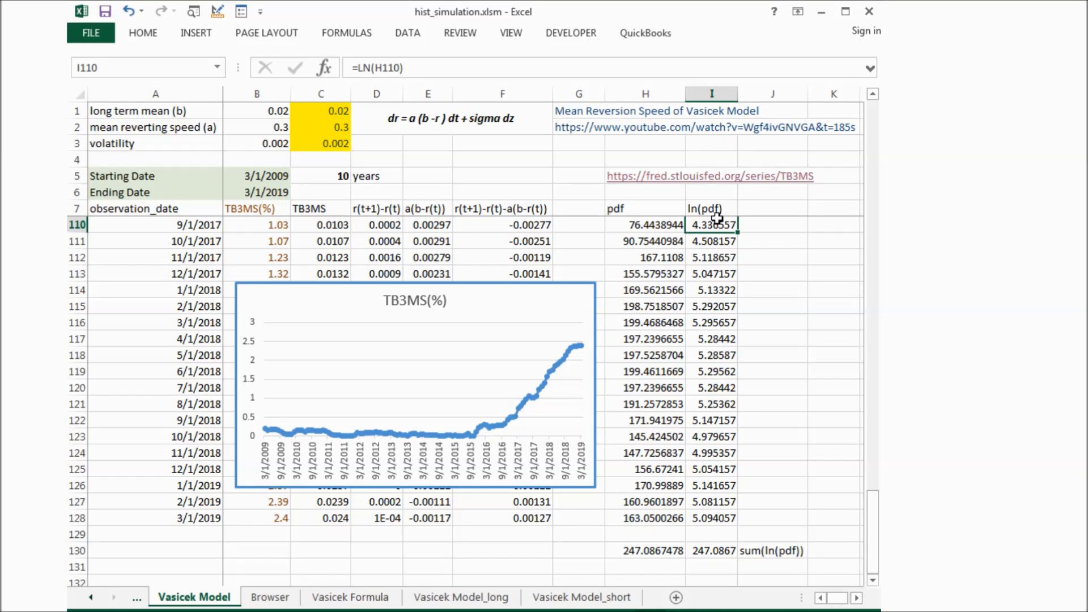
{"action": "left_click", "coordinate": [710, 550]}
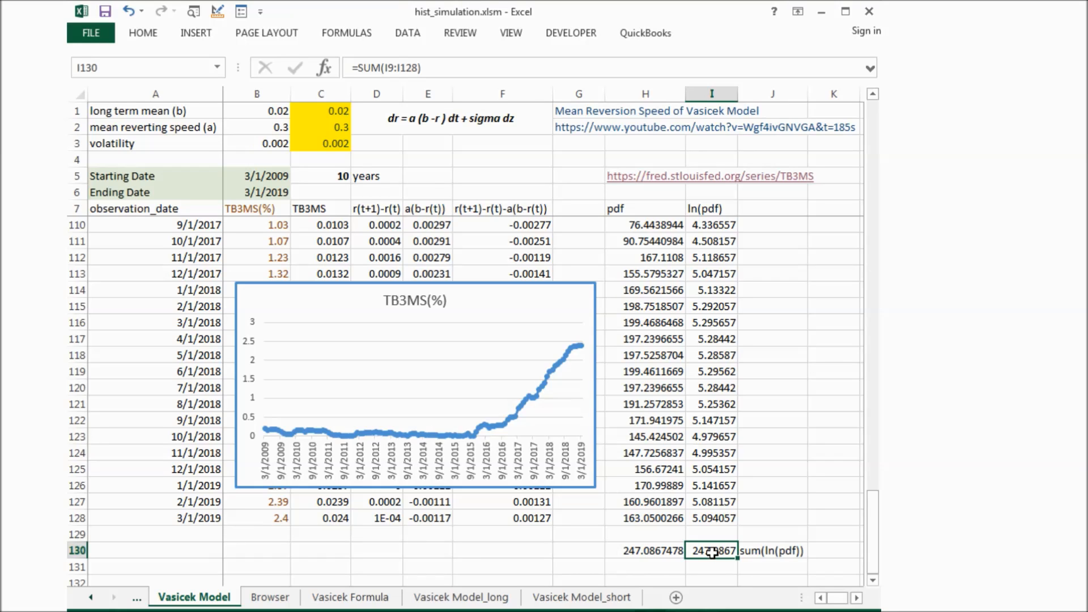
{"action": "left_click", "coordinate": [270, 597]}
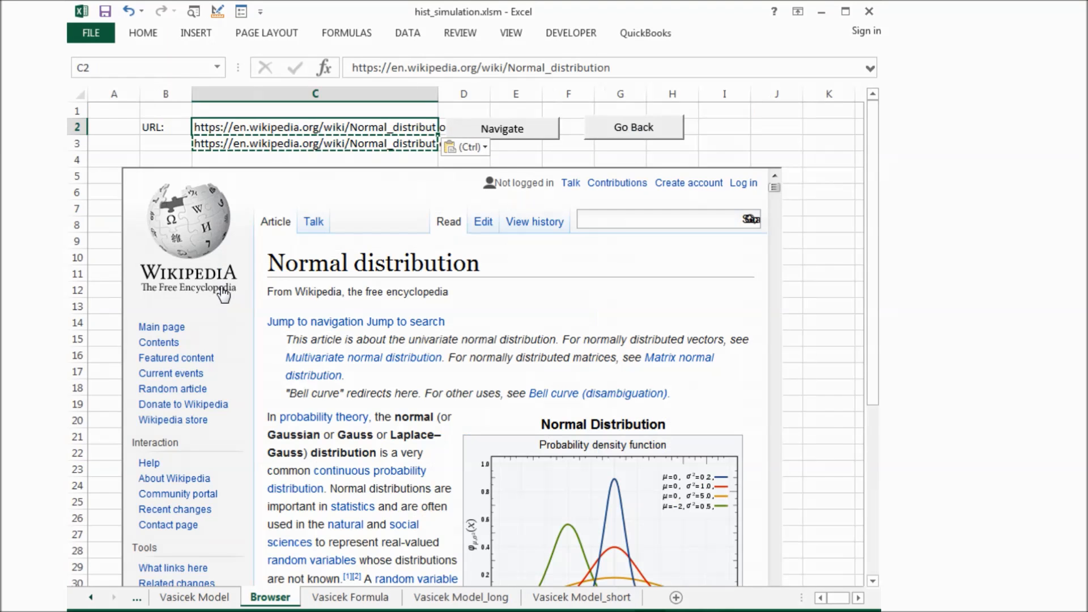
{"action": "mouse_move", "coordinate": [251, 285]}
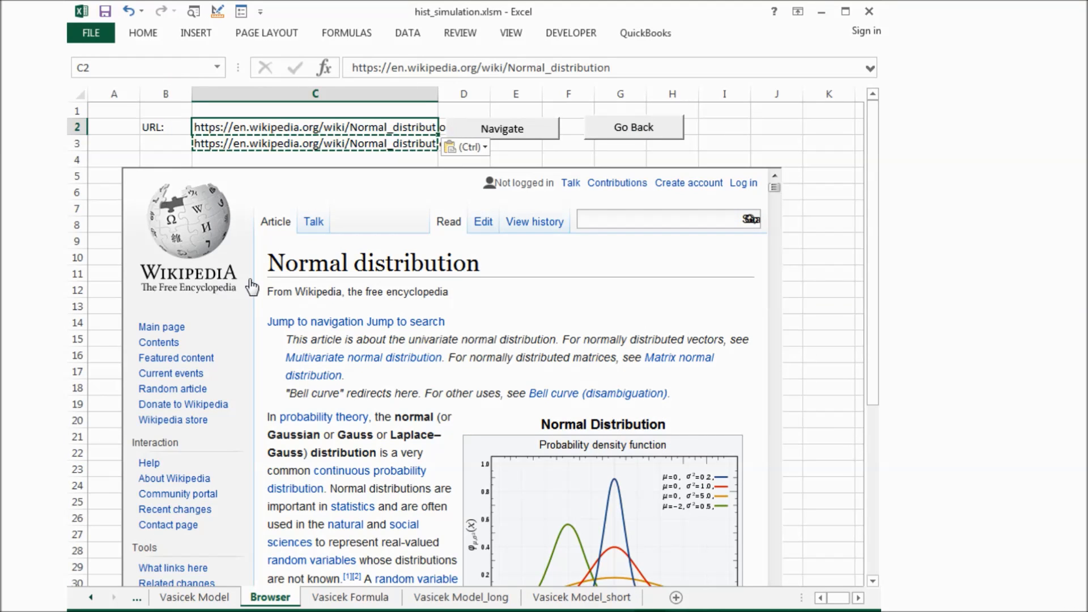
{"action": "mouse_move", "coordinate": [502, 290]}
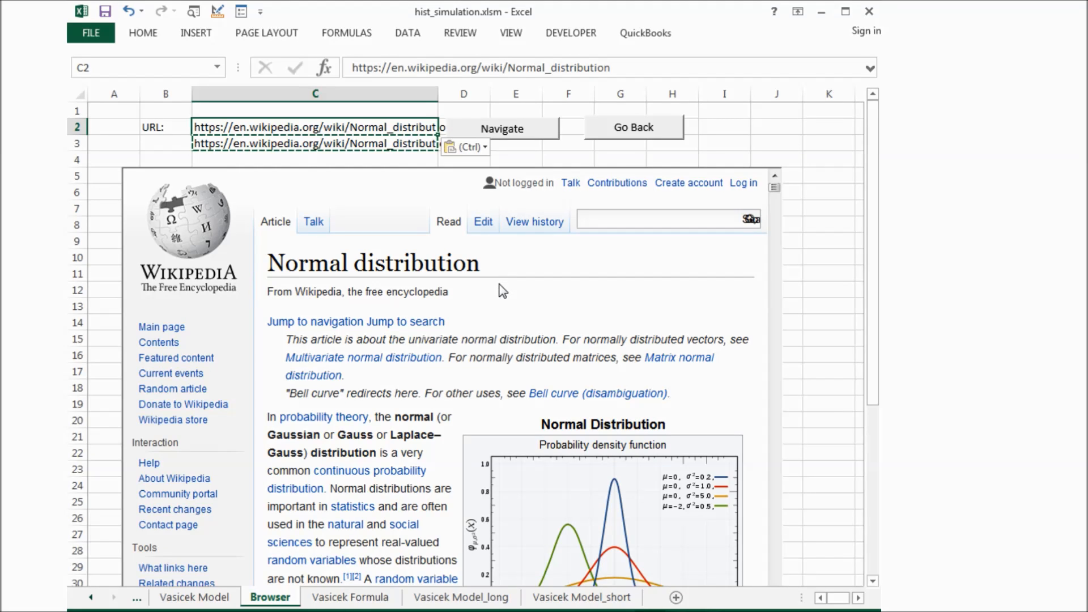
{"action": "scroll", "scroll_direction": "down", "scroll_amount": 3}
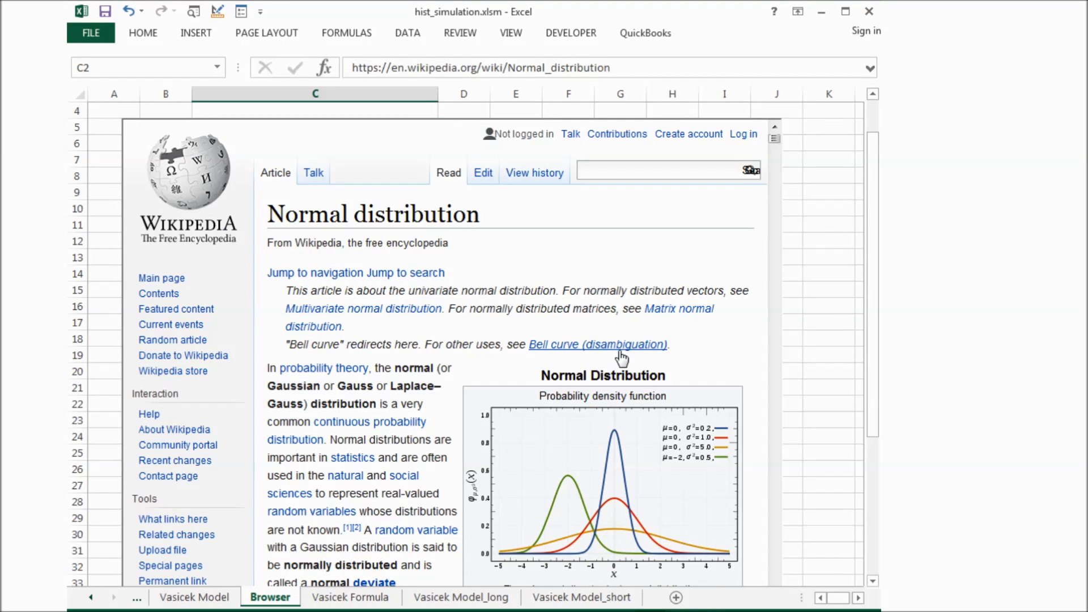
{"action": "mouse_move", "coordinate": [615, 331]}
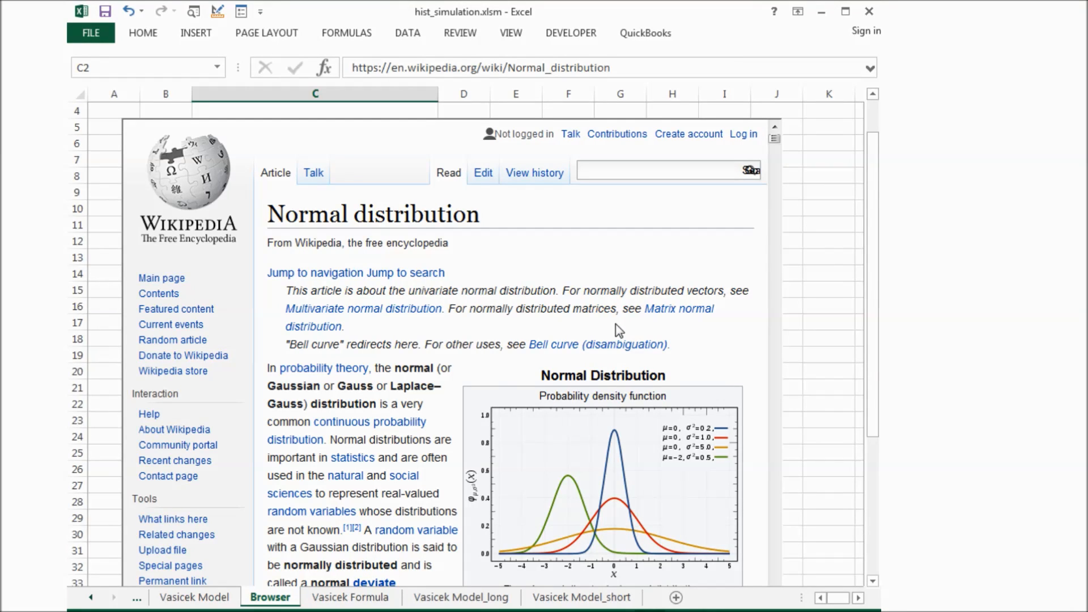
{"action": "mouse_move", "coordinate": [628, 508]}
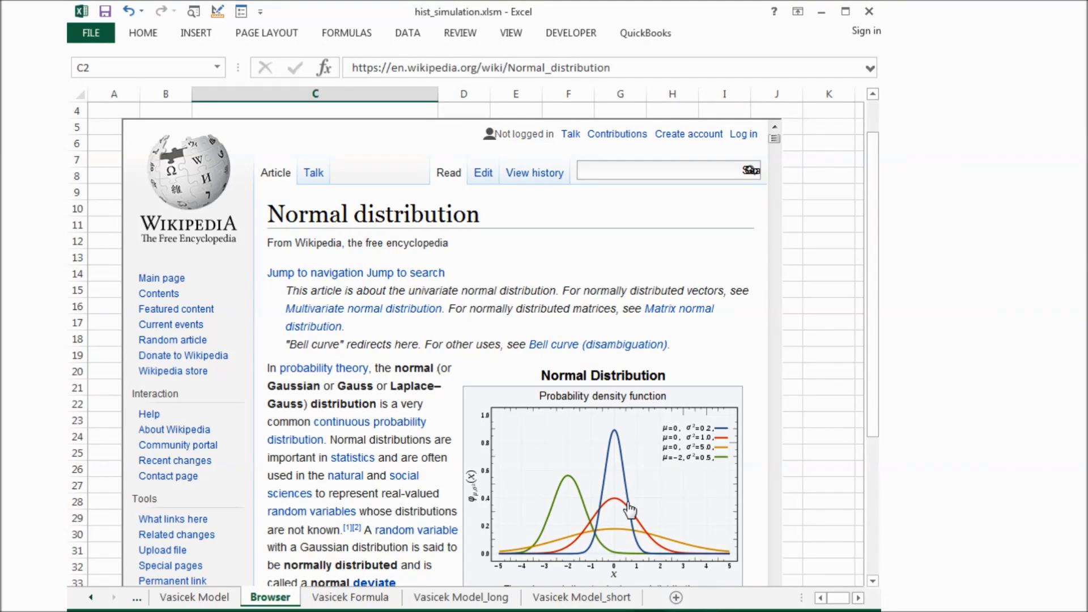
{"action": "mouse_move", "coordinate": [613, 572]}
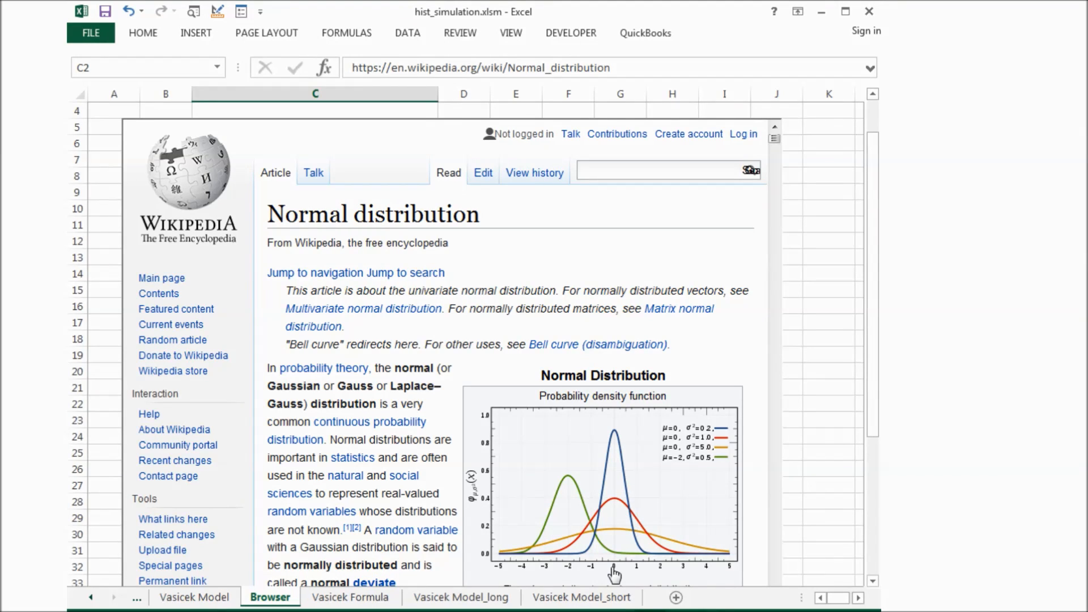
{"action": "mouse_move", "coordinate": [600, 432]}
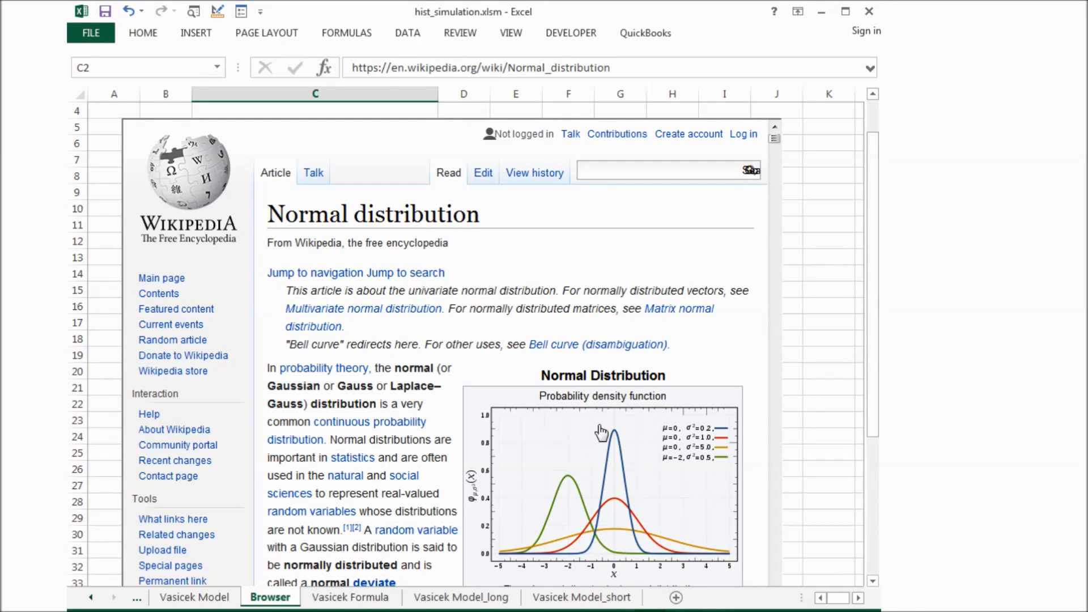
{"action": "mouse_move", "coordinate": [614, 440]}
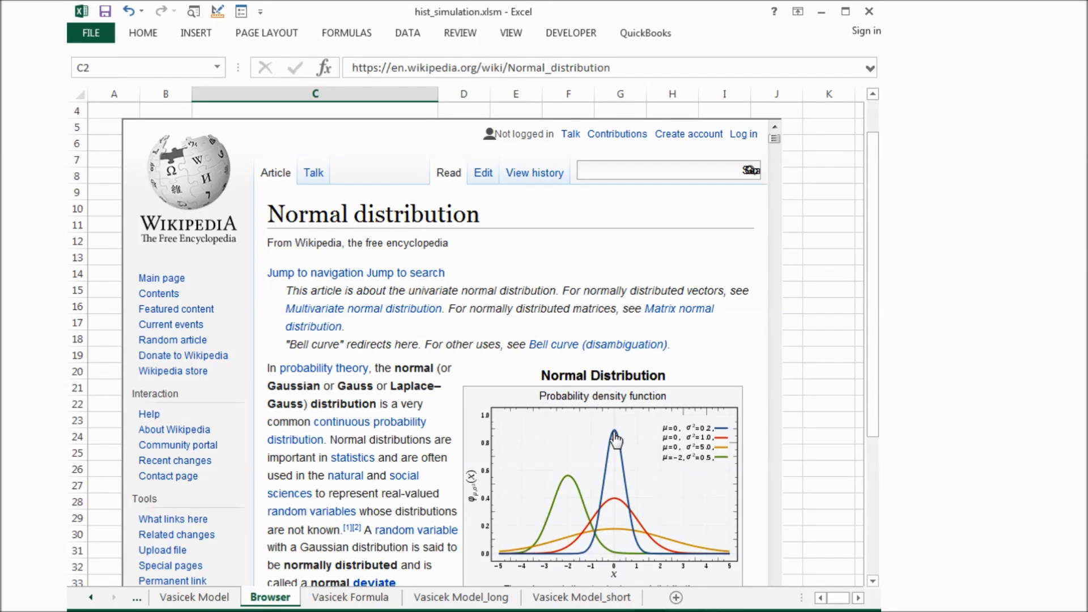
{"action": "mouse_move", "coordinate": [604, 426]}
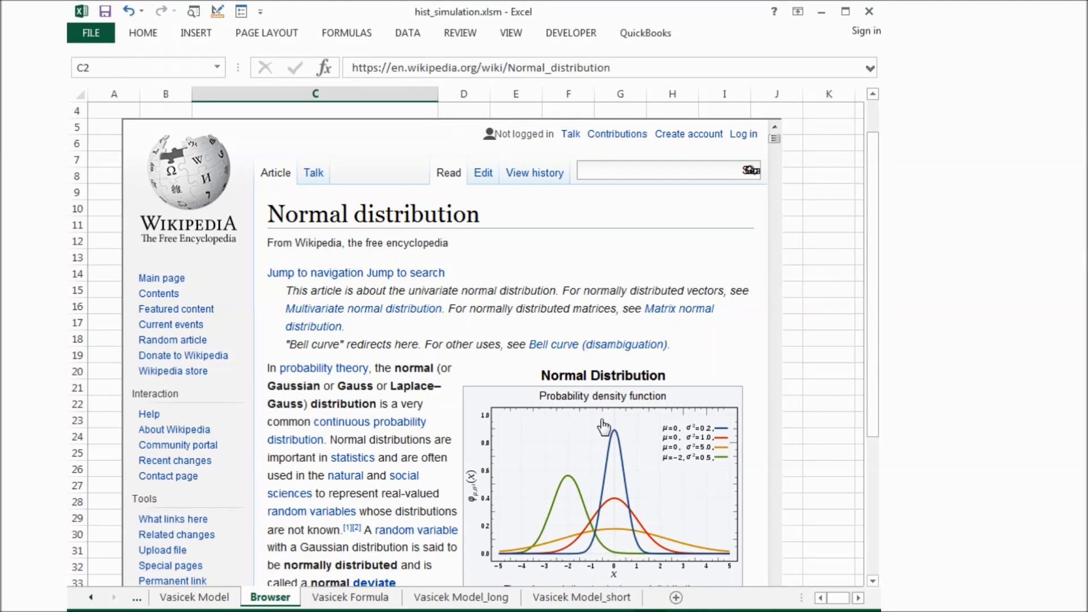
{"action": "mouse_move", "coordinate": [341, 509]}
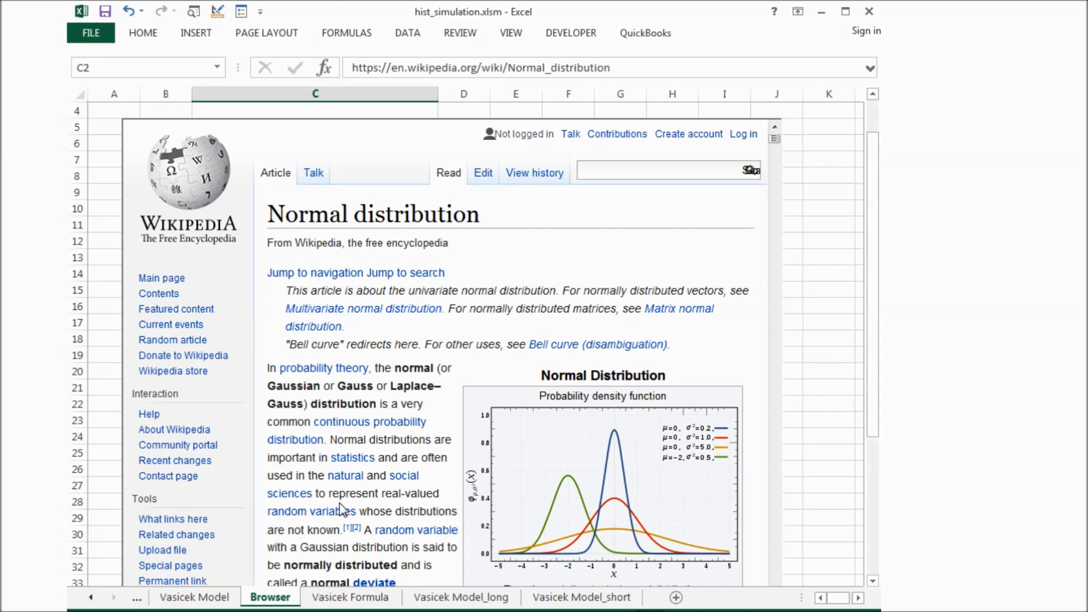
- Run Solver maximizing $I$130 by changing $B$1:$B$3 on the Vasicek Model sheet
{"action": "left_click", "coordinate": [194, 596]}
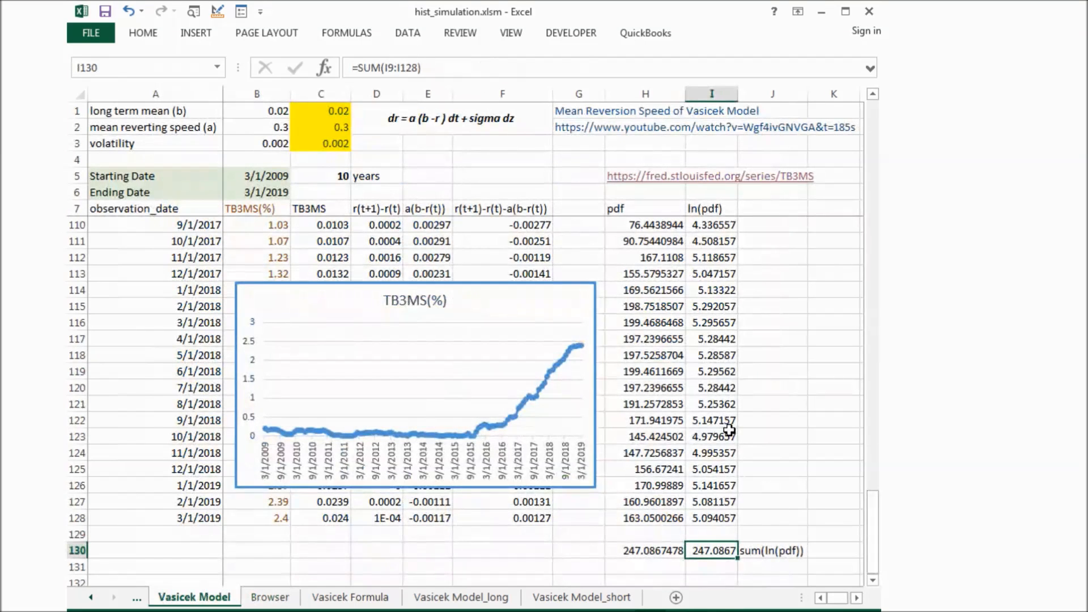
{"action": "mouse_move", "coordinate": [553, 133]}
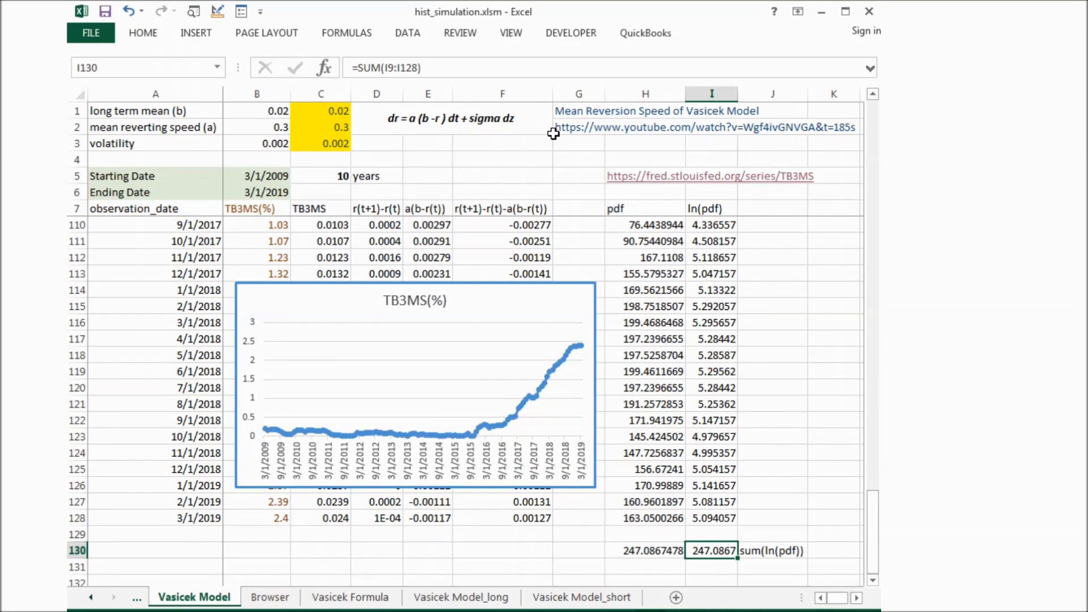
{"action": "mouse_move", "coordinate": [408, 32]}
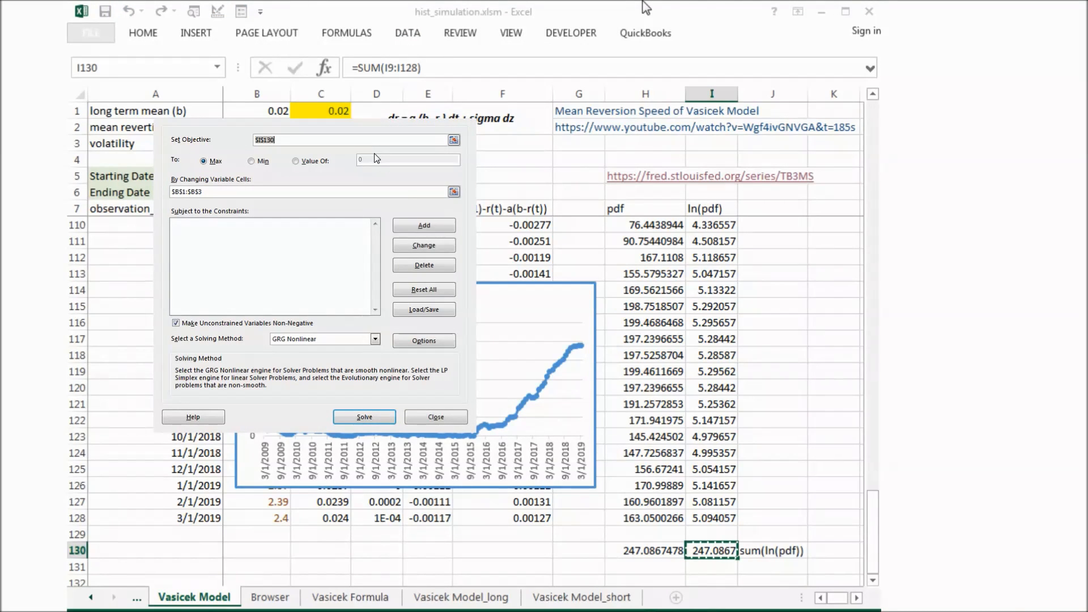
{"action": "left_click", "coordinate": [436, 416]}
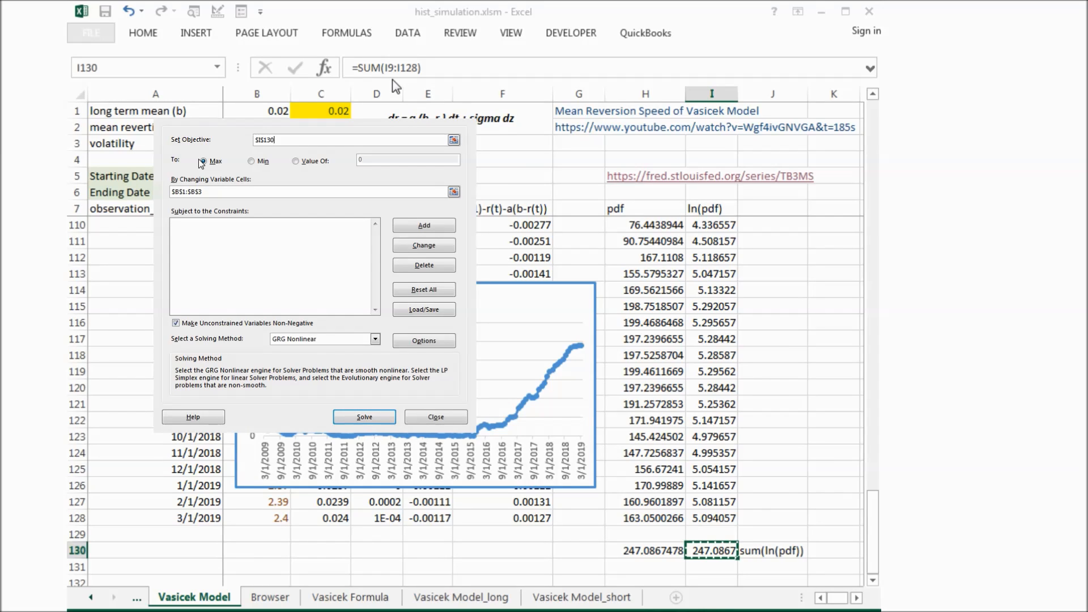
{"action": "left_click", "coordinate": [435, 416]}
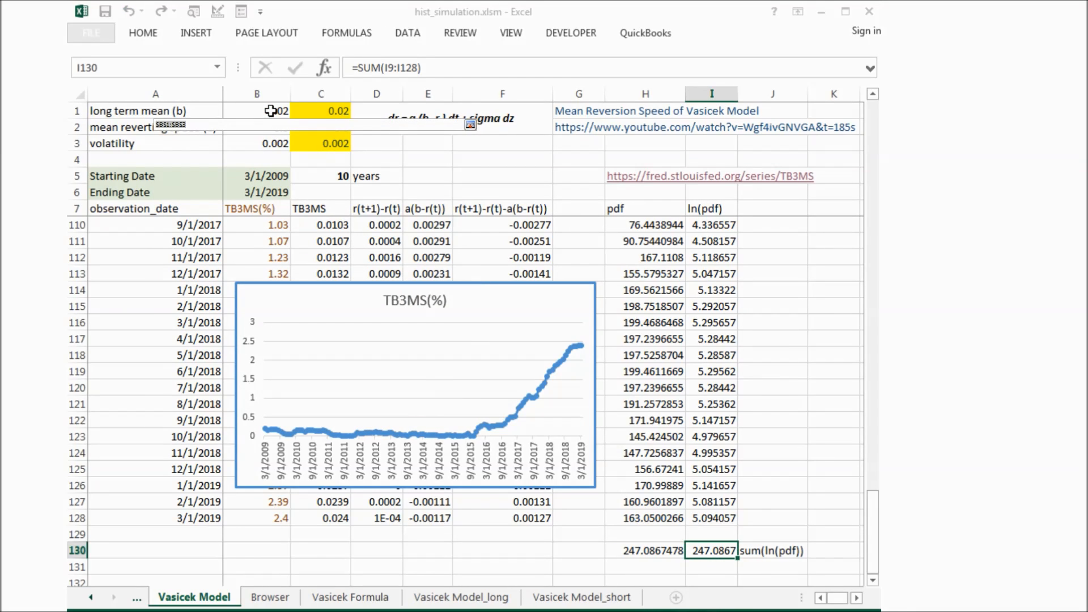
{"action": "left_click", "coordinate": [256, 111]}
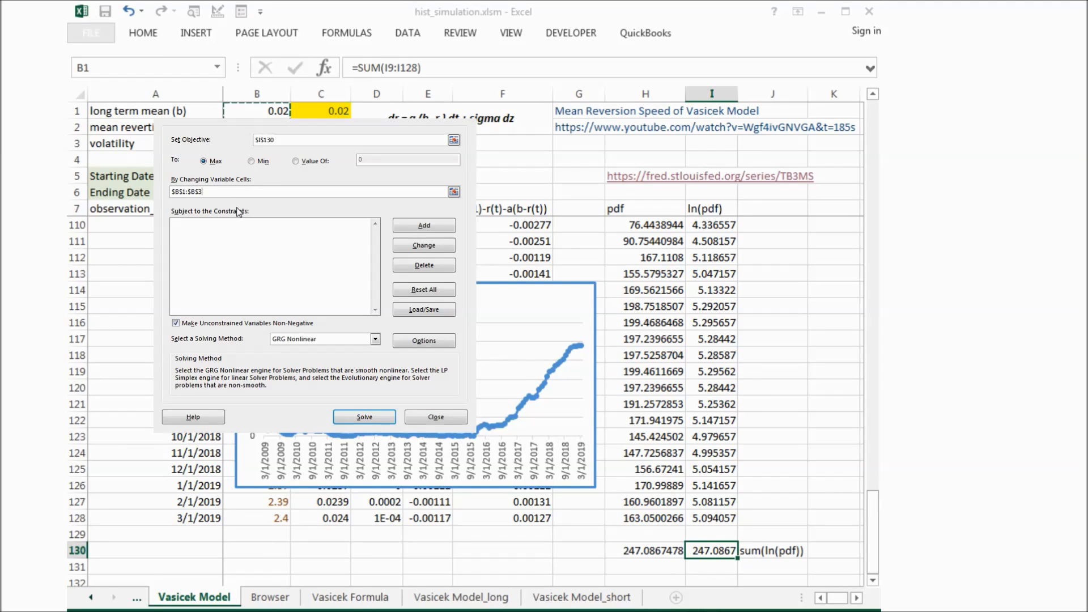
{"action": "left_click", "coordinate": [435, 417]}
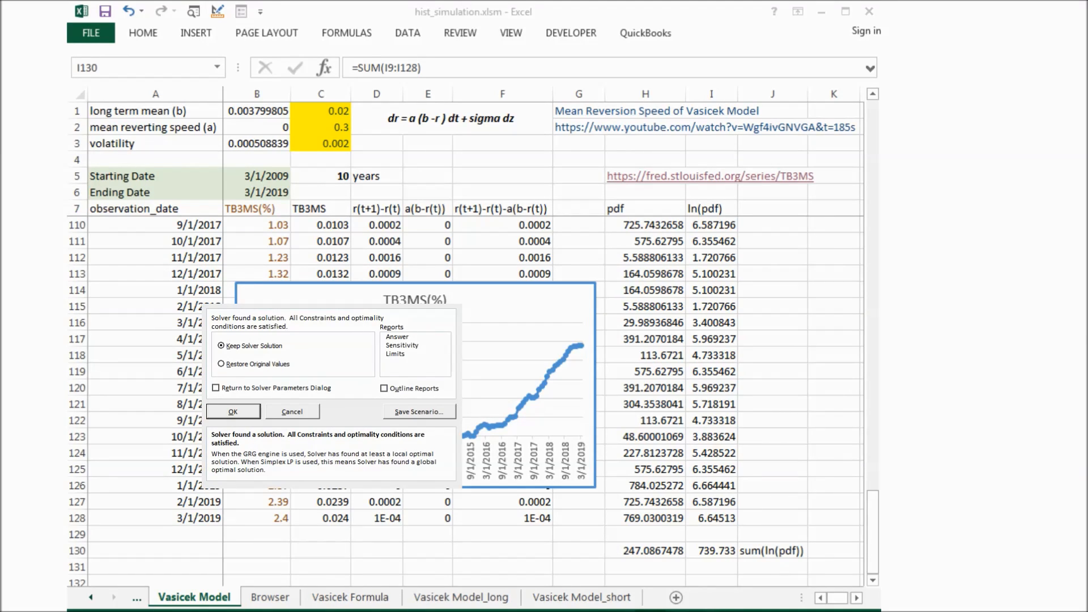
- Keep the Solver solution (mean 0.0038, speed 0, volatility 0.00051) and inspect B2
{"action": "left_click", "coordinate": [709, 550]}
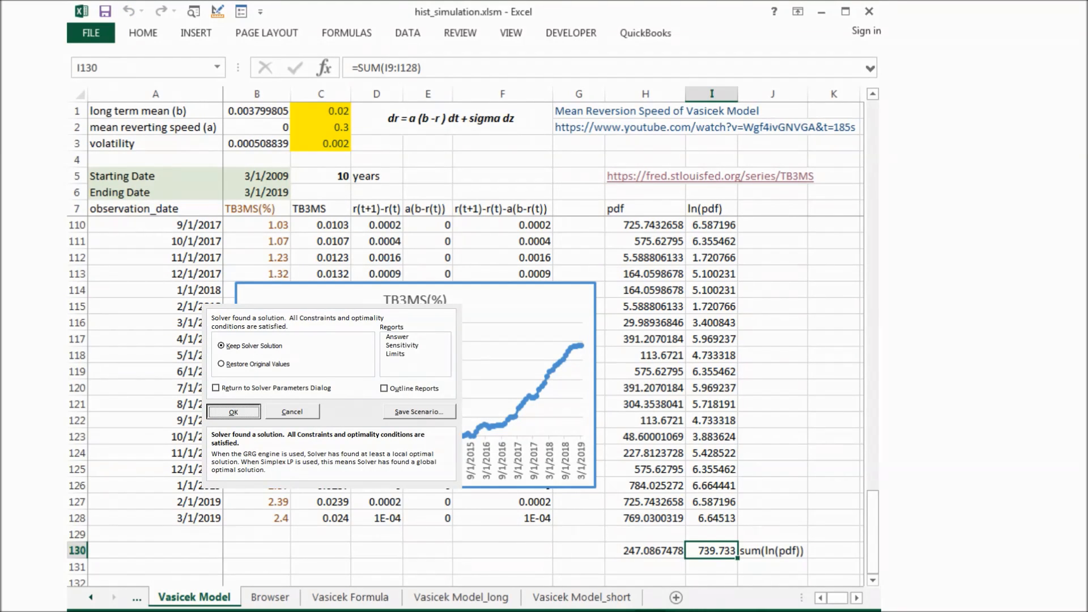
{"action": "left_click", "coordinate": [233, 411]}
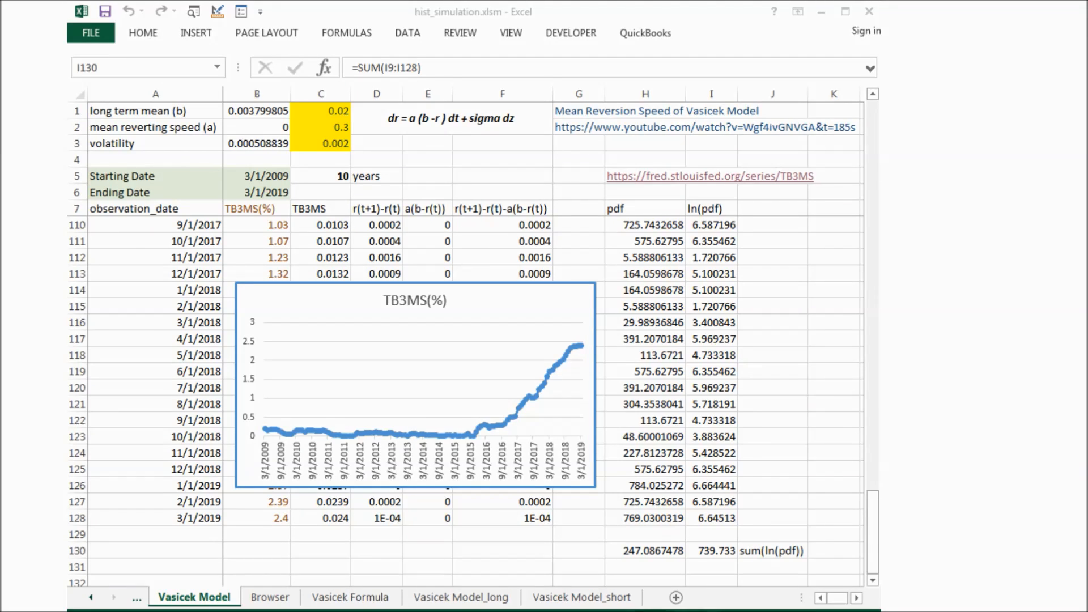
{"action": "left_click", "coordinate": [710, 550]}
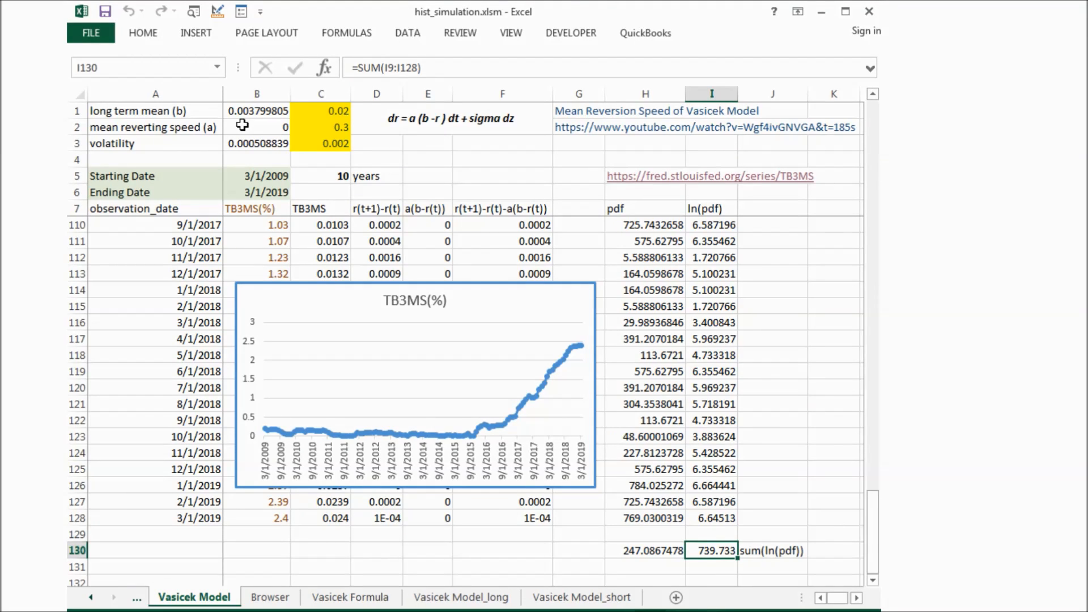
{"action": "left_click", "coordinate": [256, 127]}
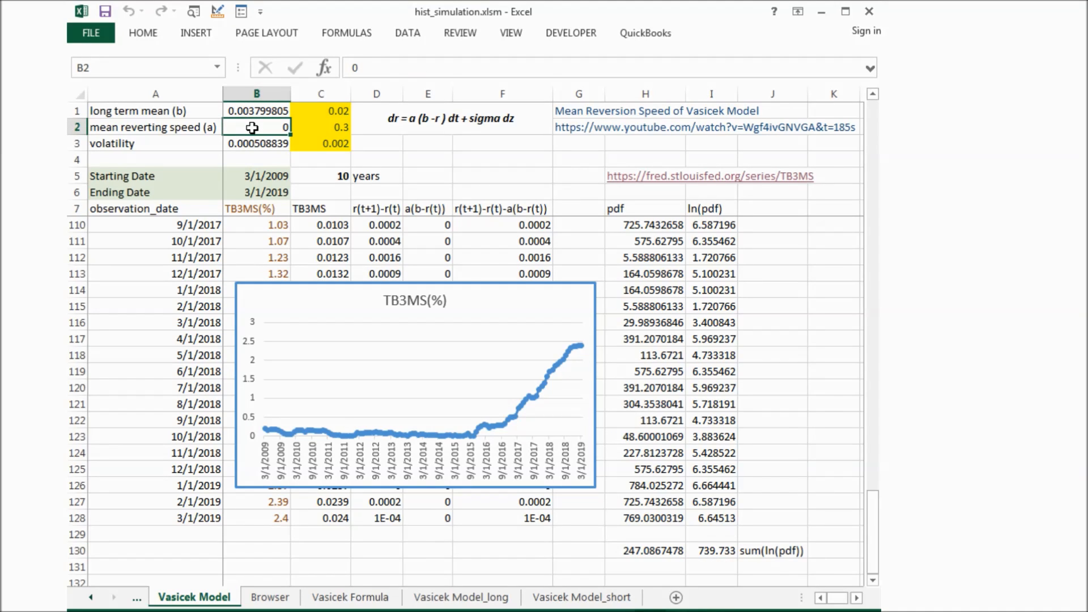
{"action": "mouse_move", "coordinate": [415, 267]}
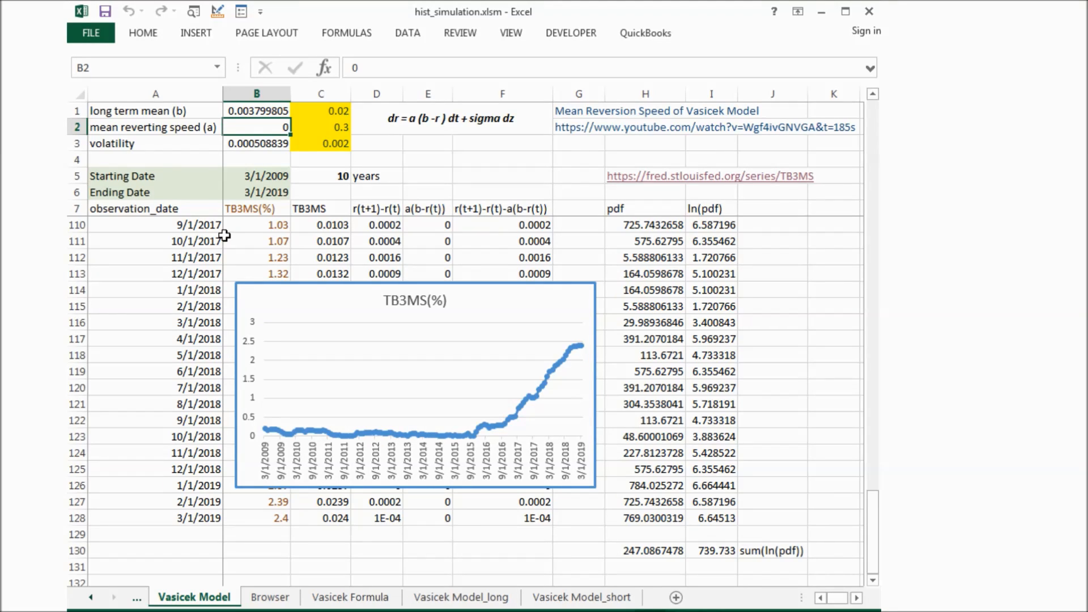
{"action": "mouse_move", "coordinate": [310, 481]}
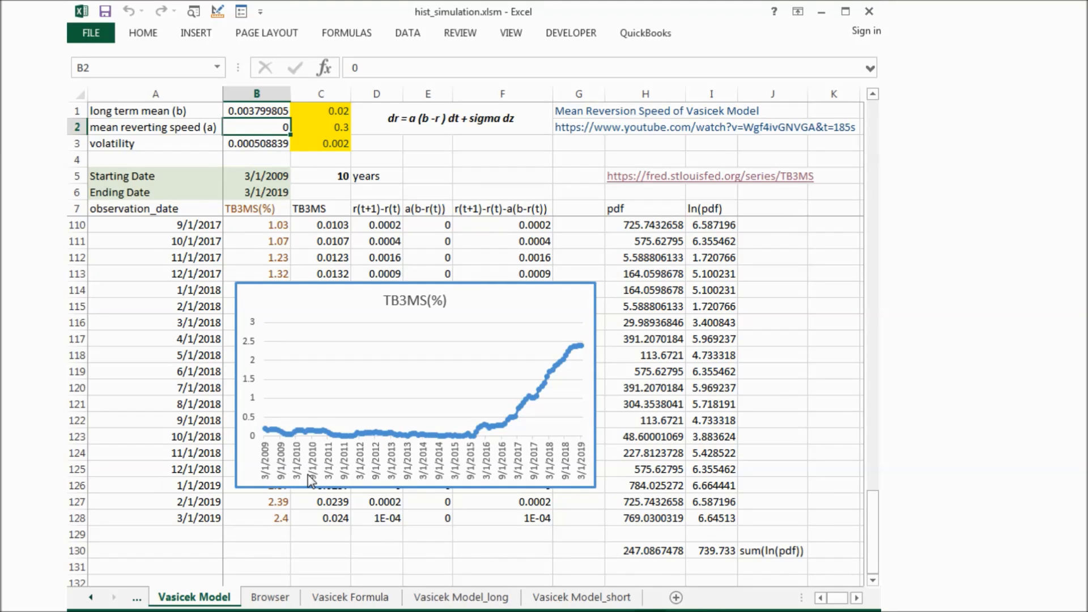
{"action": "mouse_move", "coordinate": [267, 441]}
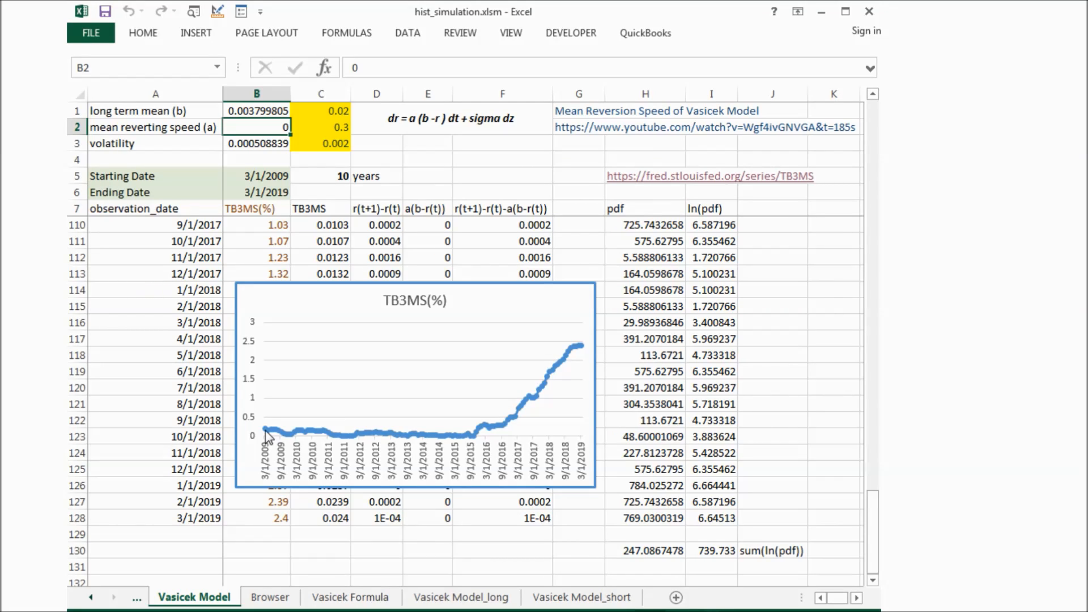
{"action": "mouse_move", "coordinate": [271, 437]}
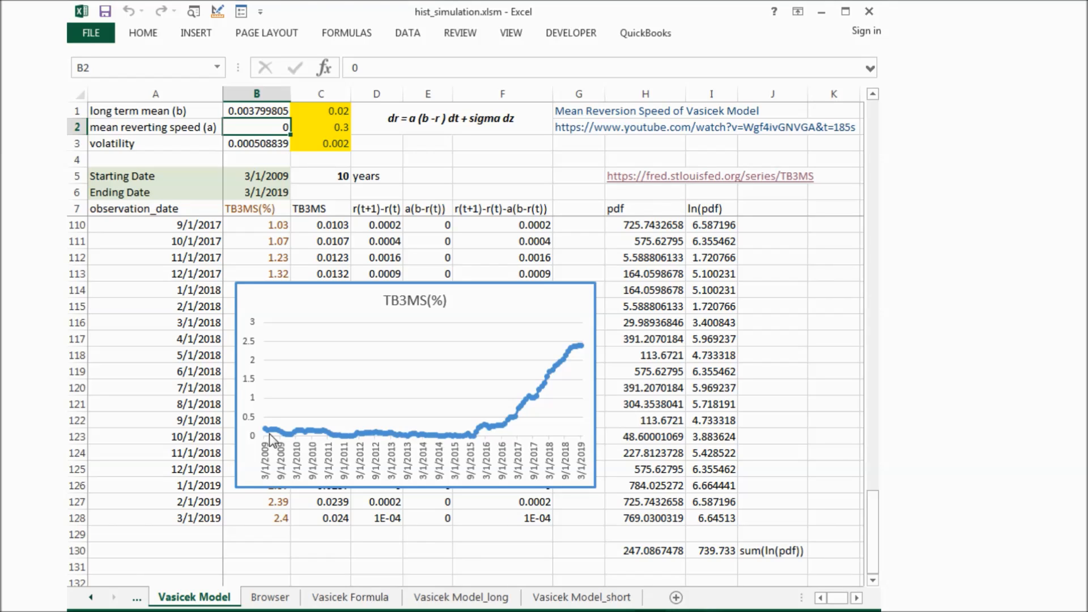
{"action": "mouse_move", "coordinate": [137, 141]}
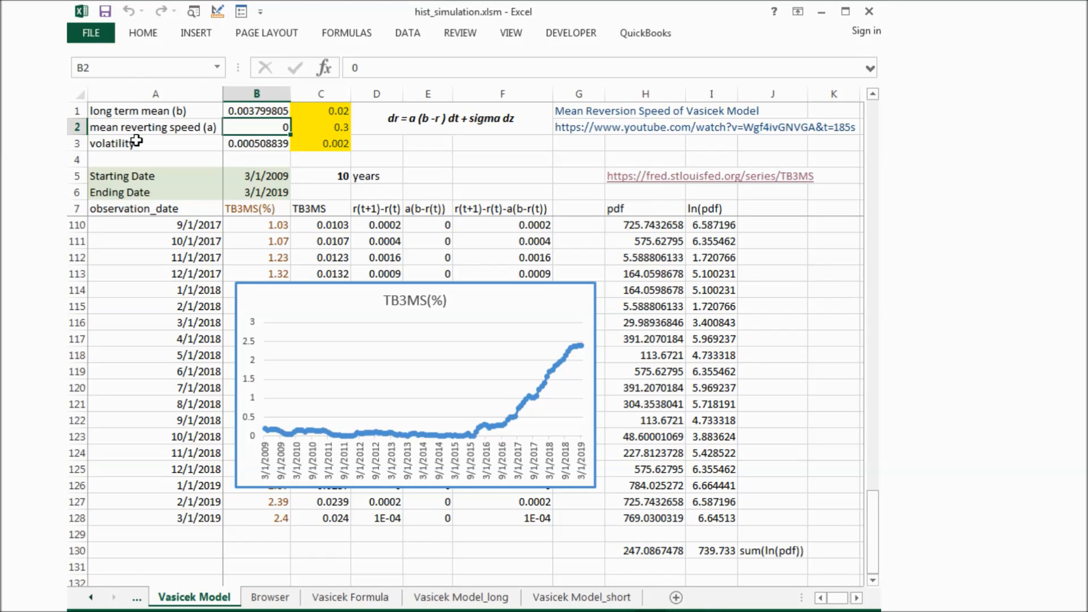
{"action": "mouse_move", "coordinate": [664, 337]}
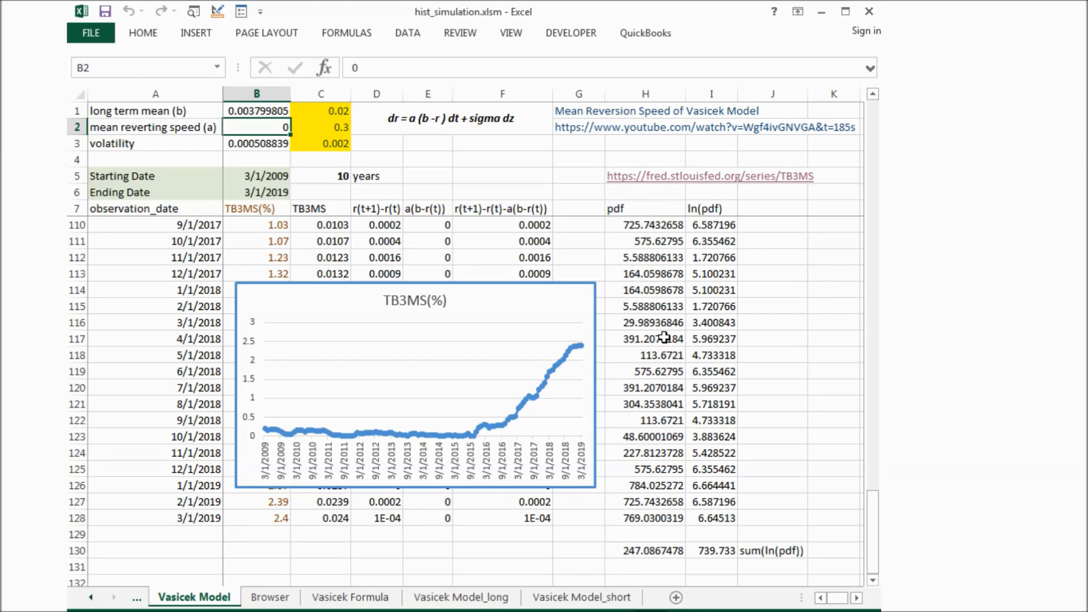
- Open Vasicek_Model_long, bring the 1934–2019 TB3MS chart into view, and select I1032
{"action": "left_click", "coordinate": [460, 597]}
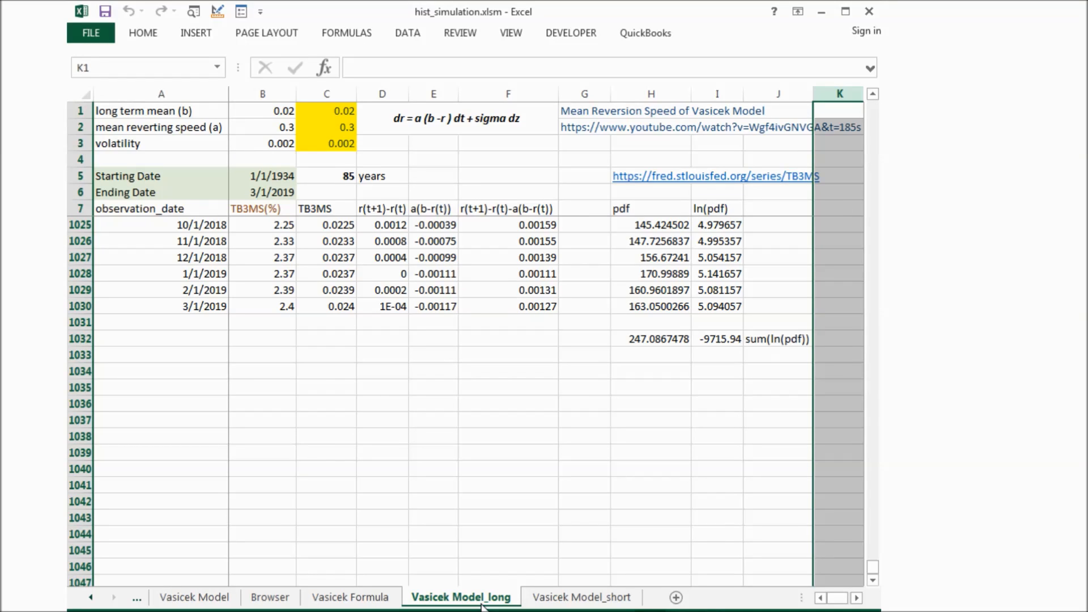
{"action": "scroll", "scroll_direction": "up", "scroll_amount": 3}
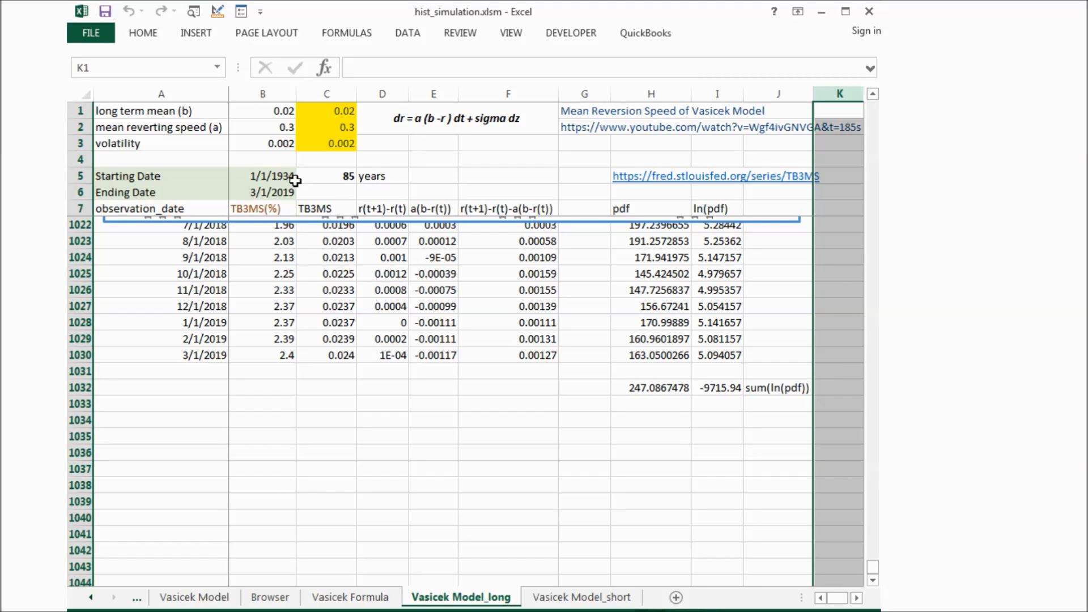
{"action": "mouse_move", "coordinate": [330, 176]}
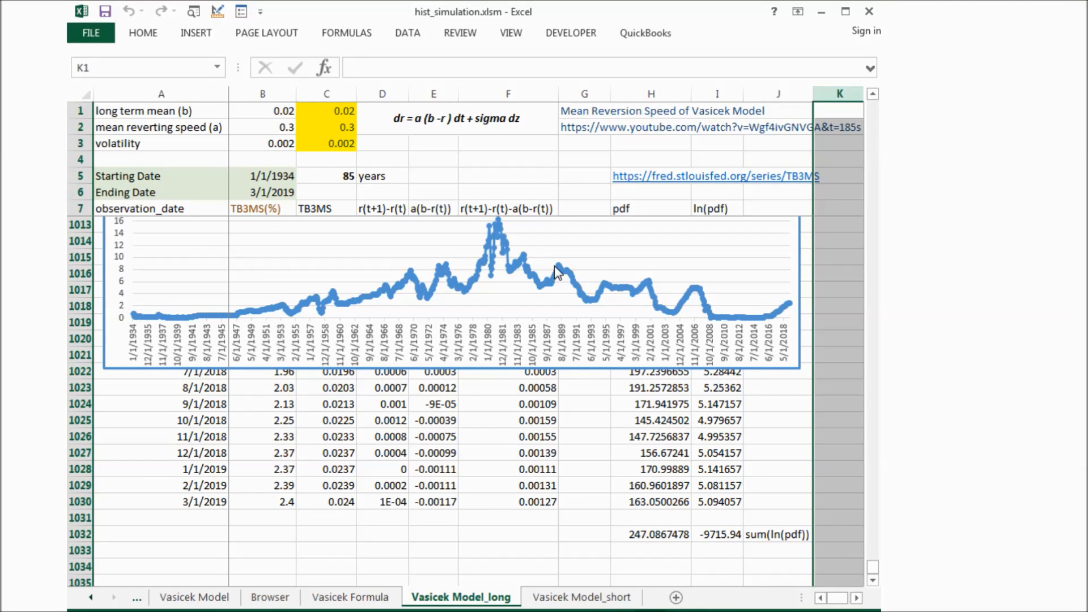
{"action": "left_click", "coordinate": [719, 534]}
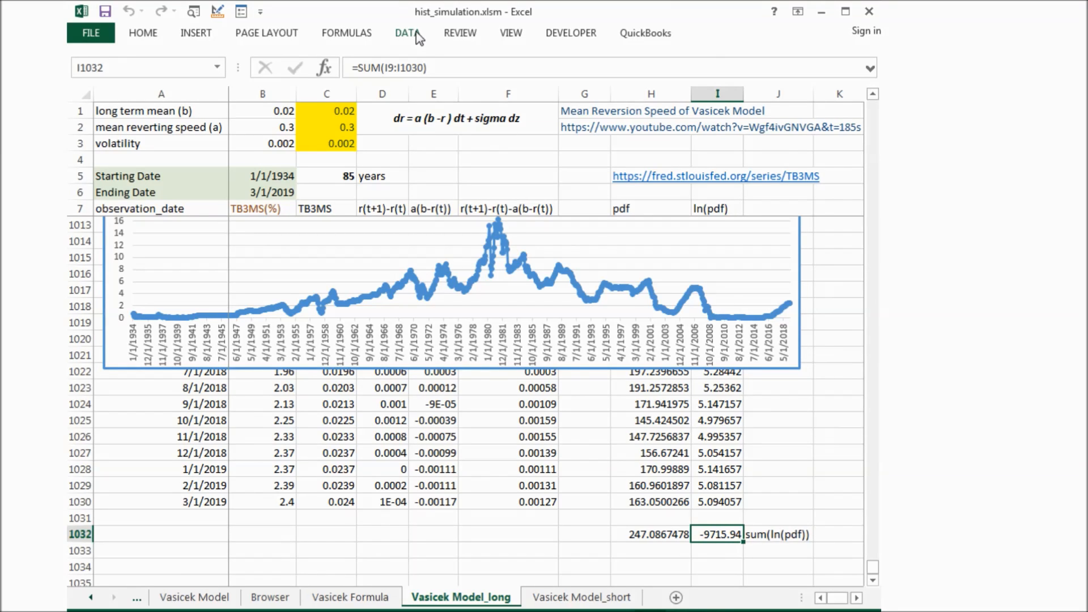
- Run Solver maximizing $I$1032 by changing $B$1:$B$3 for the 85-year data
{"action": "left_click", "coordinate": [407, 33]}
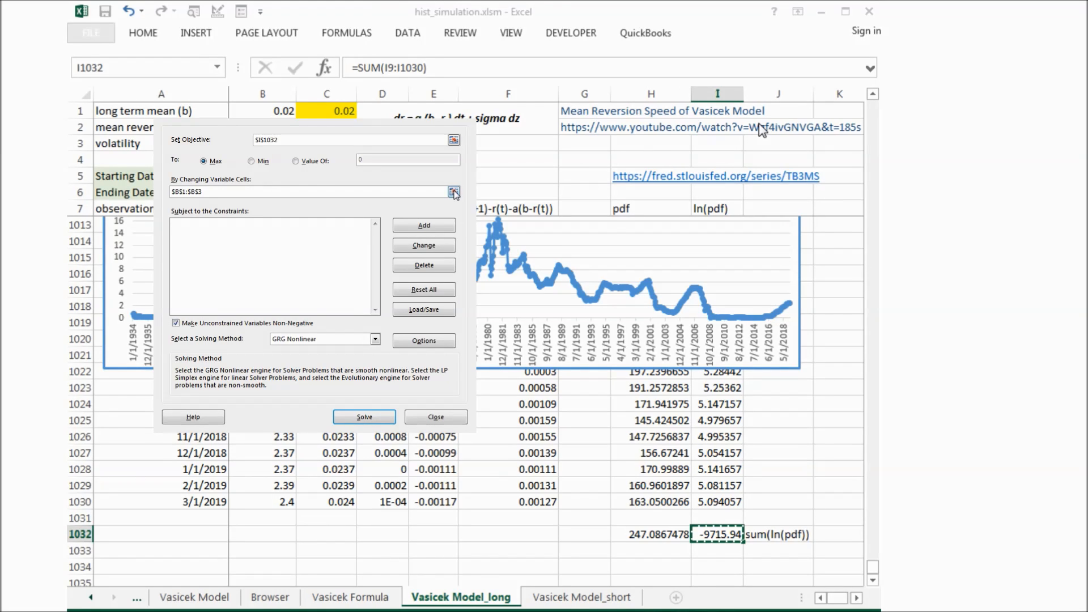
{"action": "left_click", "coordinate": [454, 191]}
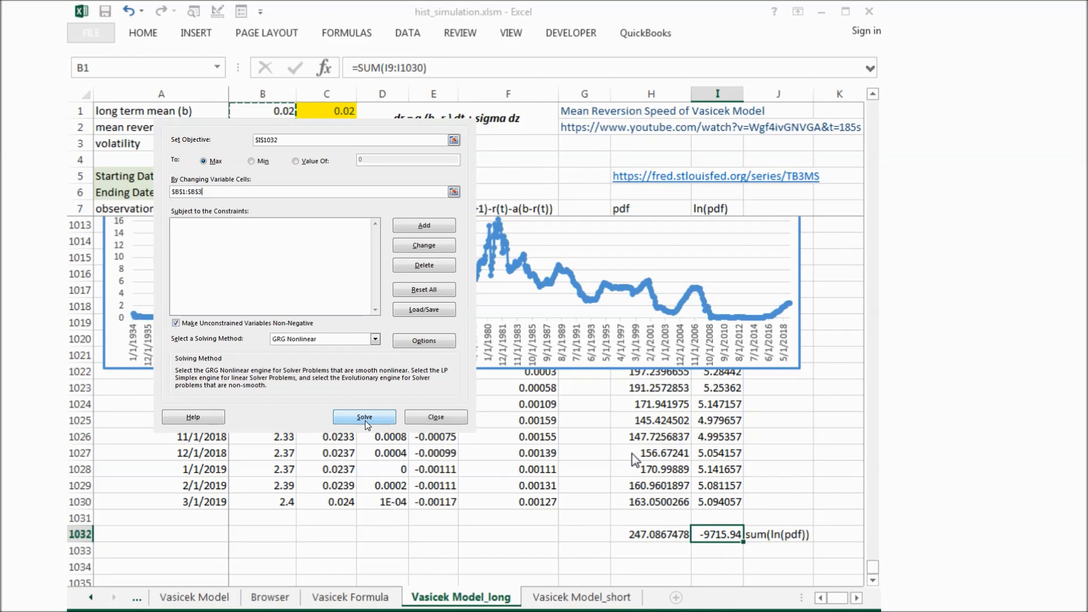
{"action": "left_click", "coordinate": [363, 416]}
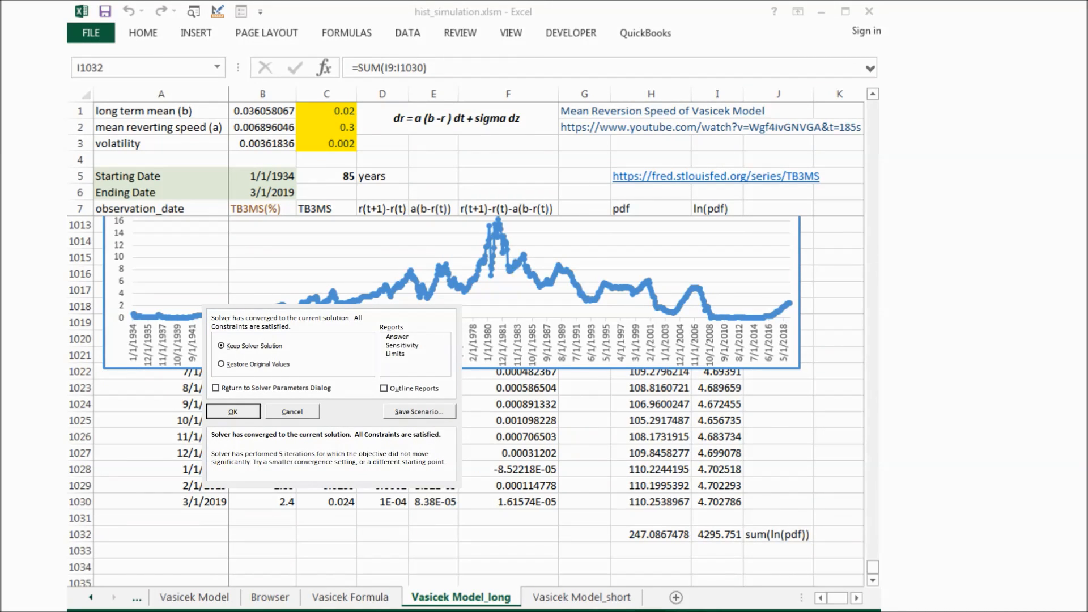
- Keep the fitted 85-year parameters 0.0361, 0.0069 and 0.0036
{"action": "left_click", "coordinate": [232, 411]}
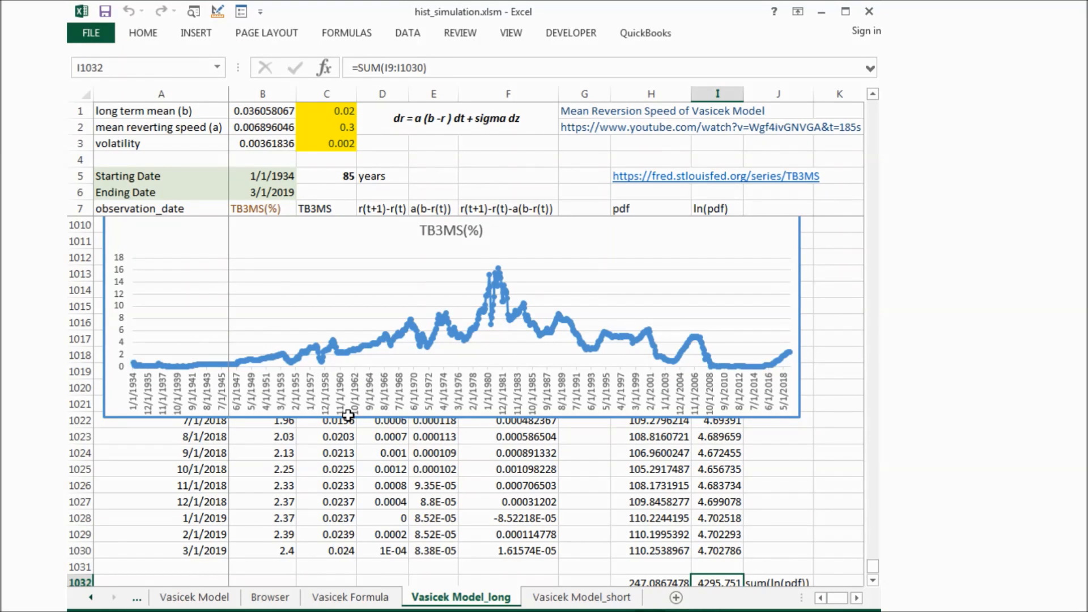
{"action": "mouse_move", "coordinate": [232, 380]}
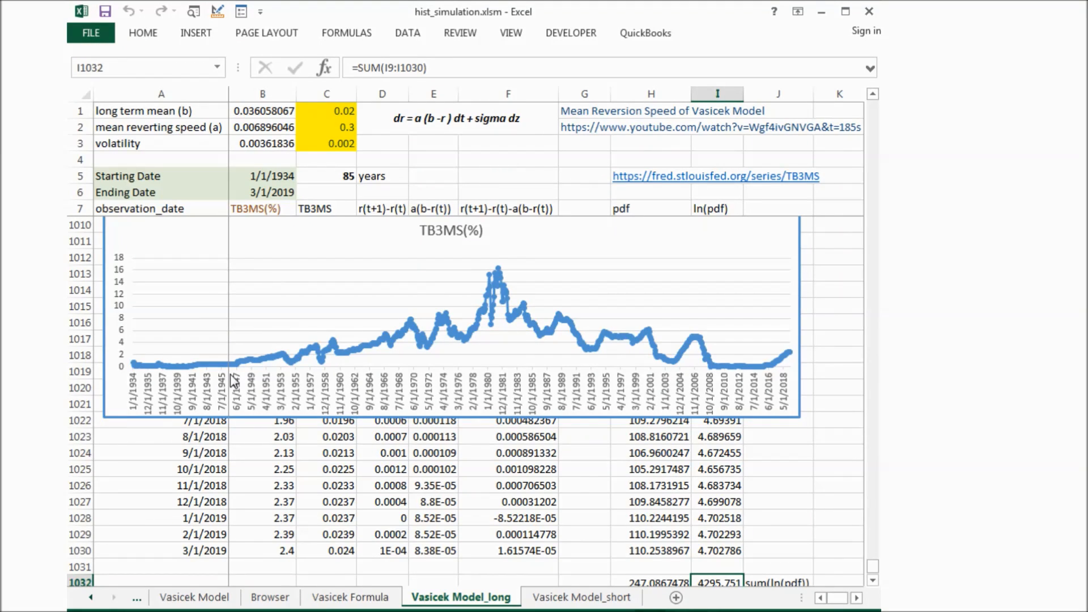
{"action": "mouse_move", "coordinate": [486, 333]}
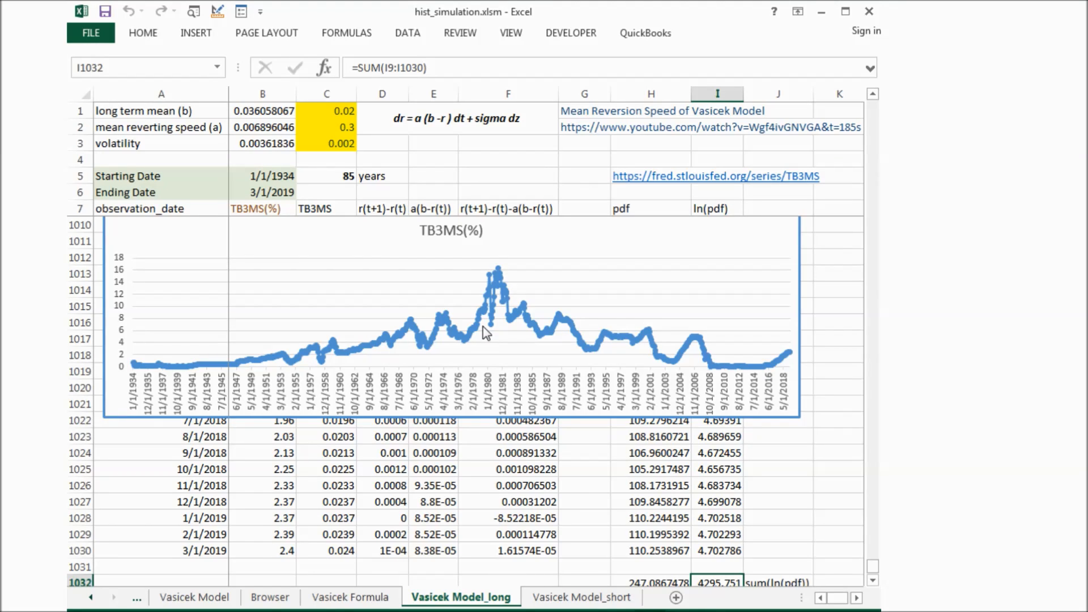
{"action": "mouse_move", "coordinate": [485, 350]}
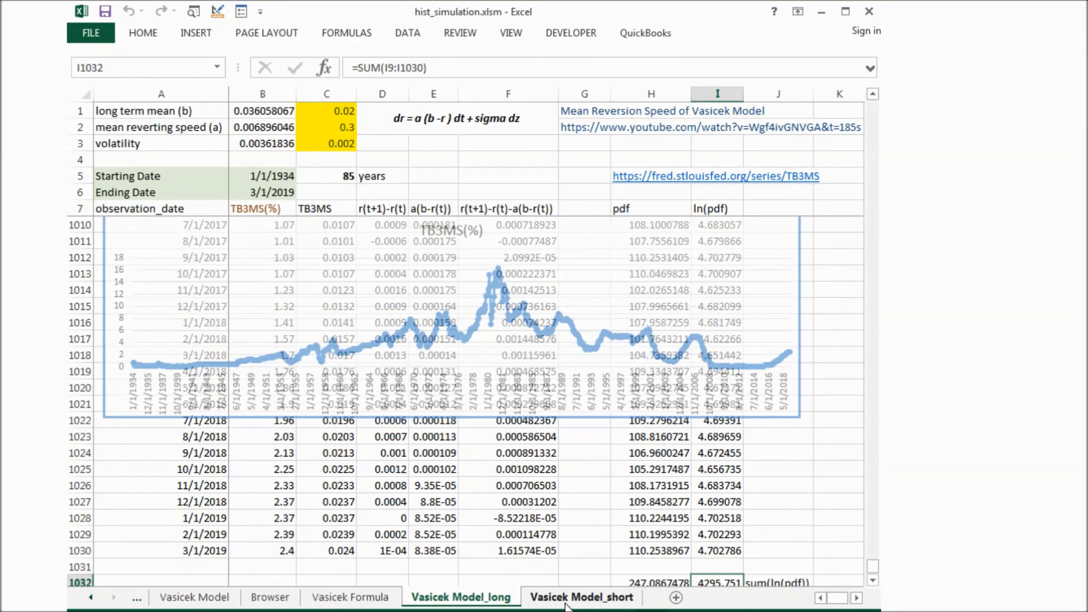
- On the Vasicek Model_short sheet, fit parameters 0.0238, 0.3317 and 0.00017 via Solver
{"action": "left_click", "coordinate": [581, 597]}
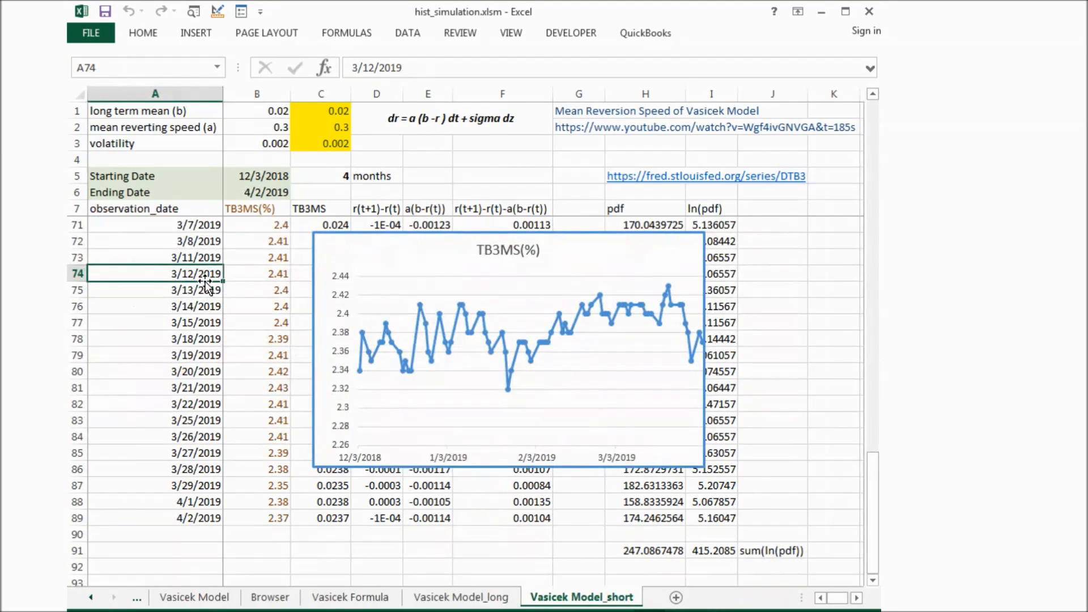
{"action": "mouse_move", "coordinate": [708, 541]}
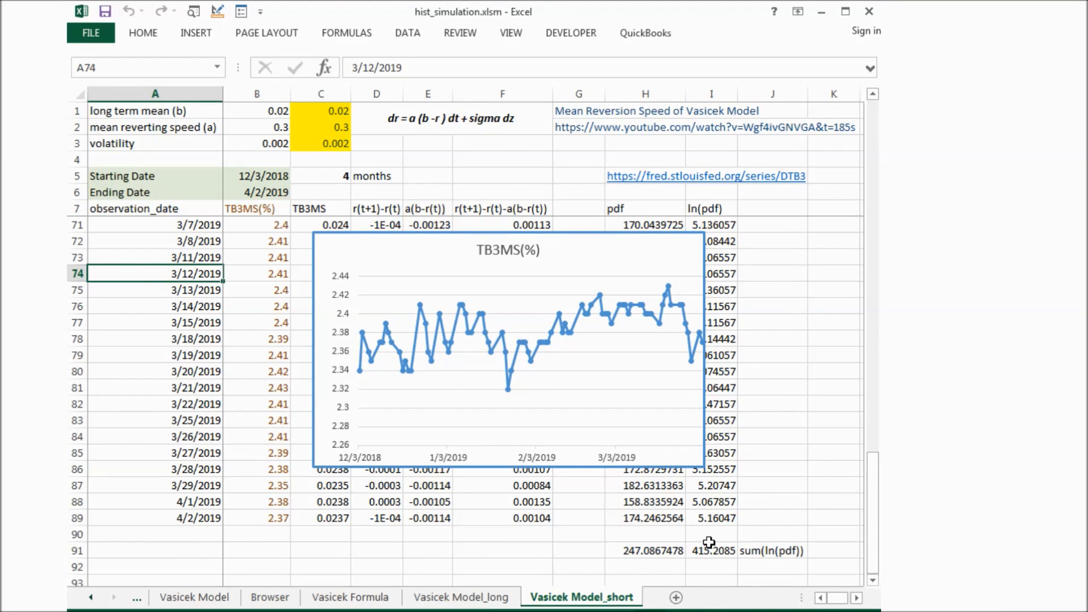
{"action": "left_click", "coordinate": [711, 550]}
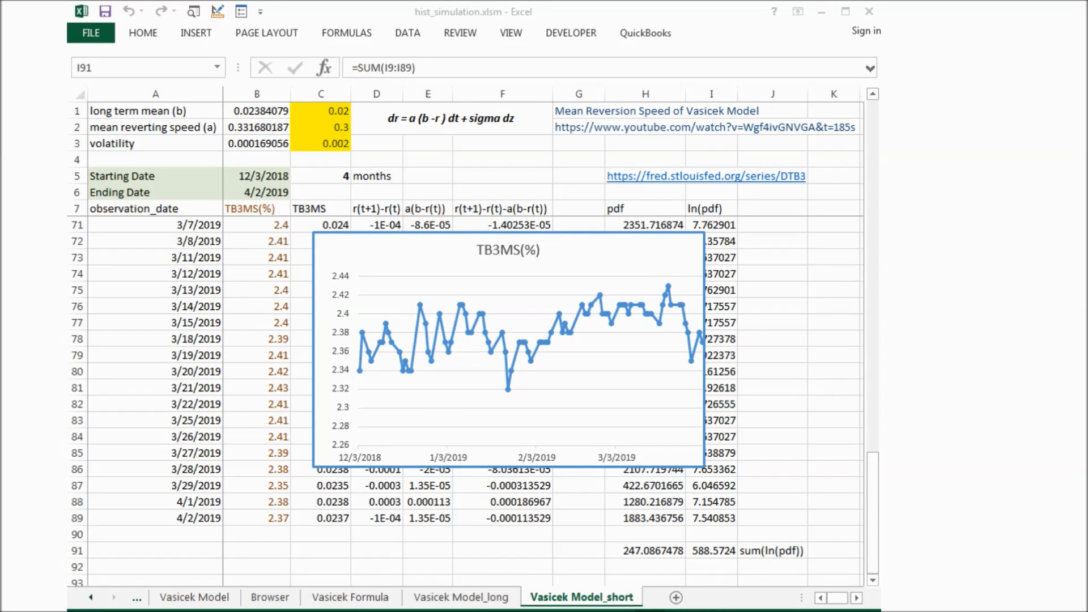
- Read the fitted mean reverting speed in B2, then return to the Vasicek Model sheet
{"action": "left_click", "coordinate": [257, 127]}
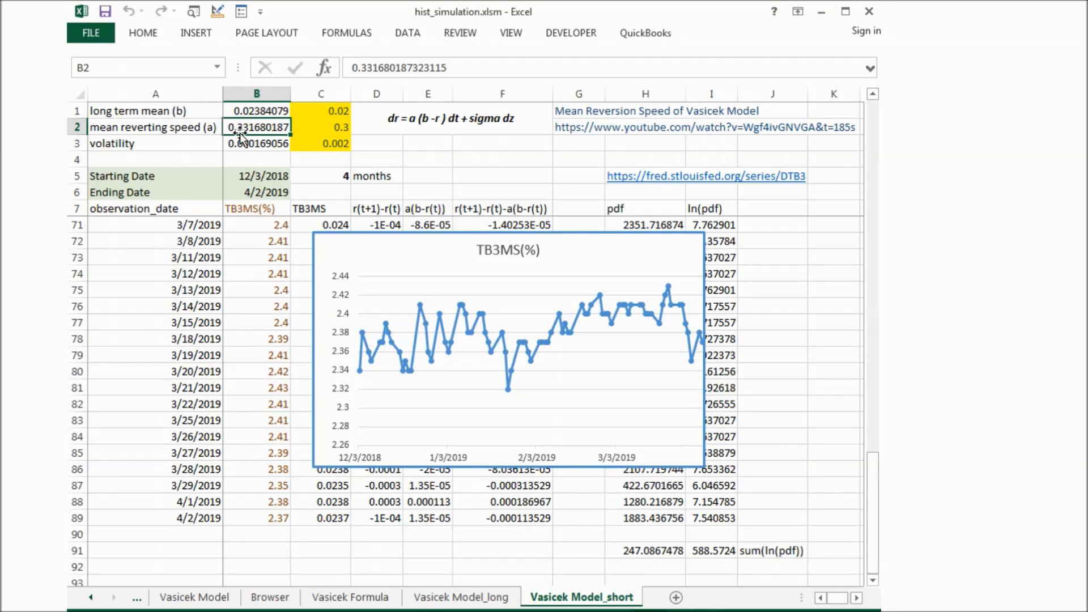
{"action": "mouse_move", "coordinate": [367, 343]}
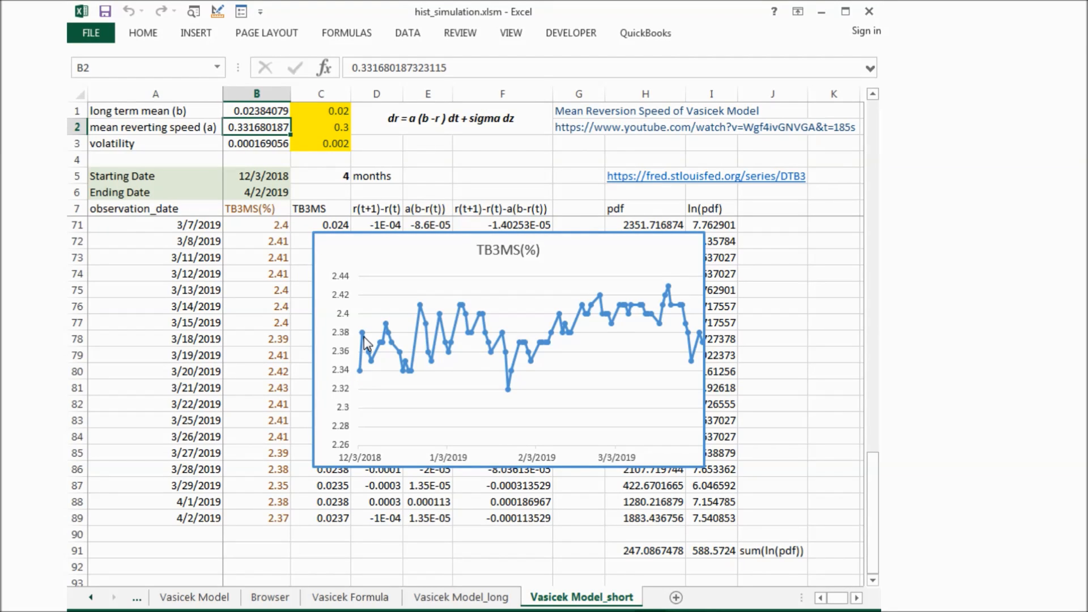
{"action": "mouse_move", "coordinate": [712, 345]}
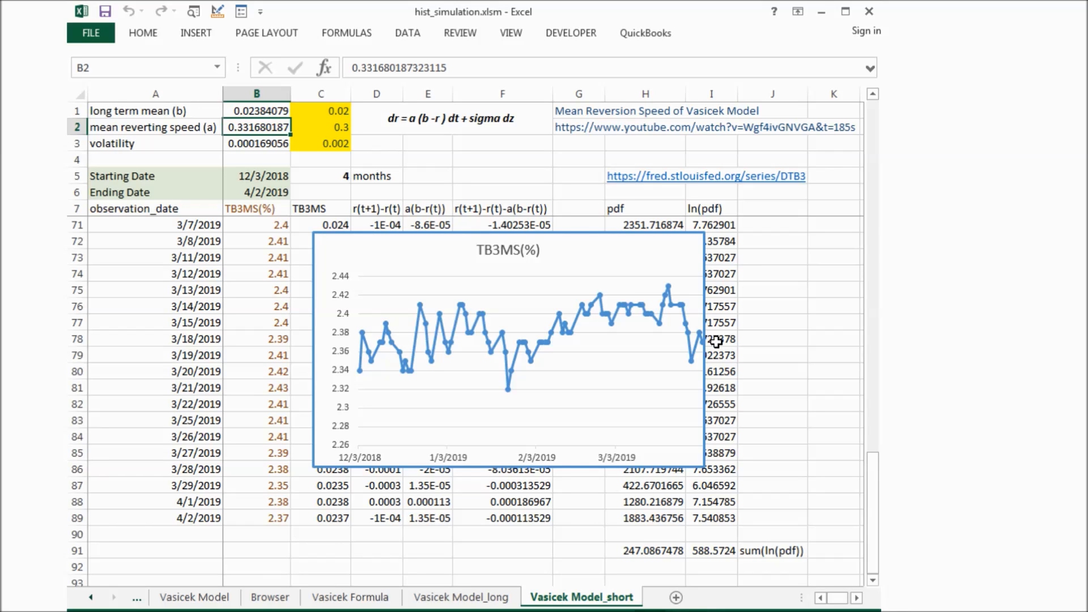
{"action": "left_click", "coordinate": [195, 596]}
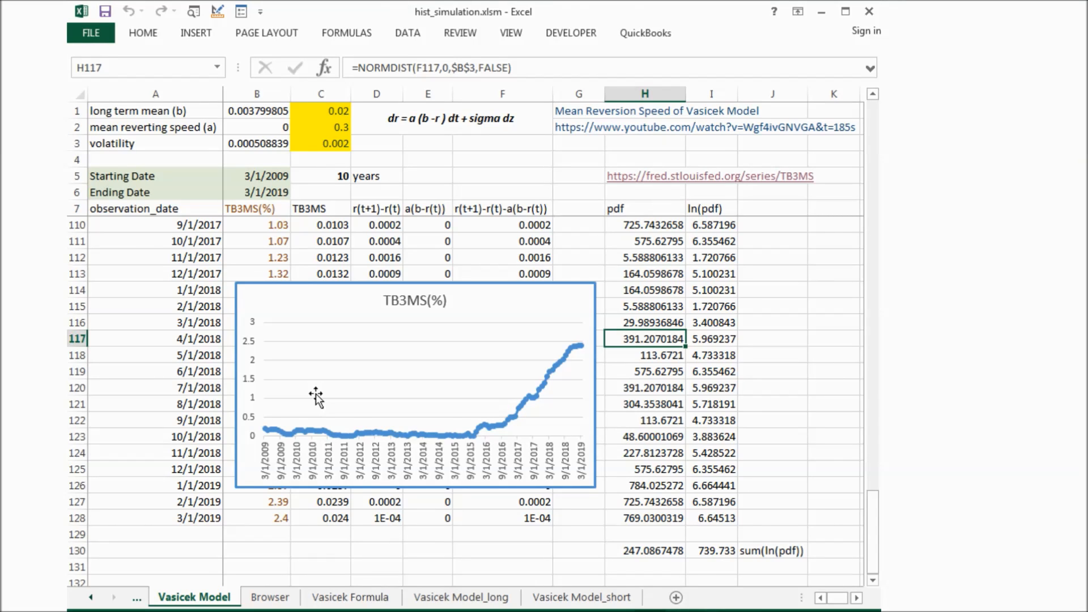
- Review the 85-year Vasicek Model_long results, then return to the Vasicek Model_short sheet
{"action": "left_click", "coordinate": [460, 597]}
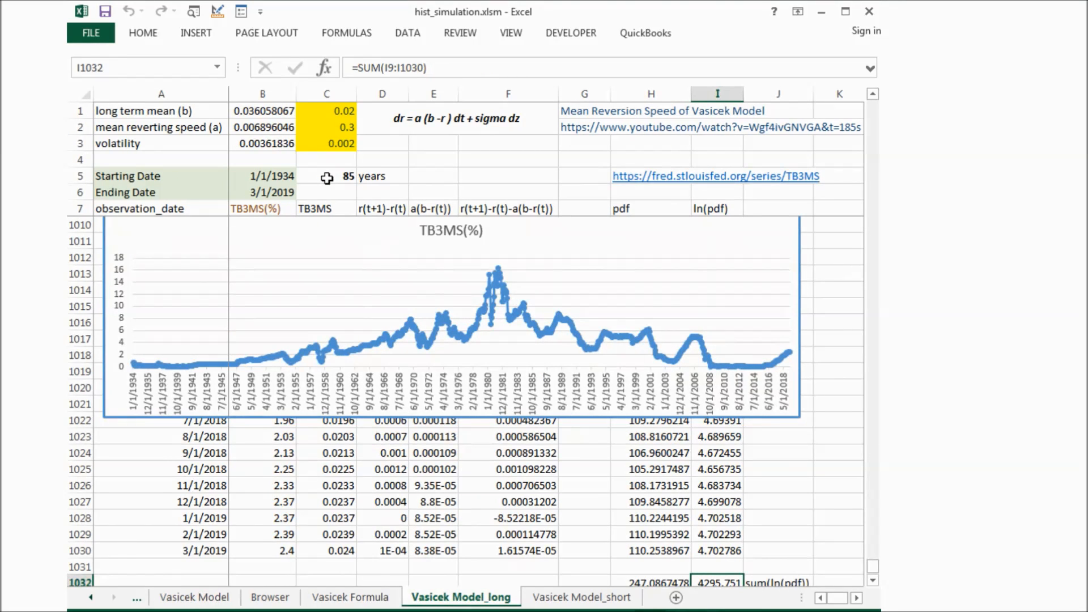
{"action": "mouse_move", "coordinate": [278, 305]}
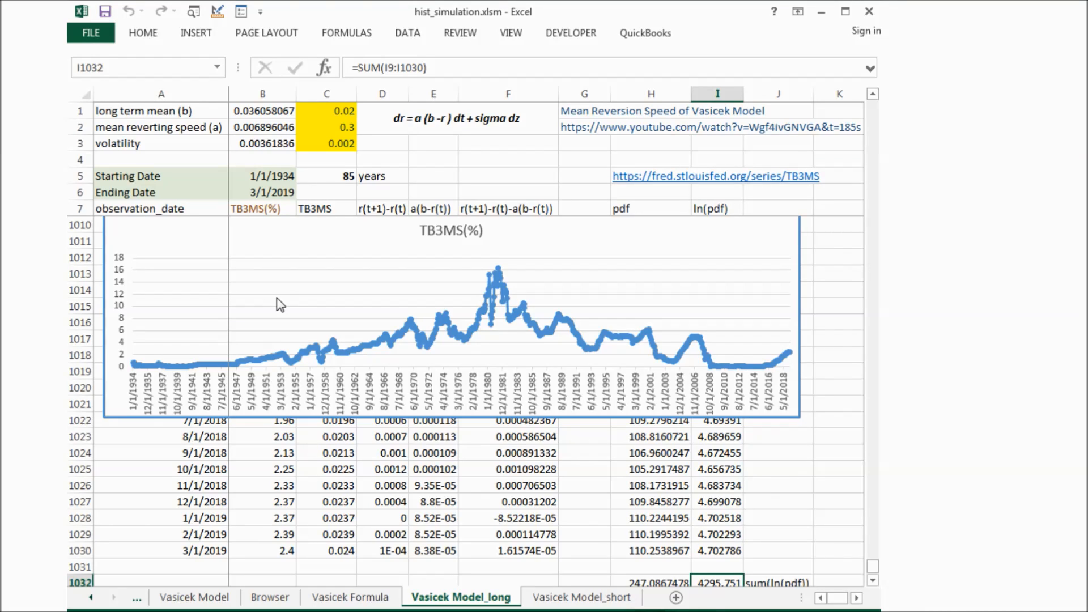
{"action": "left_click", "coordinate": [581, 597]}
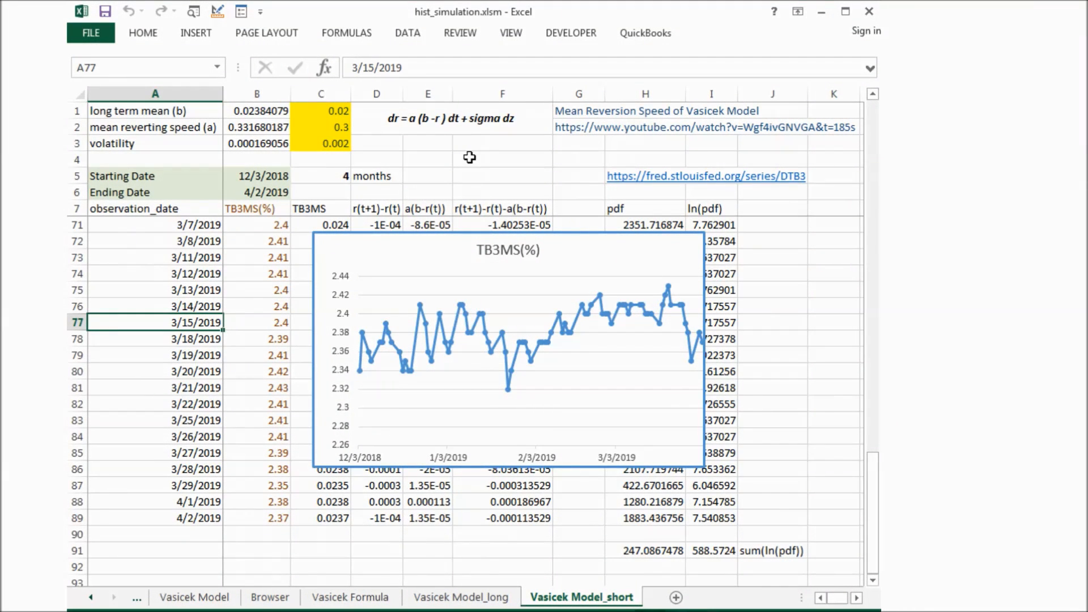
{"action": "mouse_move", "coordinate": [339, 164]}
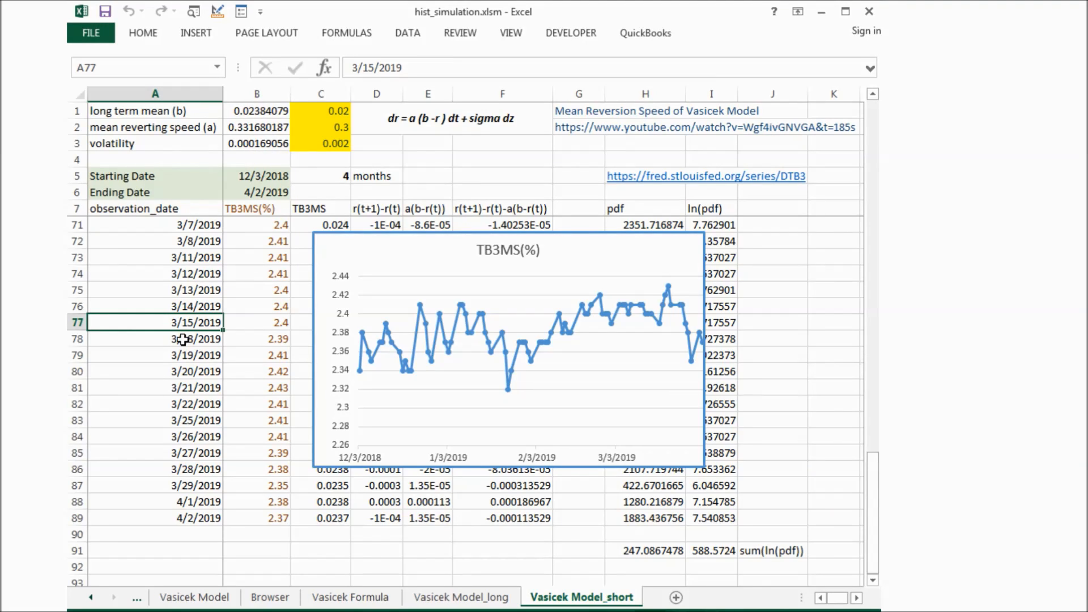
{"action": "mouse_move", "coordinate": [229, 377]}
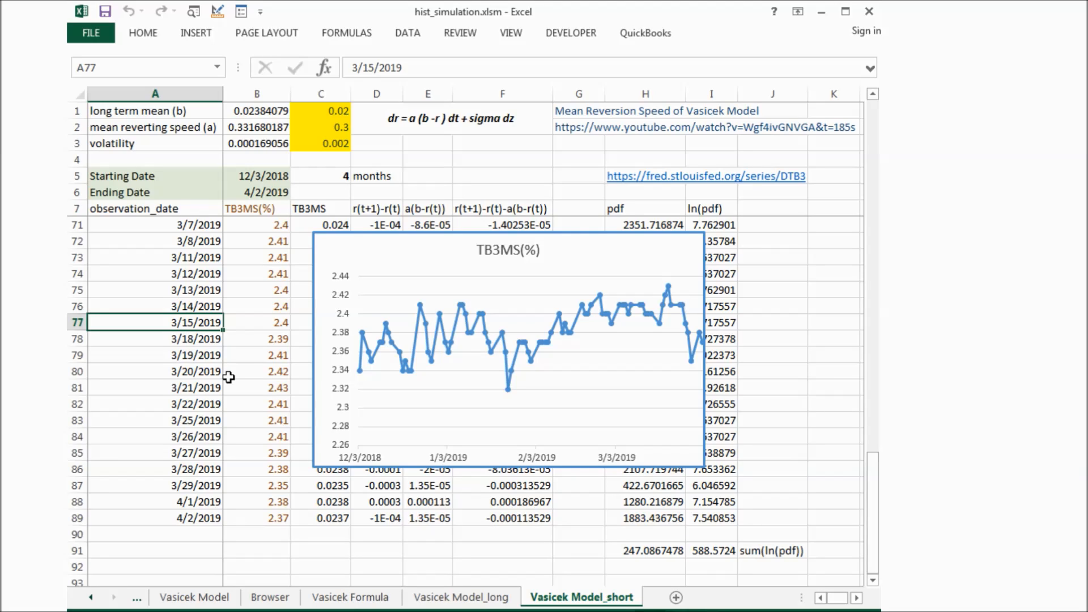
{"action": "mouse_move", "coordinate": [247, 368]}
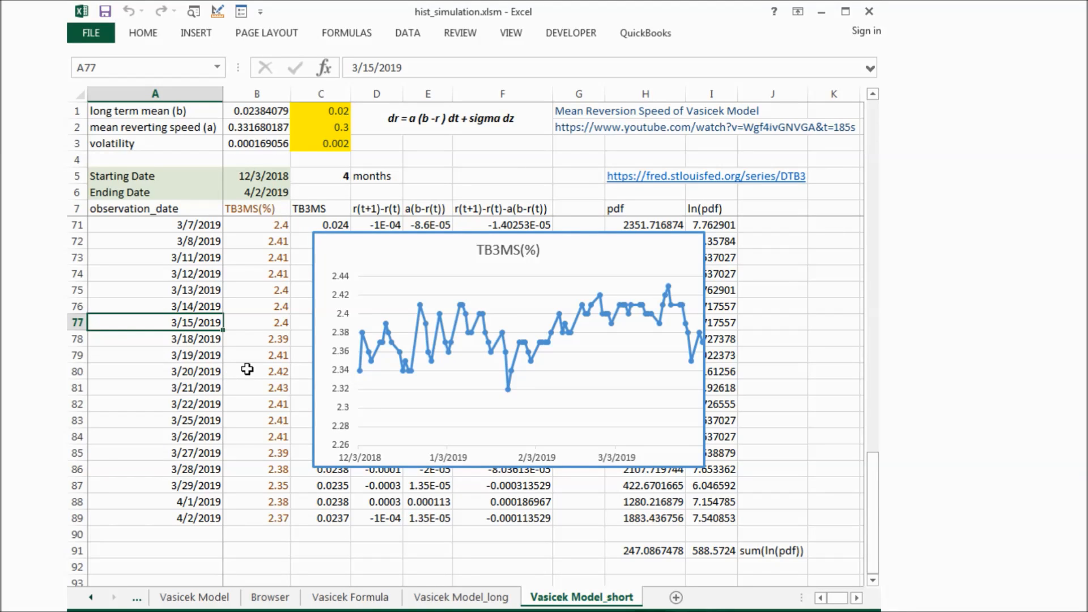
{"action": "mouse_move", "coordinate": [183, 289]}
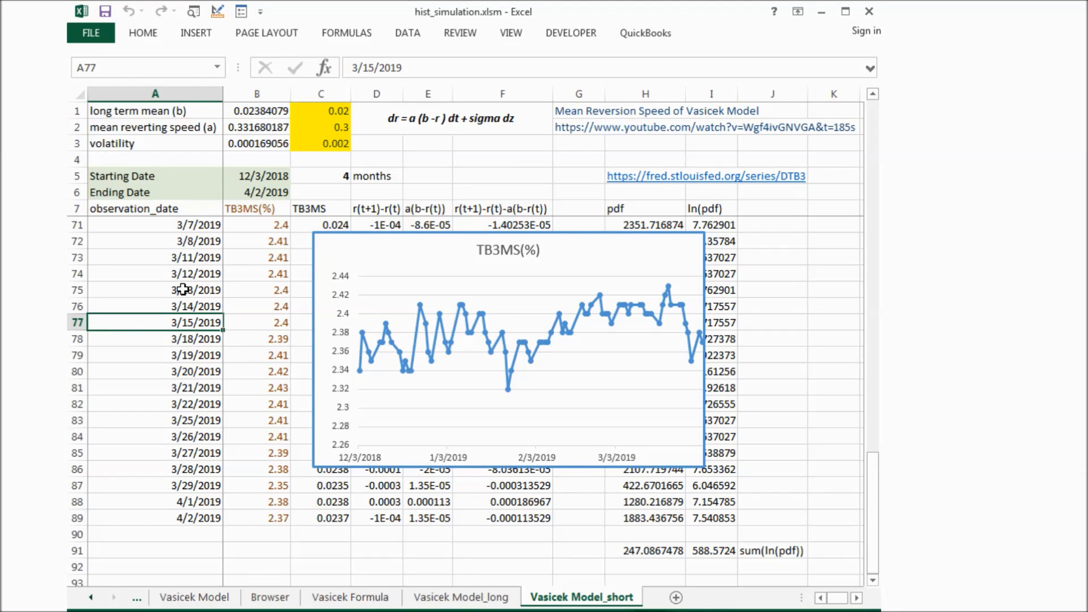
{"action": "left_click", "coordinate": [155, 289]}
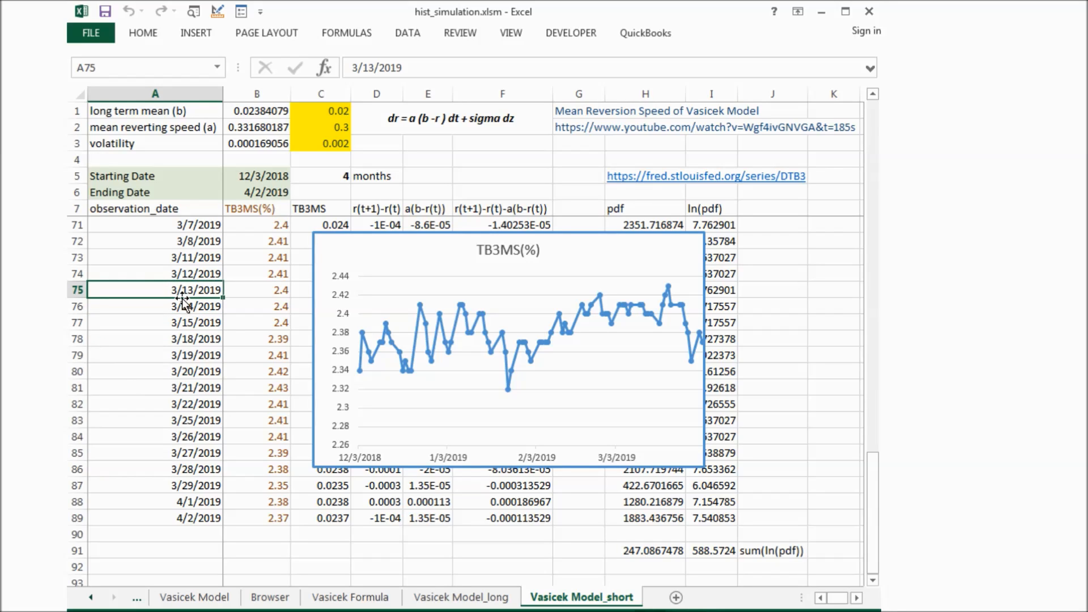
{"action": "mouse_move", "coordinate": [179, 313]}
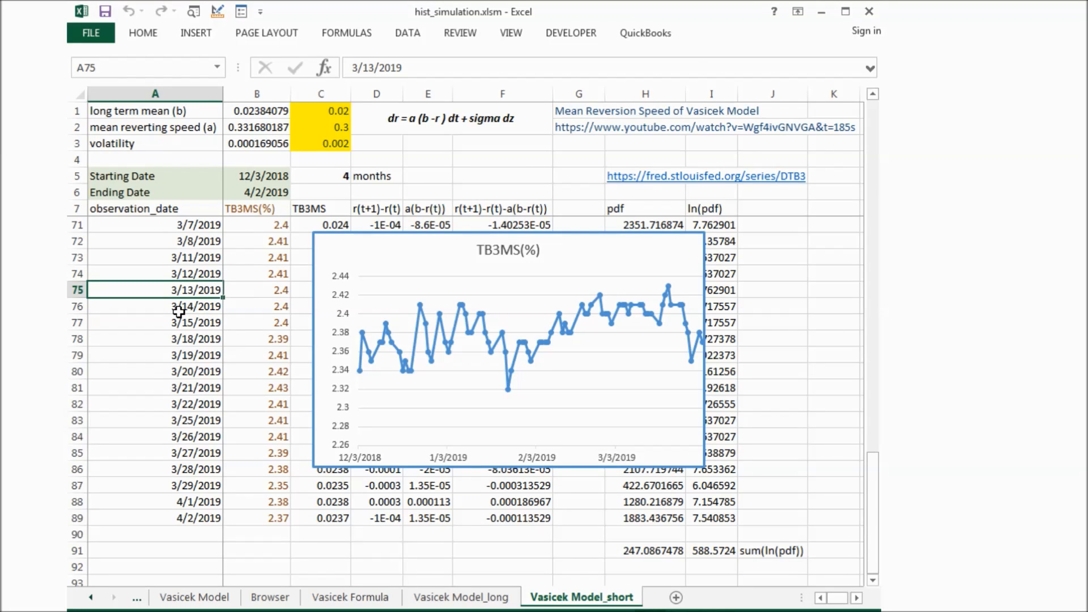
{"action": "left_click", "coordinate": [155, 305]}
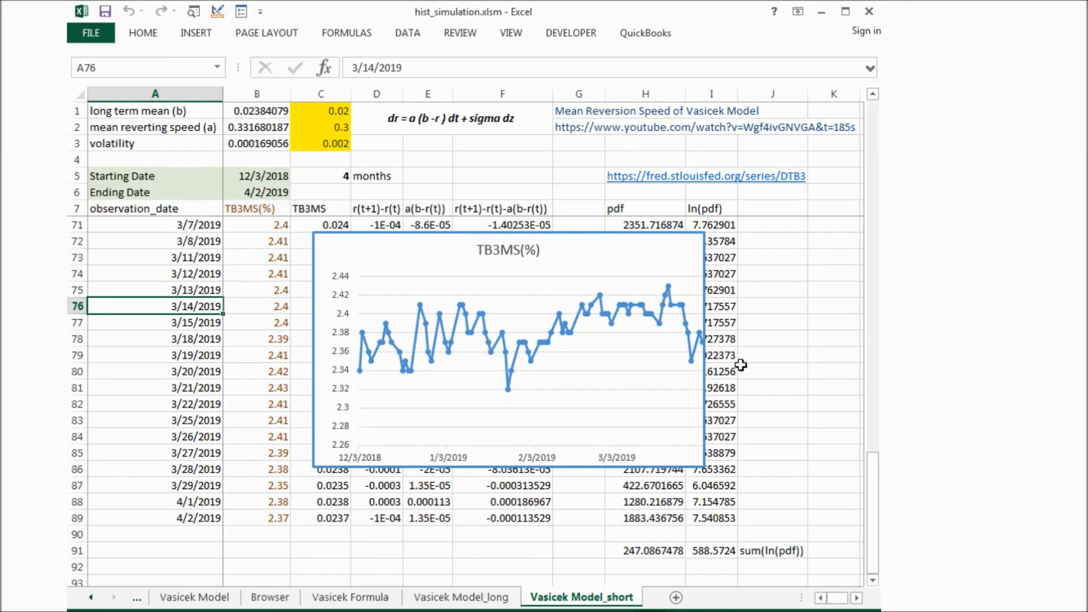
{"action": "mouse_move", "coordinate": [727, 347]}
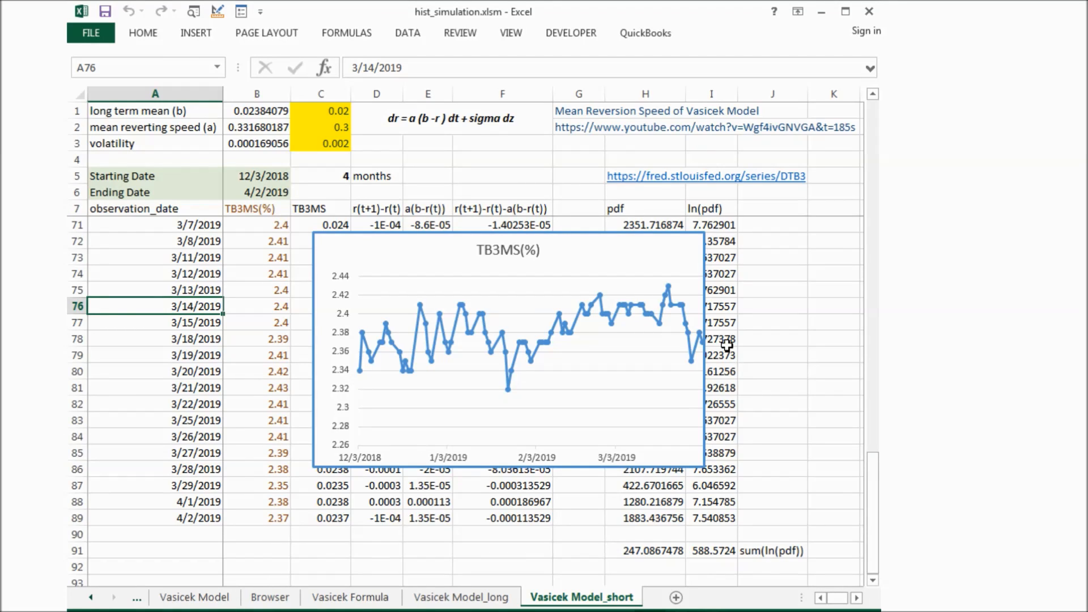
{"action": "mouse_move", "coordinate": [801, 332]}
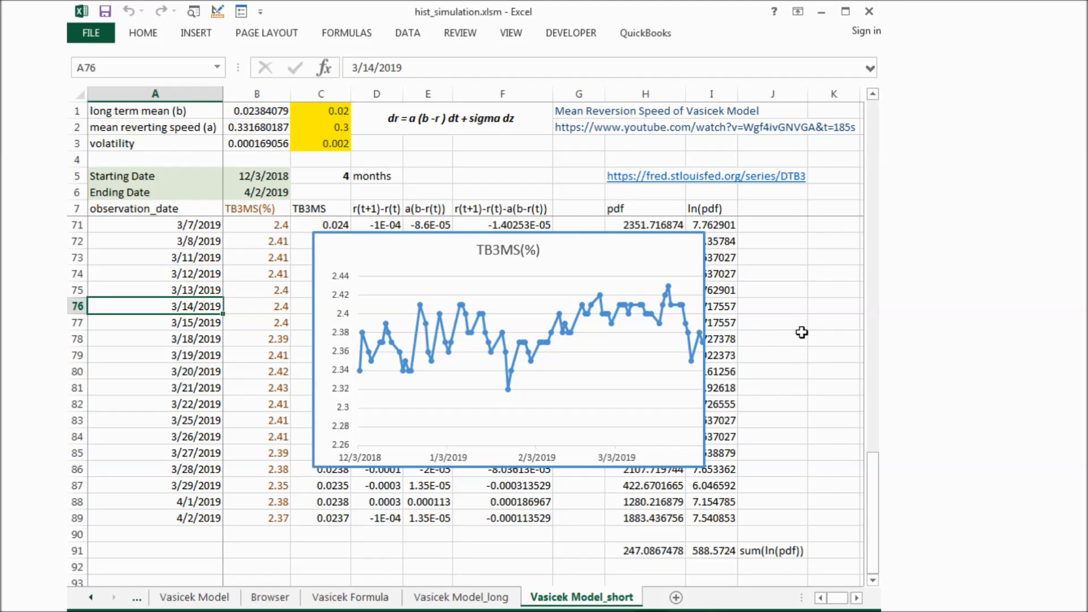
{"action": "mouse_move", "coordinate": [823, 333]}
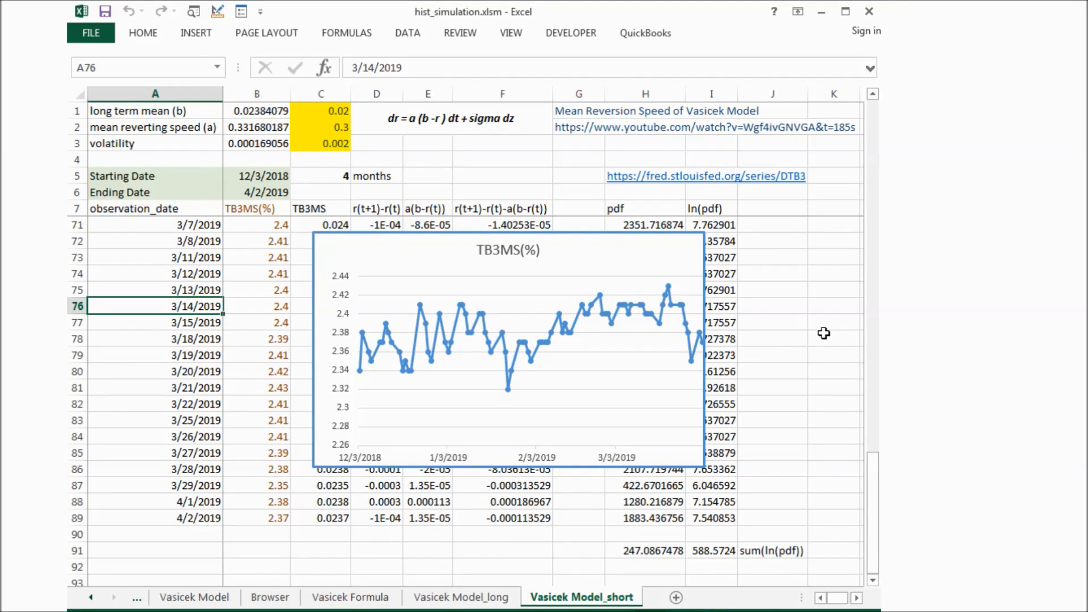
{"action": "mouse_move", "coordinate": [767, 367]}
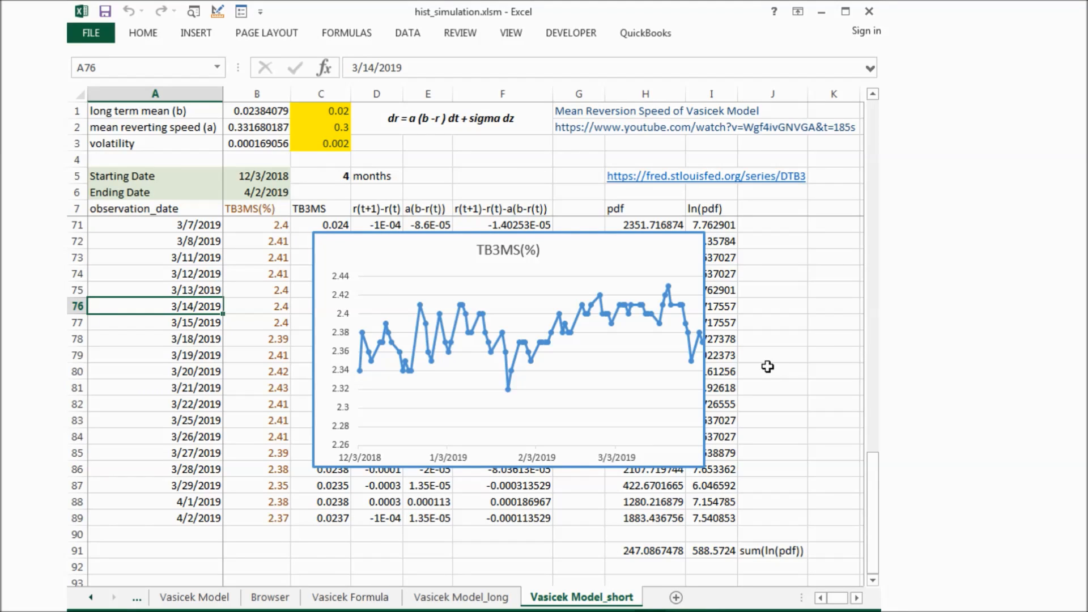
{"action": "mouse_move", "coordinate": [761, 393]}
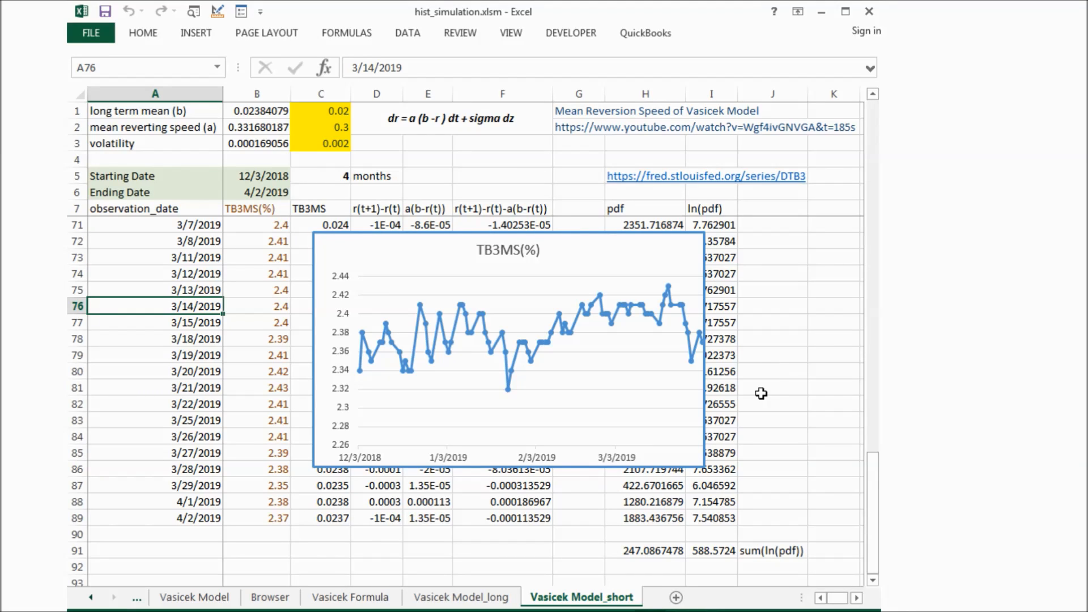